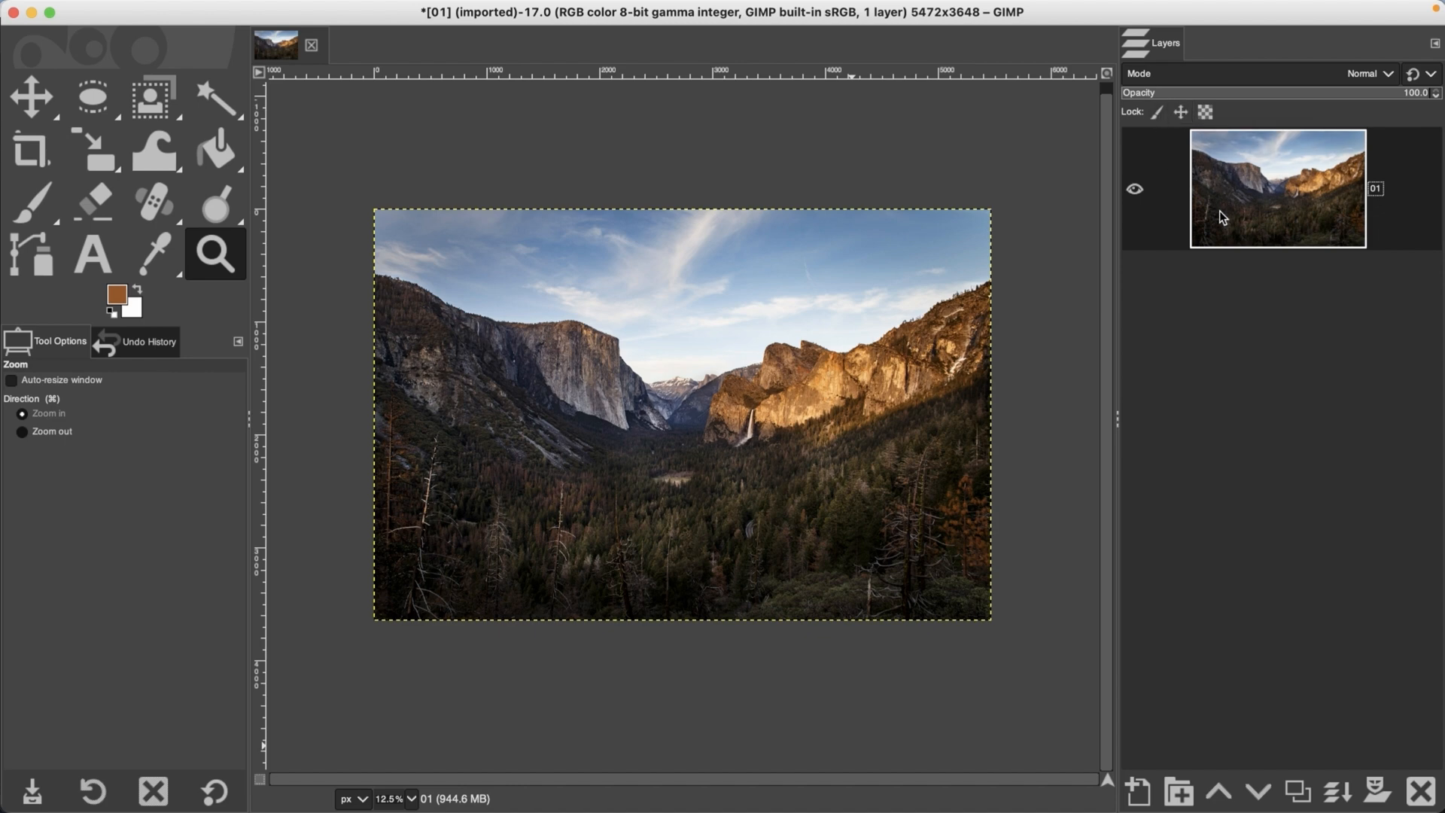
mouse_move(1234, 413)
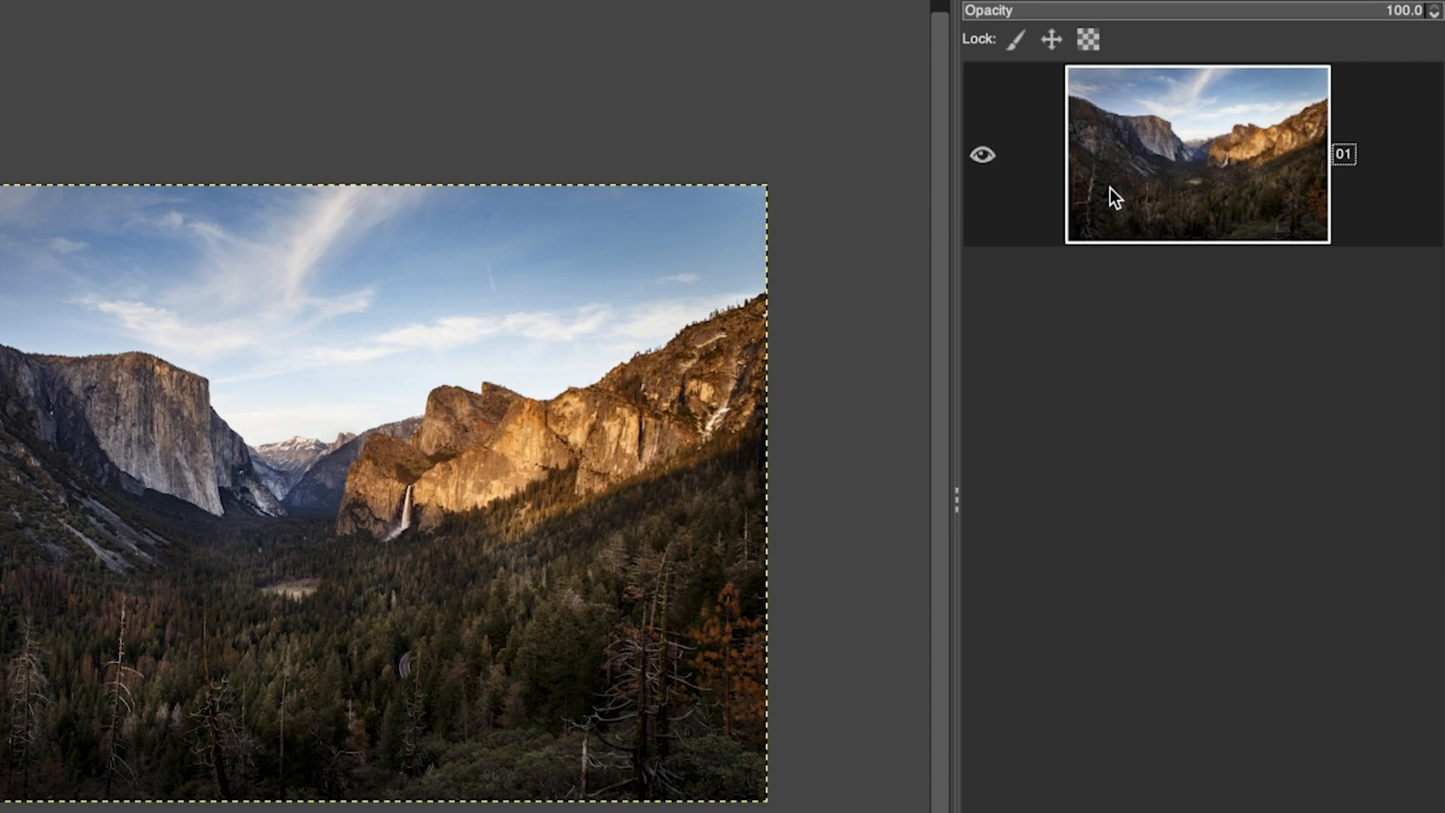
mouse_move(1107, 189)
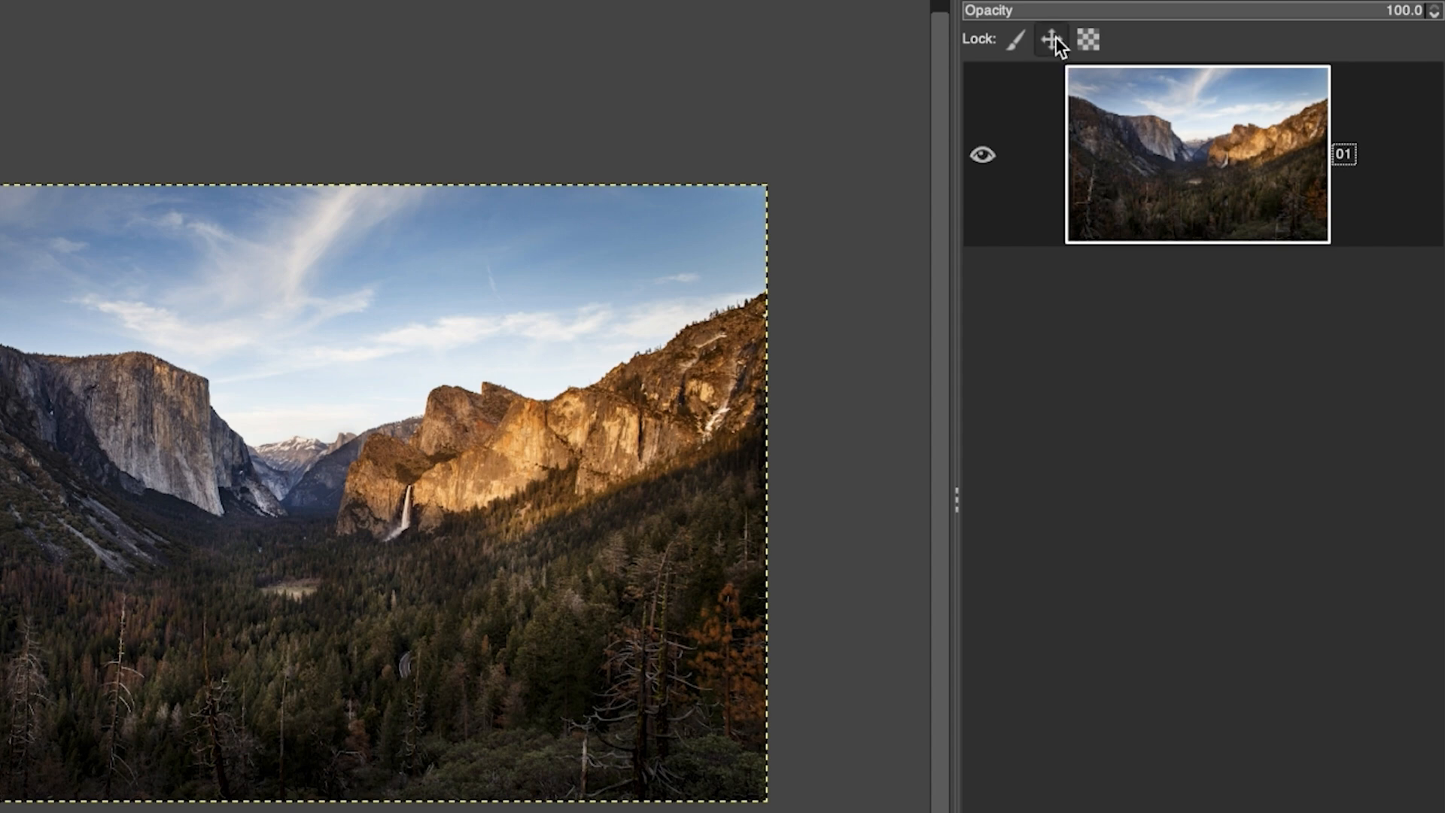
- Lock the landscape layer's position and duplicate it as '01 copy'
left_click(1050, 40)
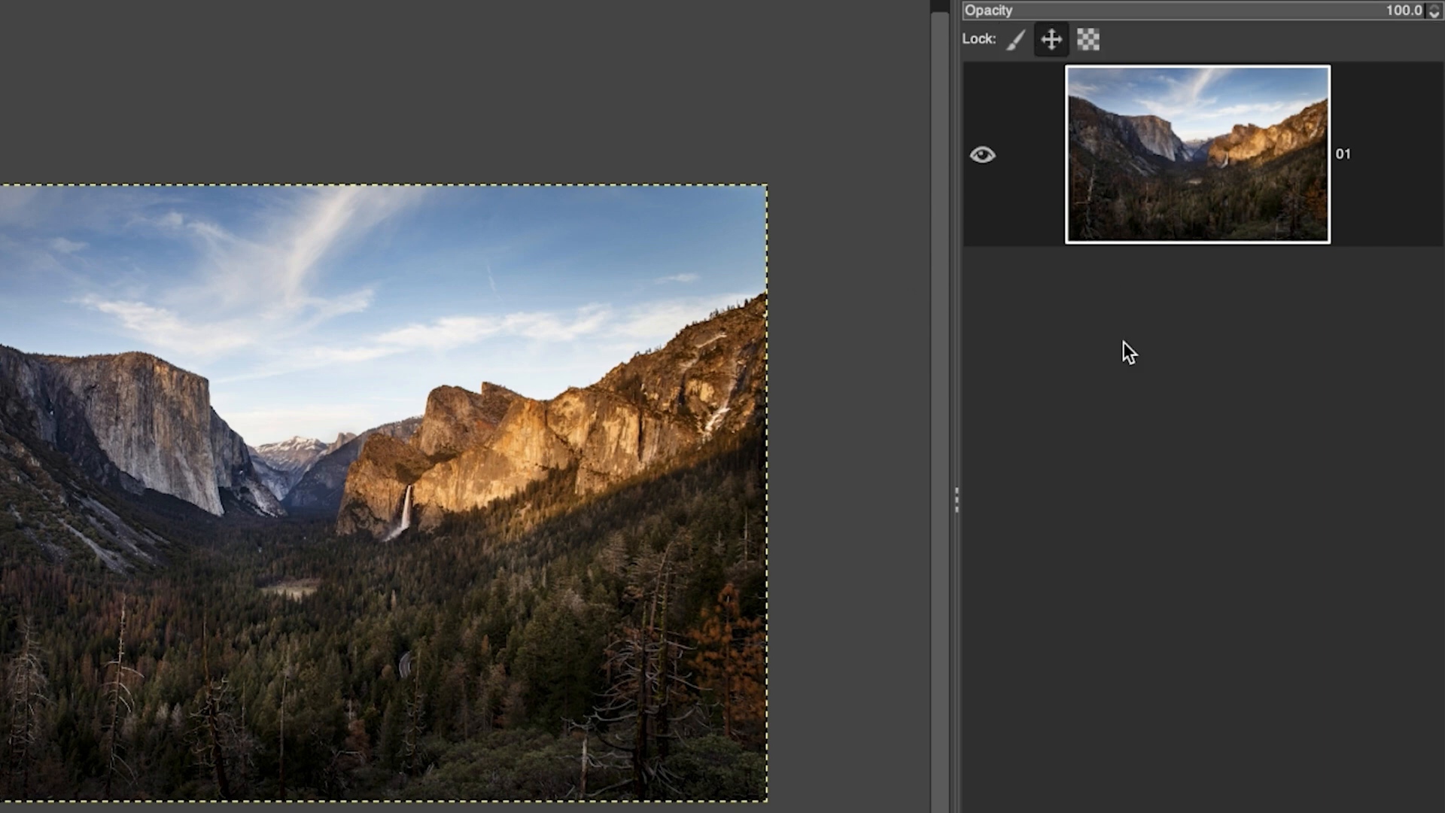
mouse_move(1014, 43)
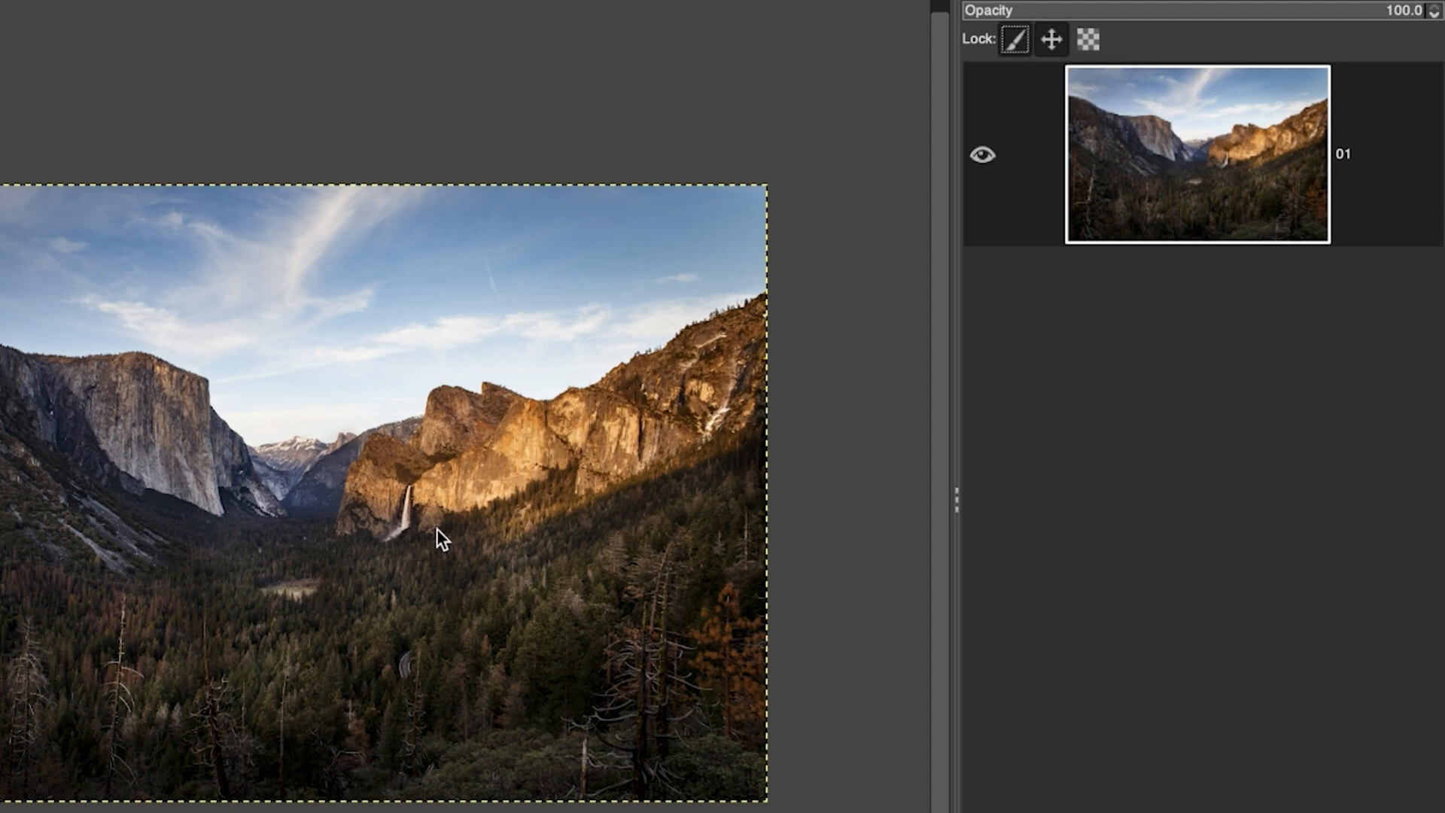
mouse_move(1107, 220)
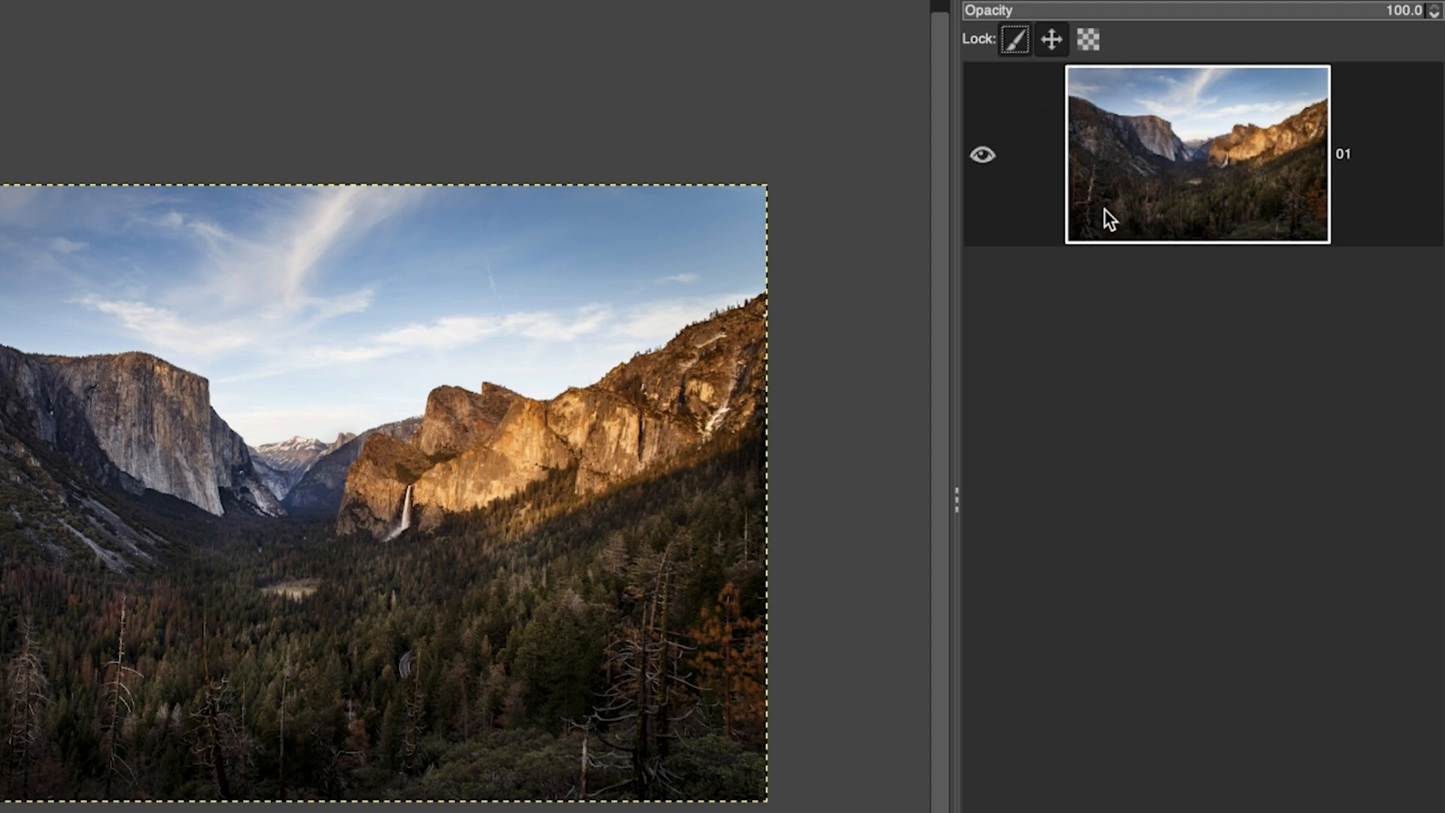
mouse_move(1089, 43)
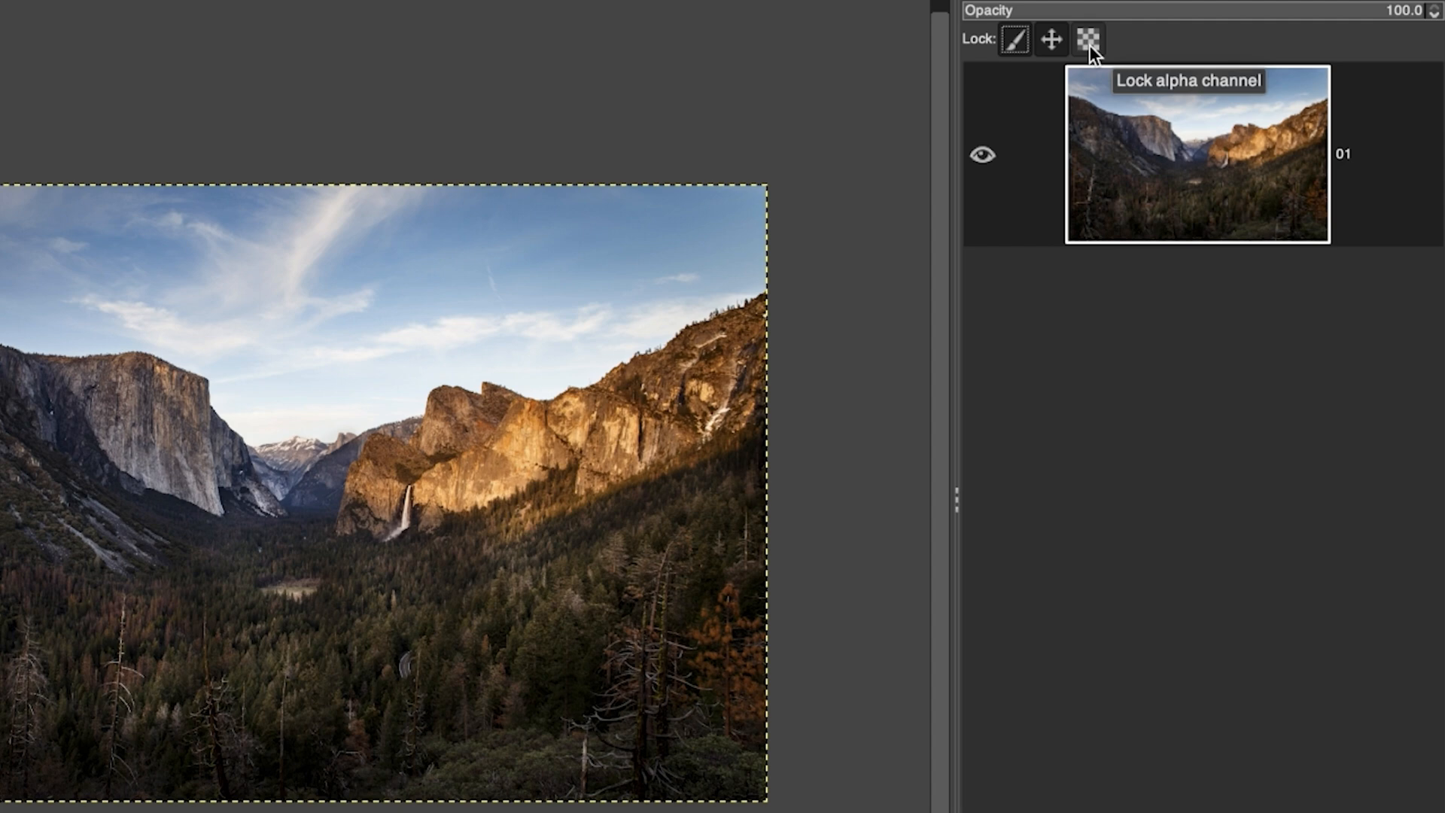
mouse_move(1132, 256)
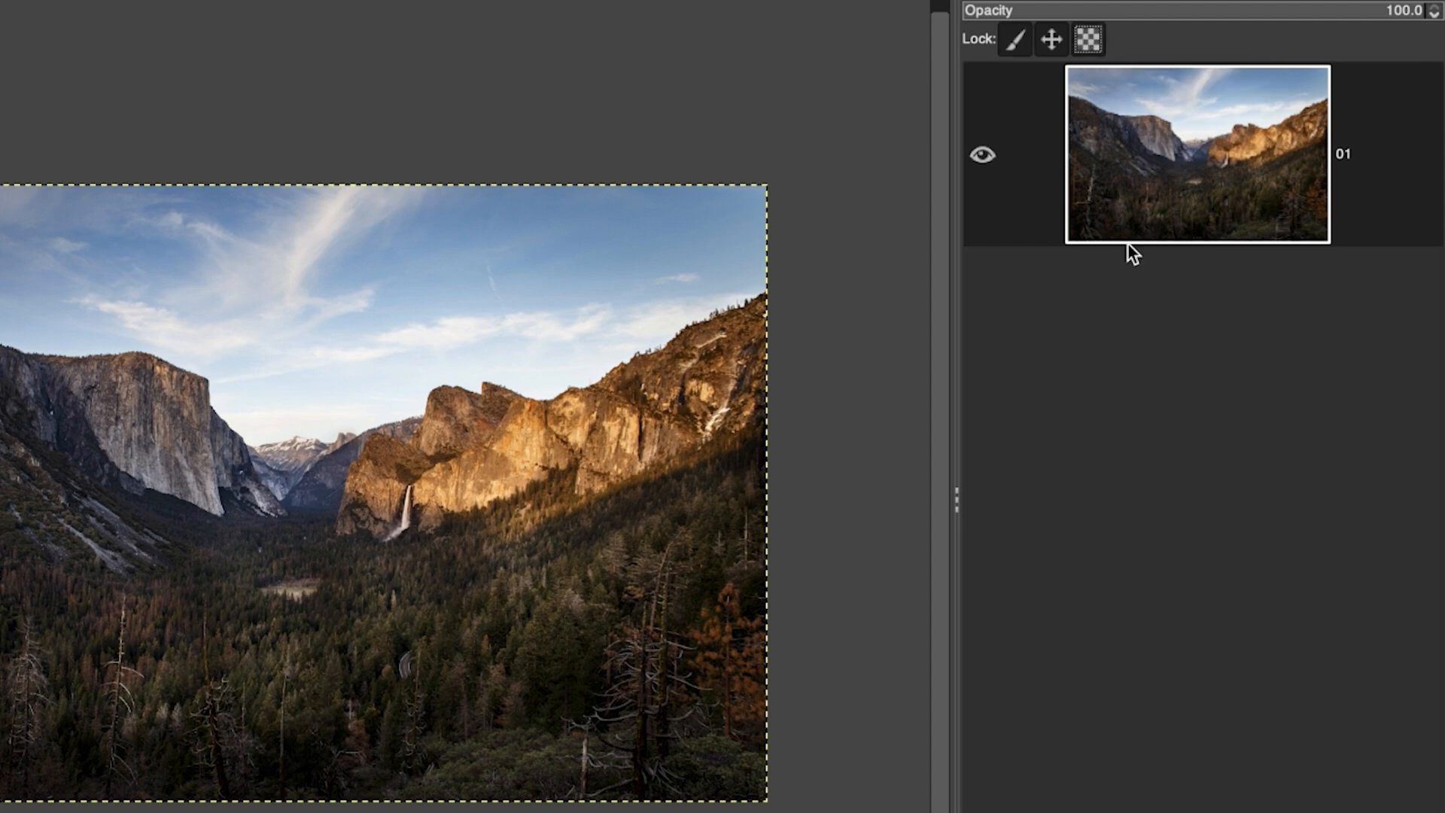
mouse_move(664, 530)
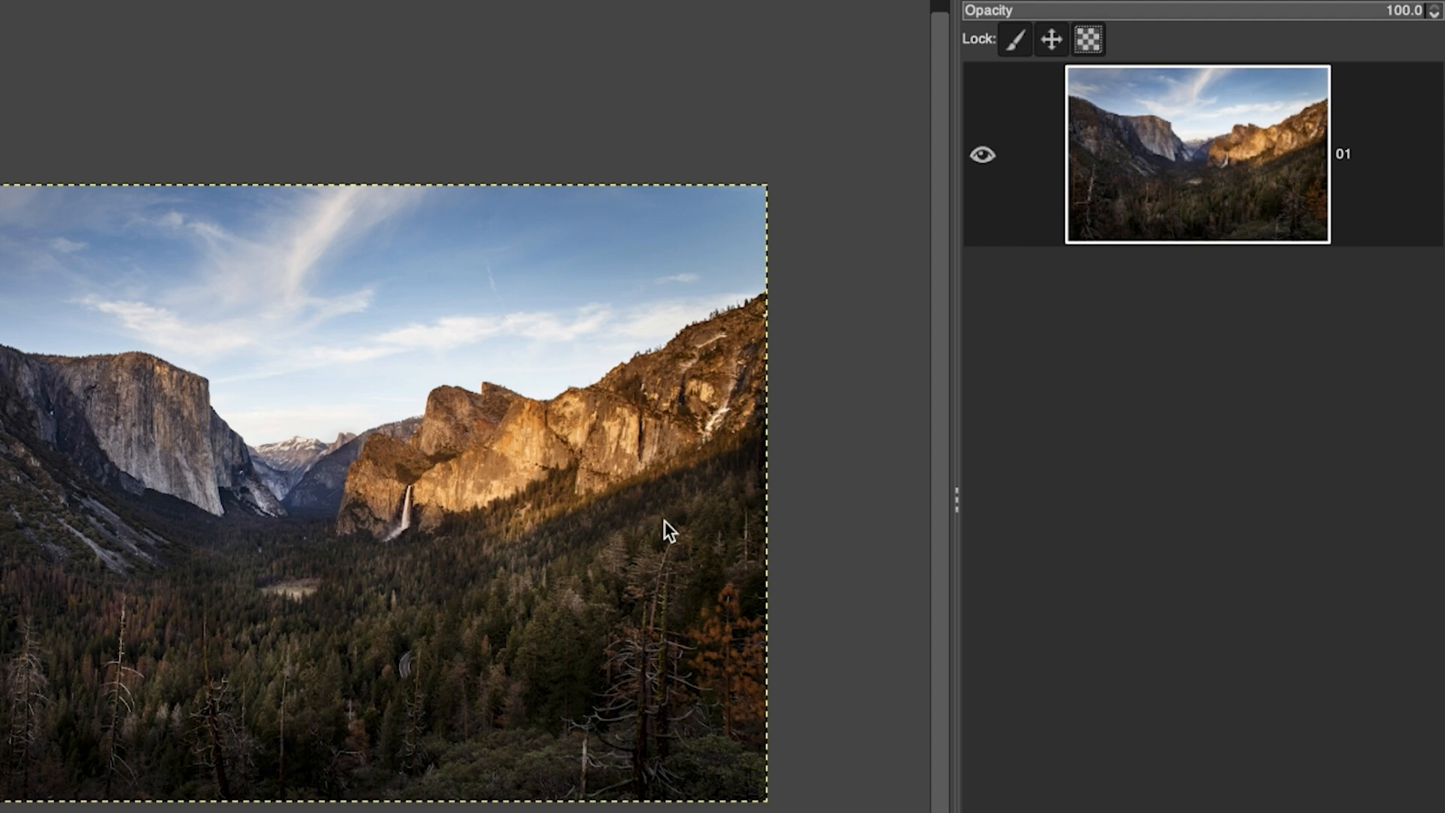
mouse_move(606, 244)
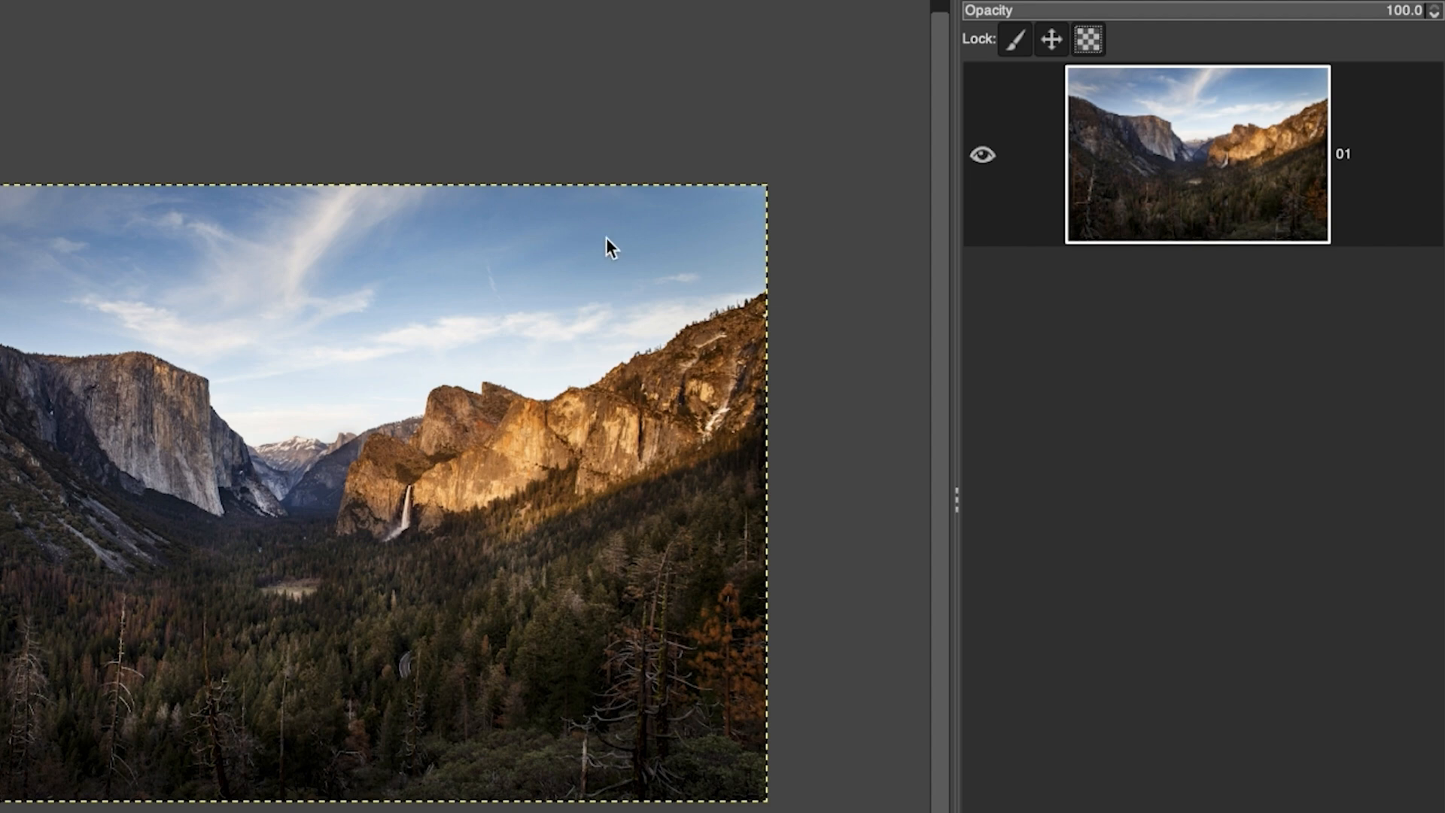
mouse_move(484, 417)
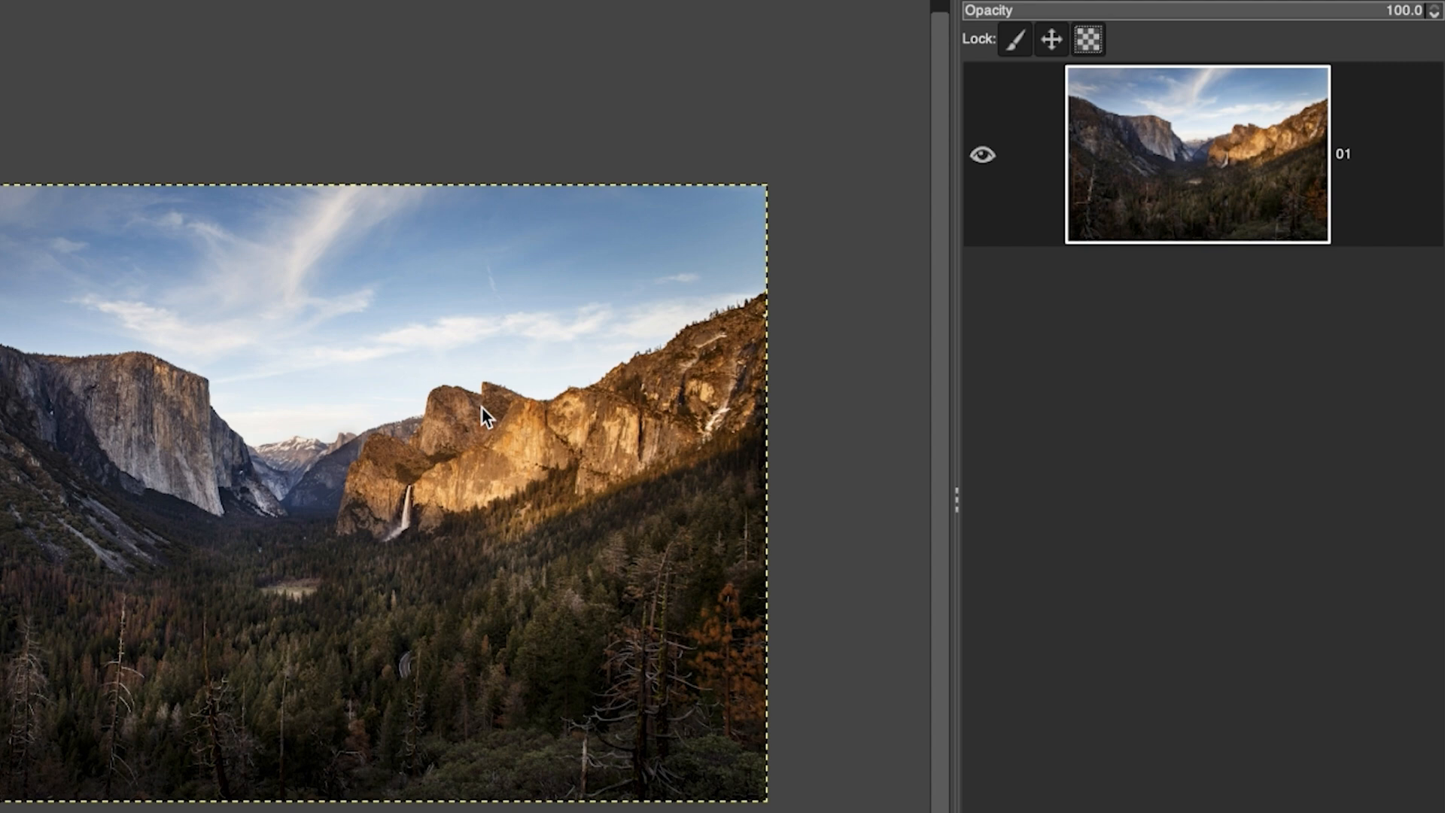
mouse_move(497, 417)
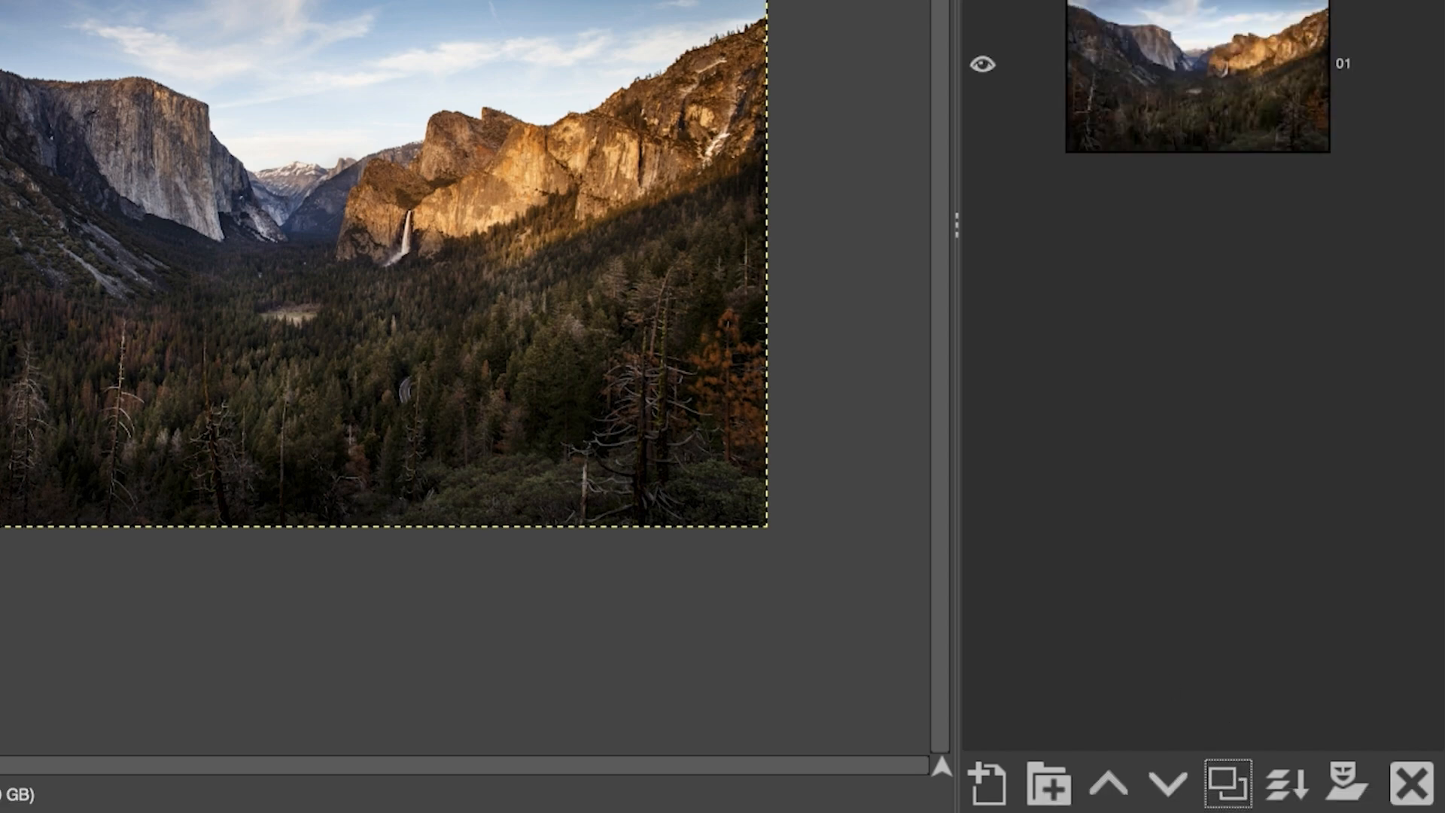
left_click(1224, 789)
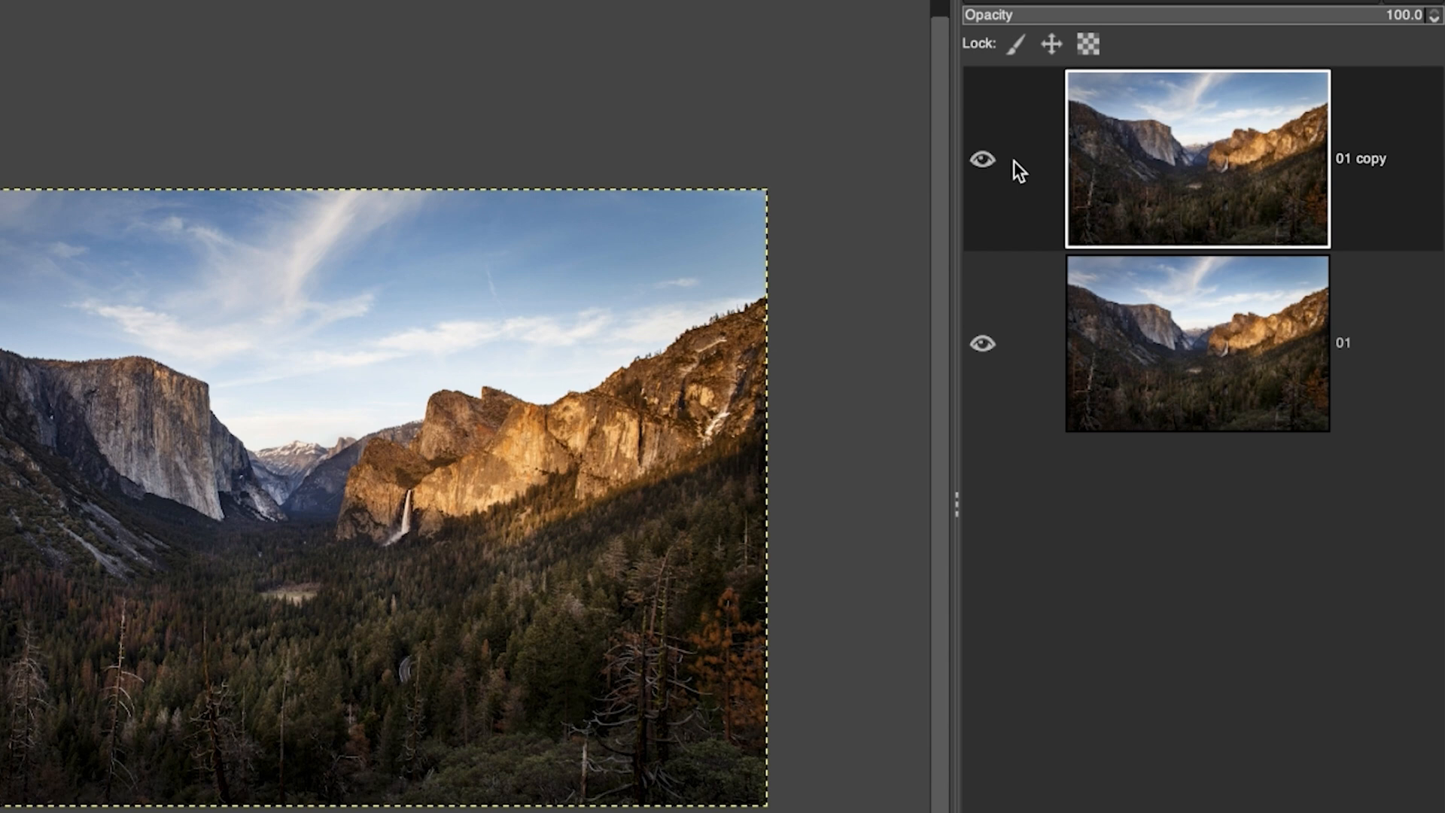
double_click(1362, 158)
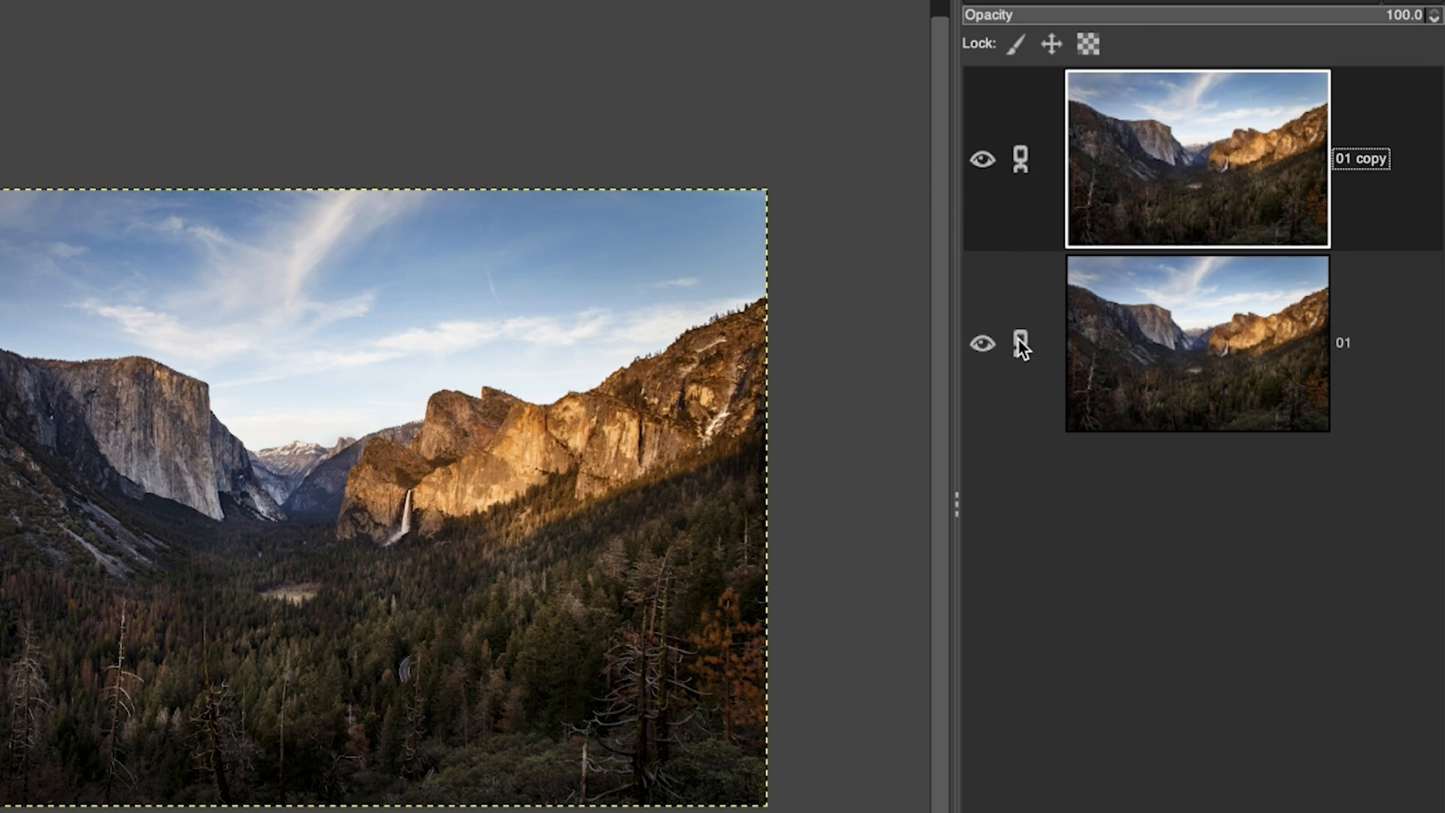
left_click(1018, 345)
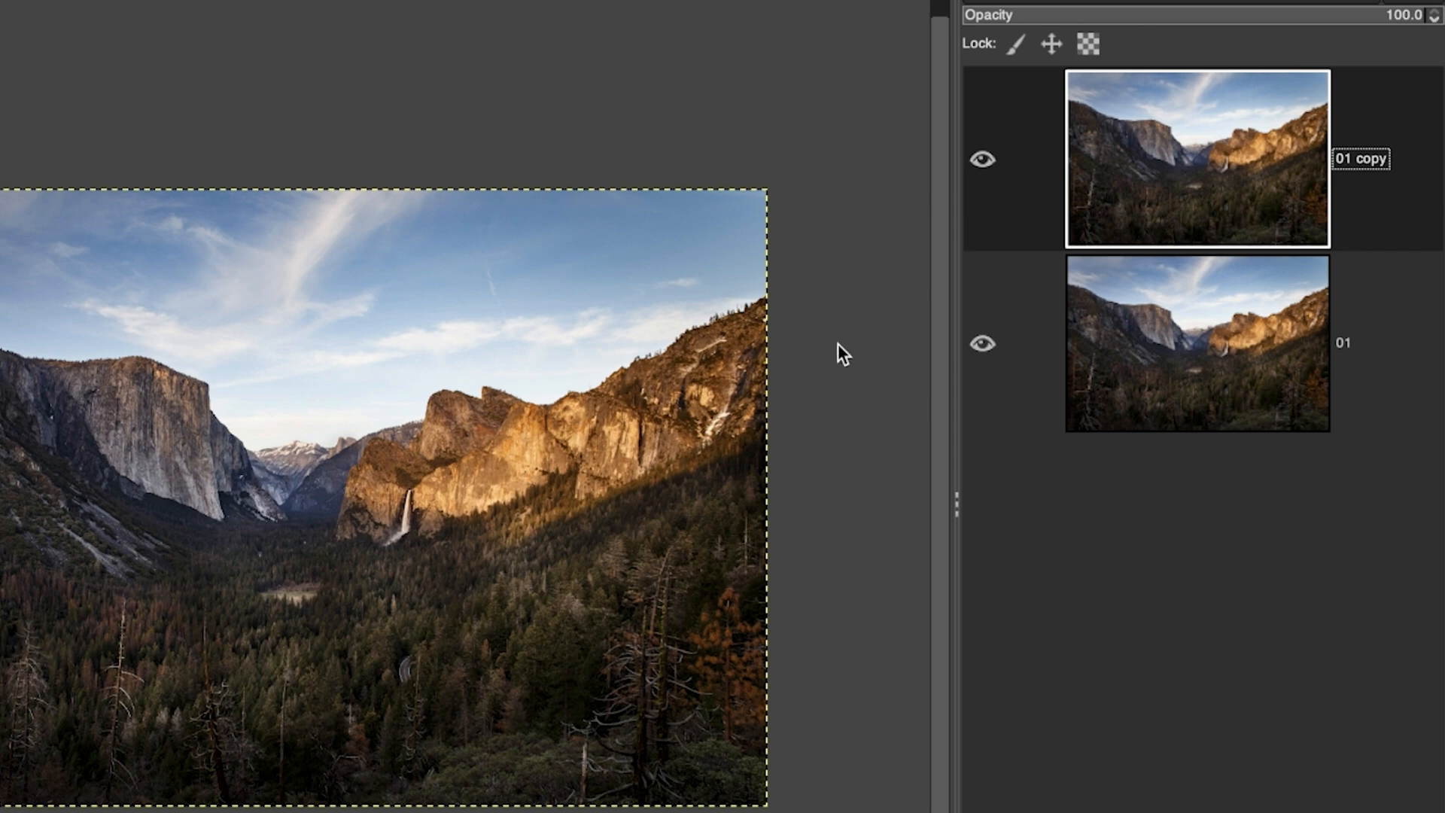
mouse_move(1083, 482)
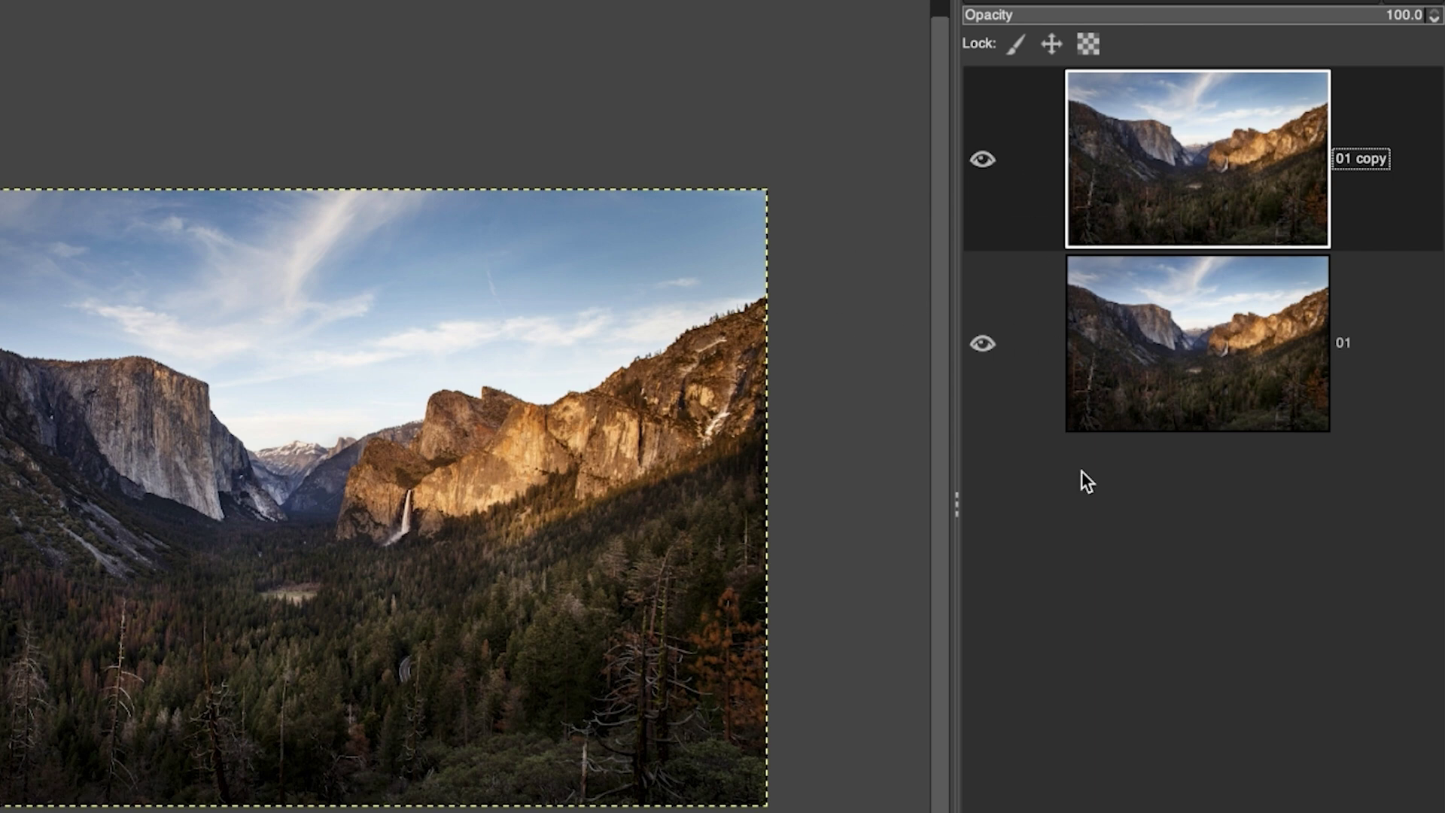
mouse_move(1075, 703)
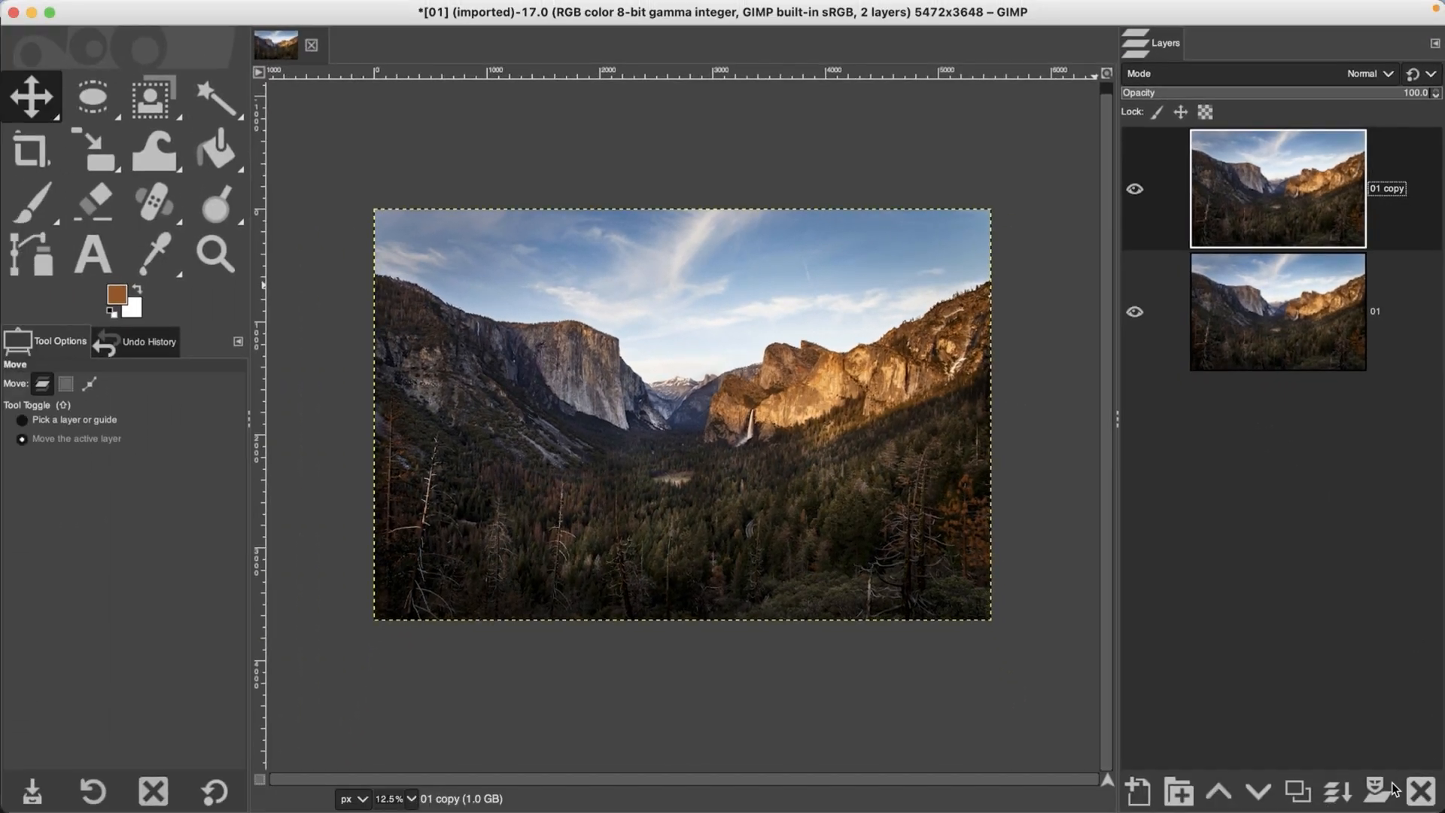
mouse_move(1320, 536)
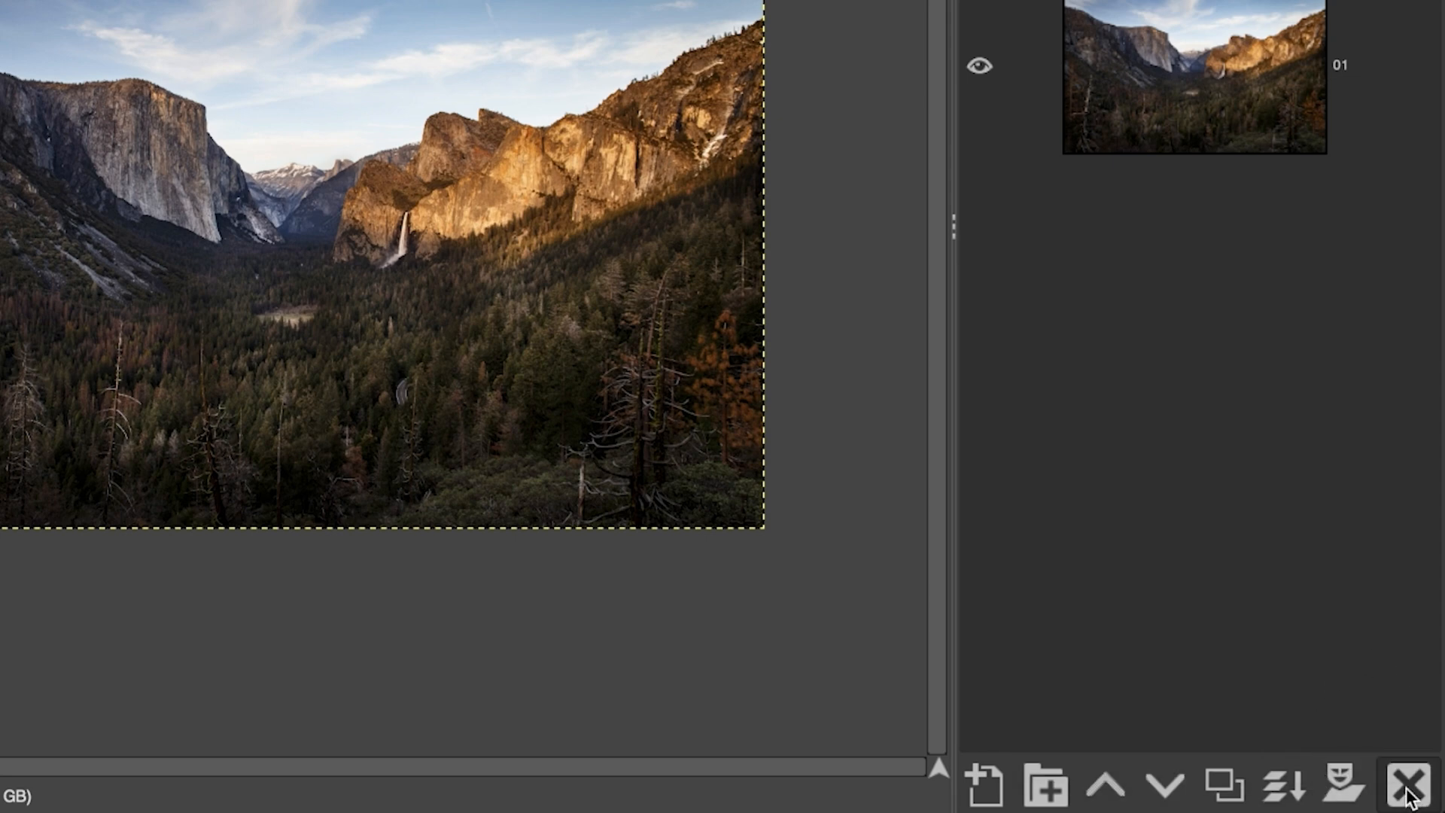
left_click(1408, 782)
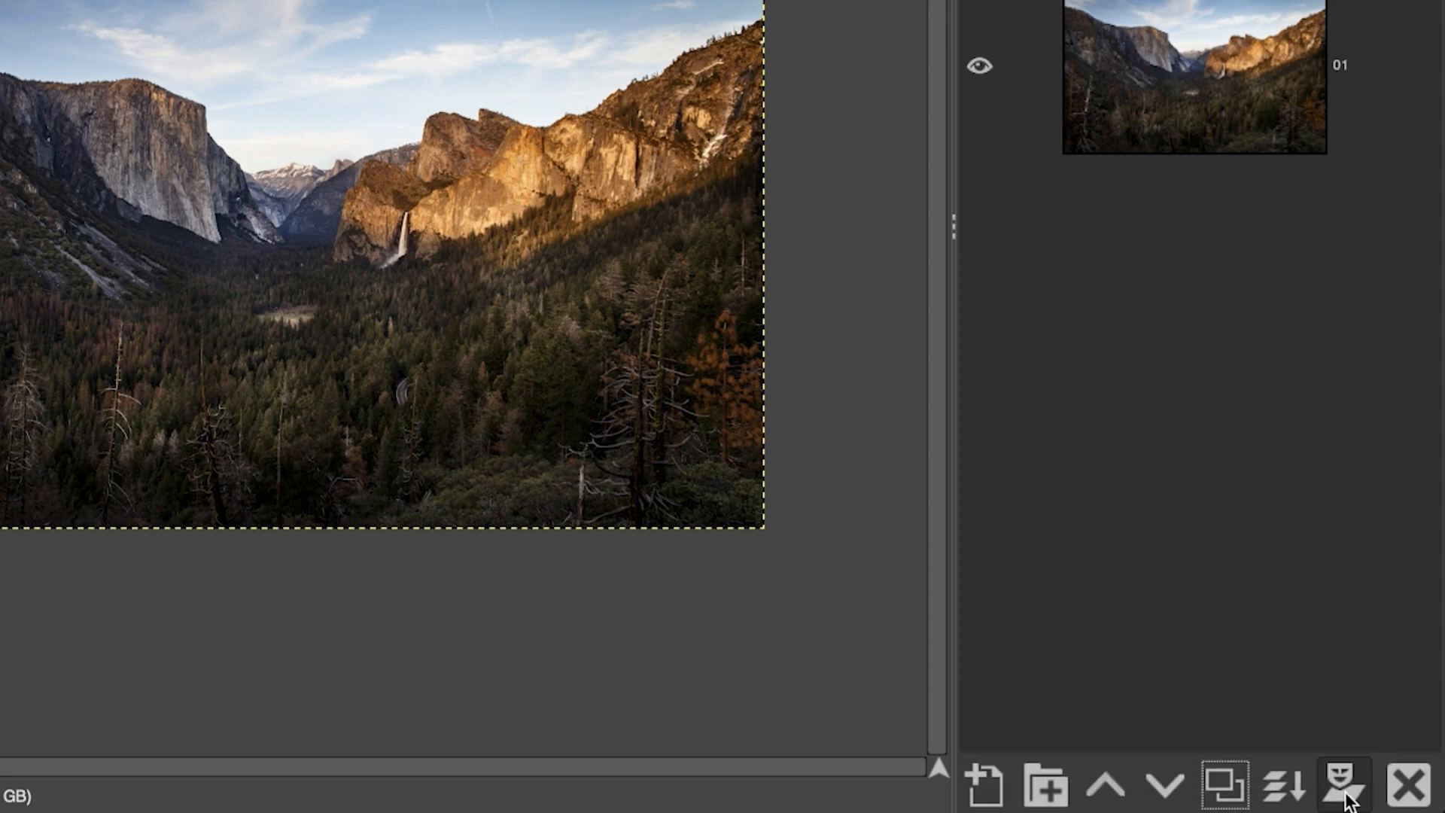
left_click(1341, 784)
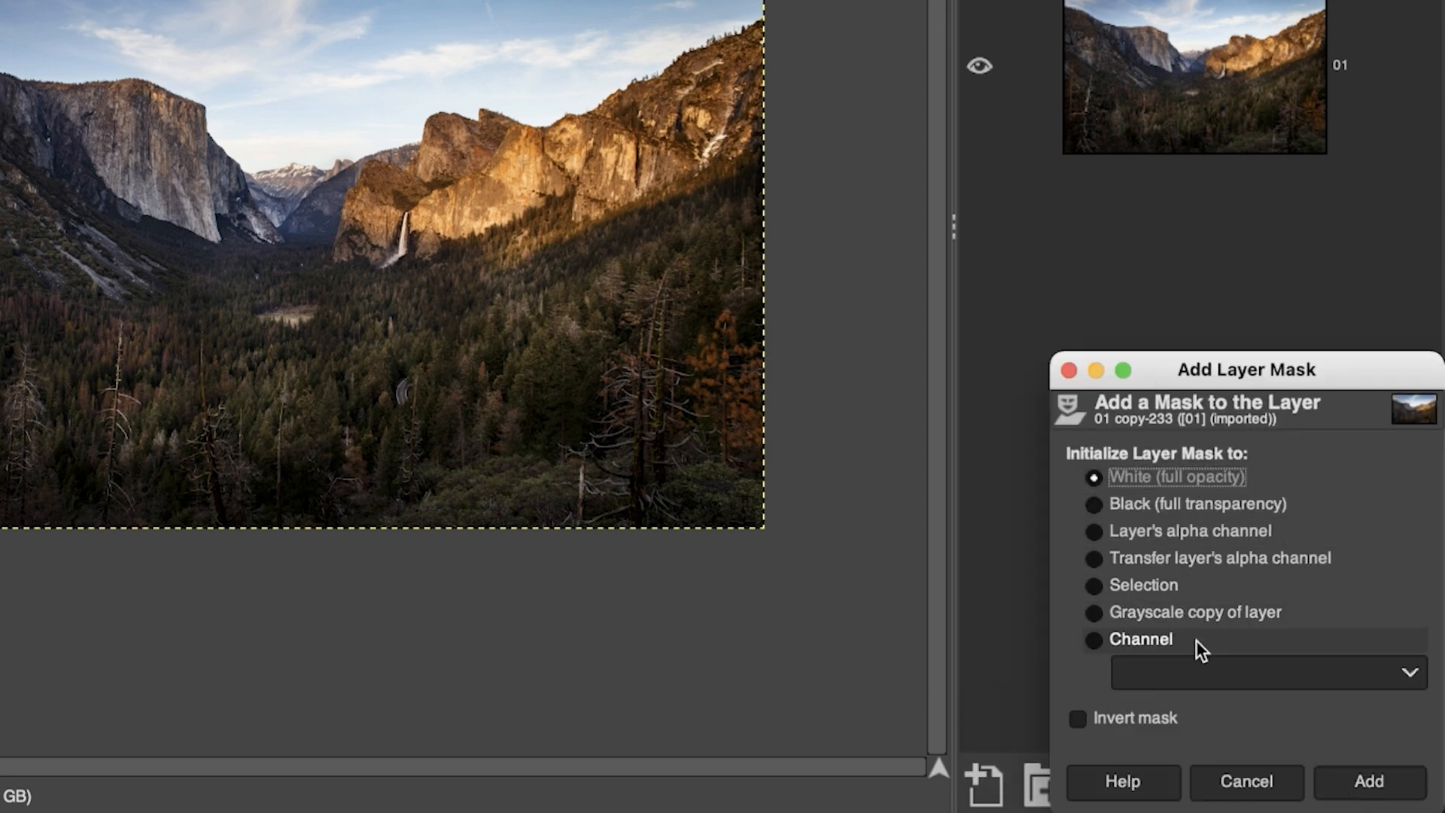
mouse_move(1217, 533)
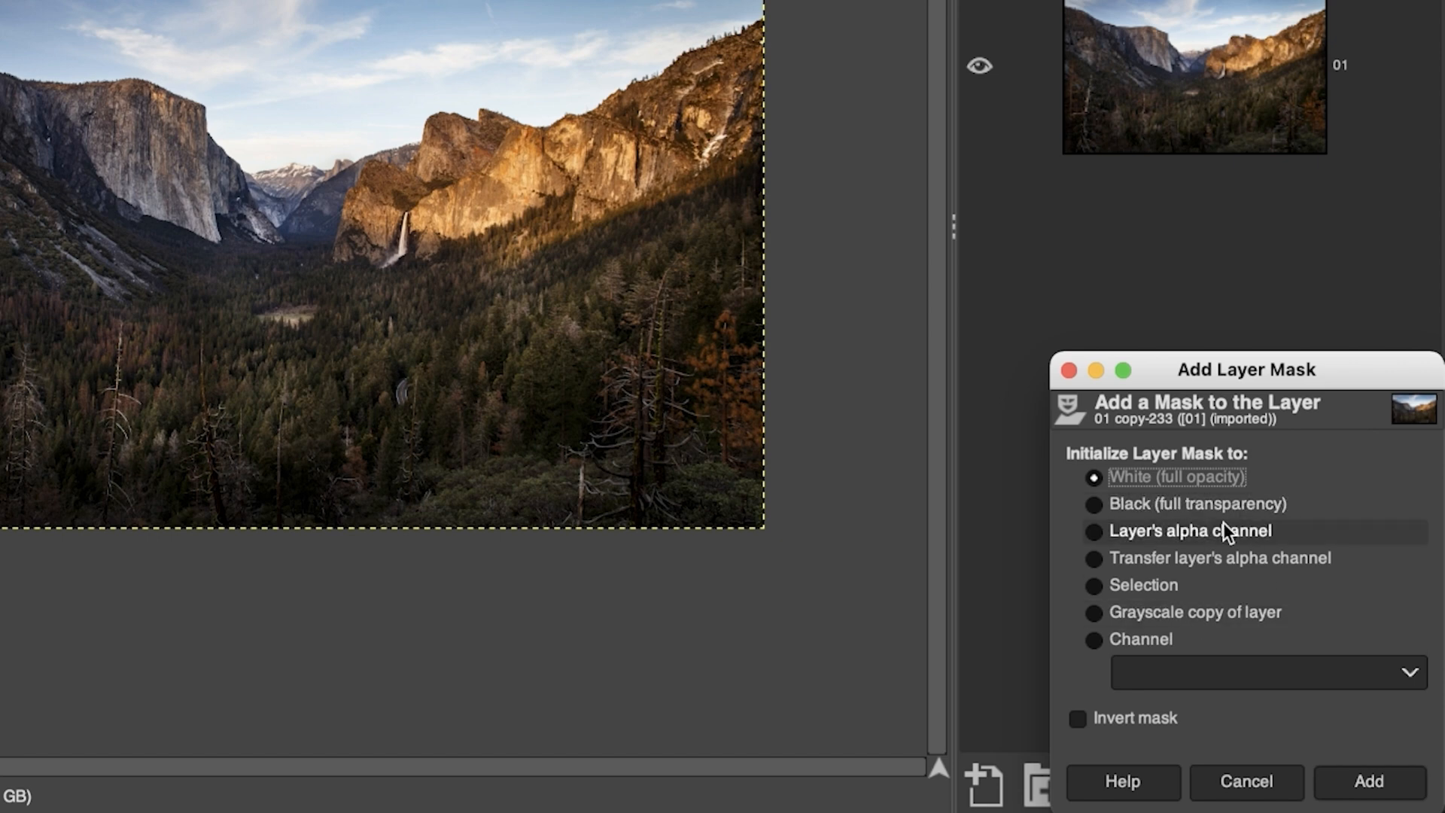
mouse_move(1197, 574)
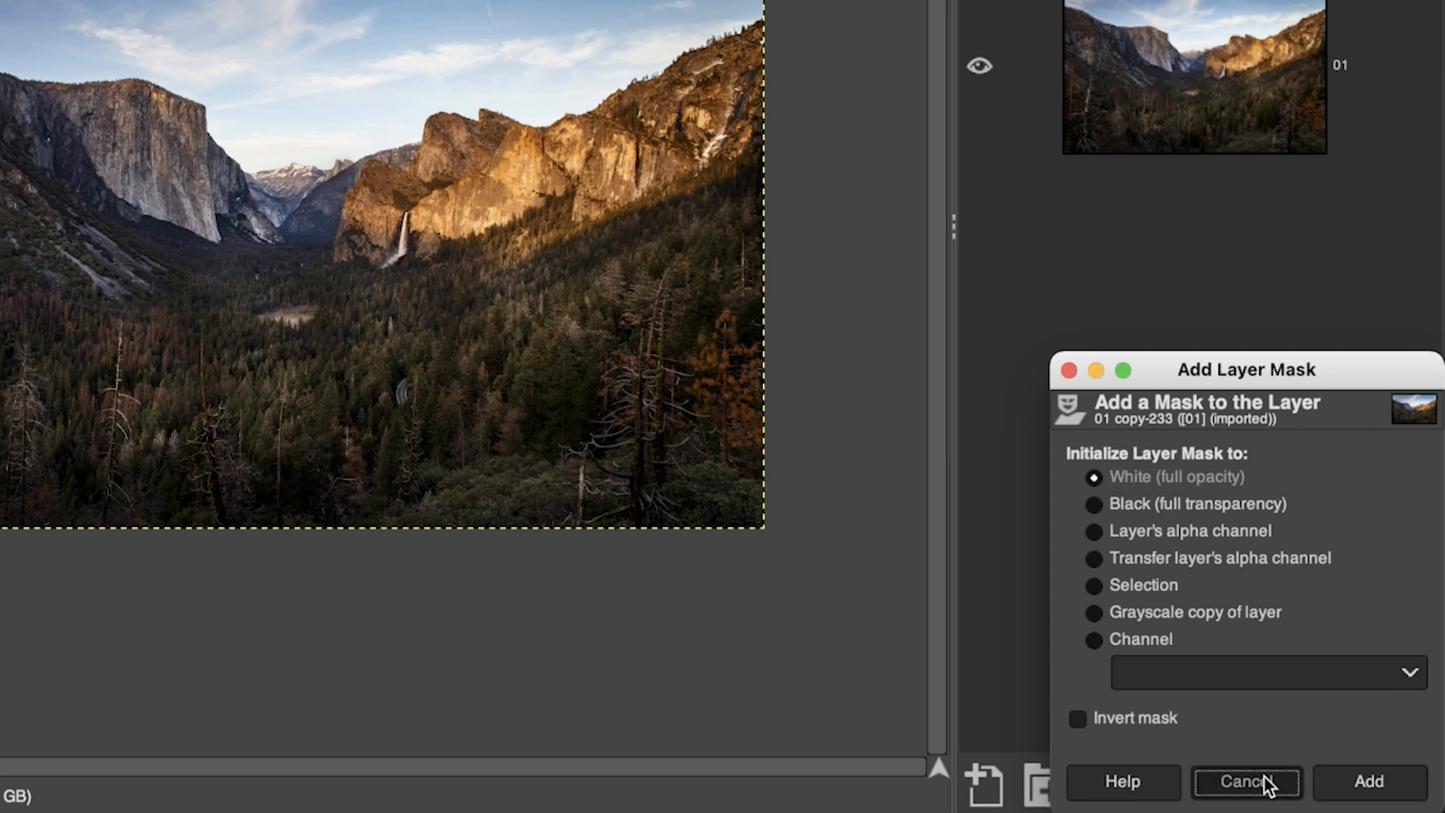
left_click(1241, 782)
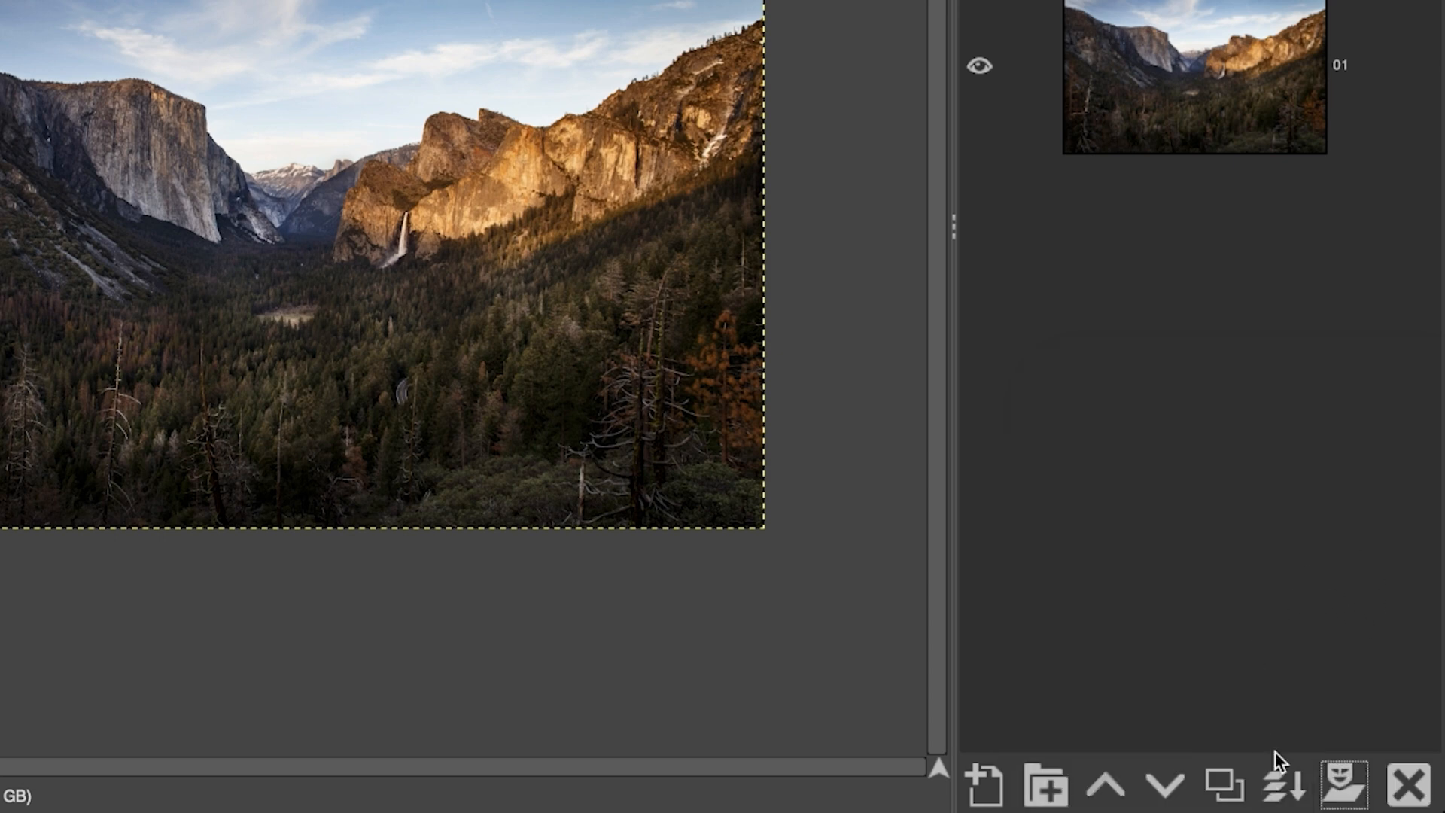
mouse_move(1284, 790)
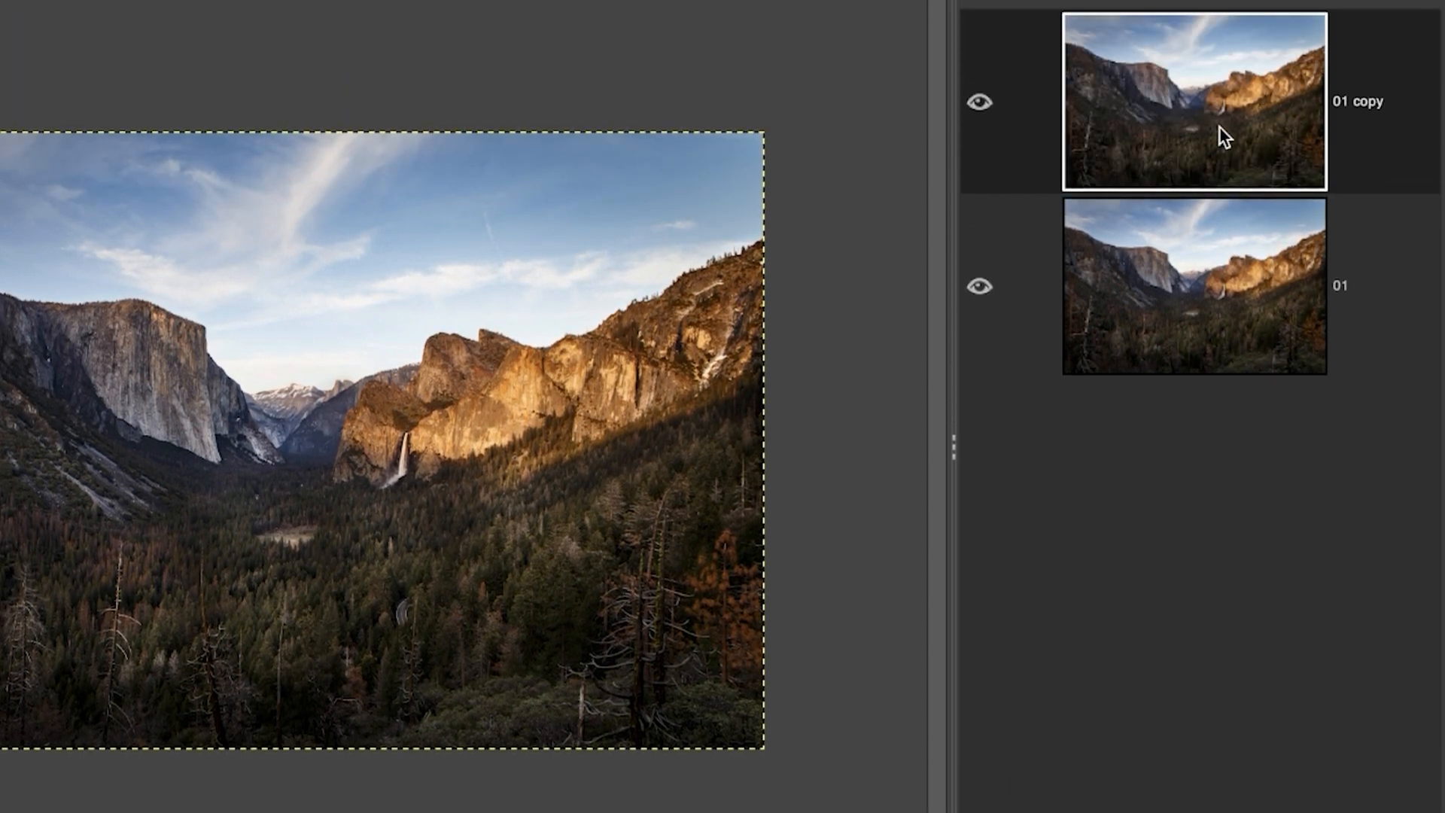
mouse_move(1203, 477)
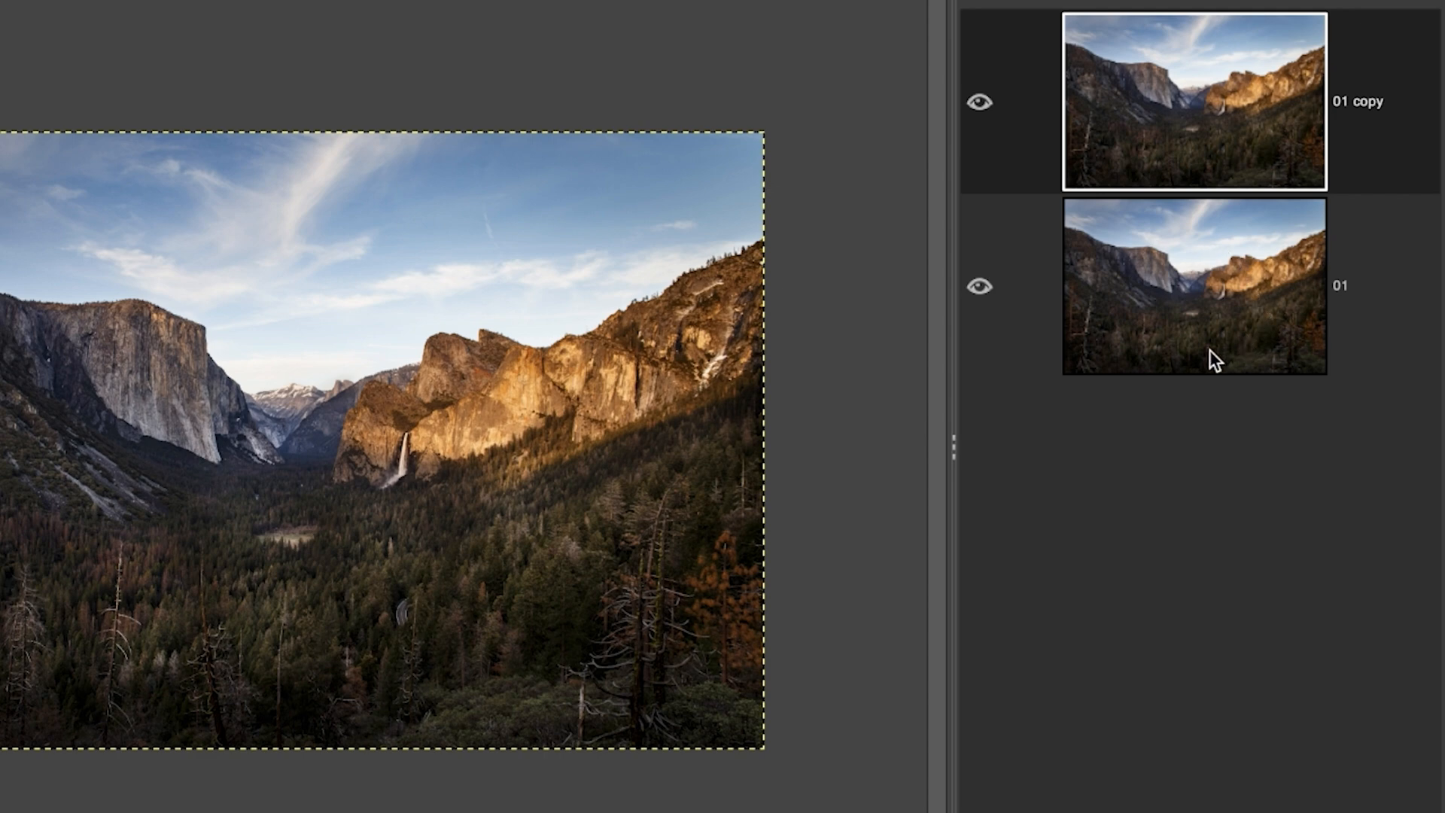
- Duplicate the 01 layer to create '01 copy #1'
double_click(1361, 100)
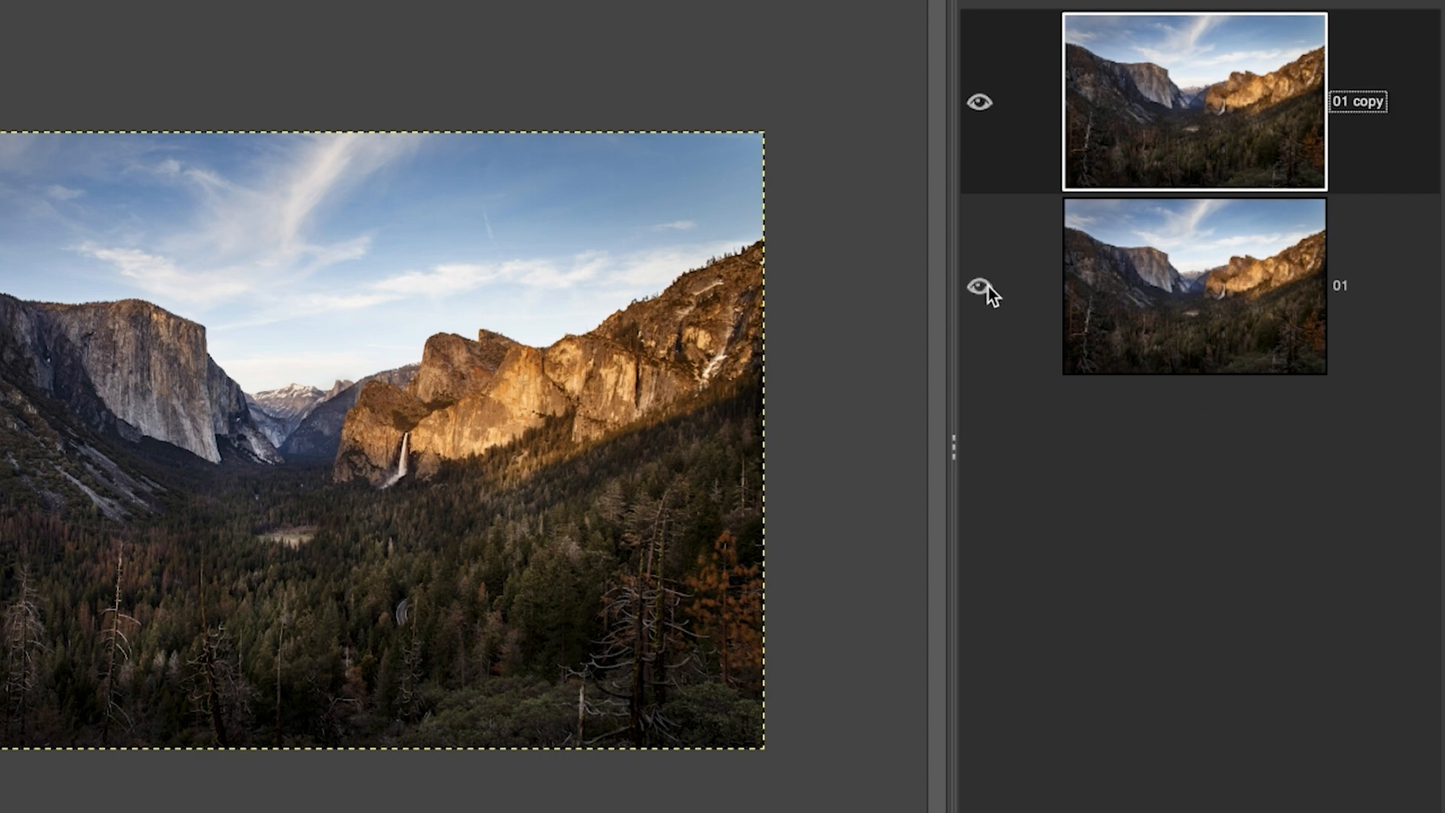
mouse_move(1182, 388)
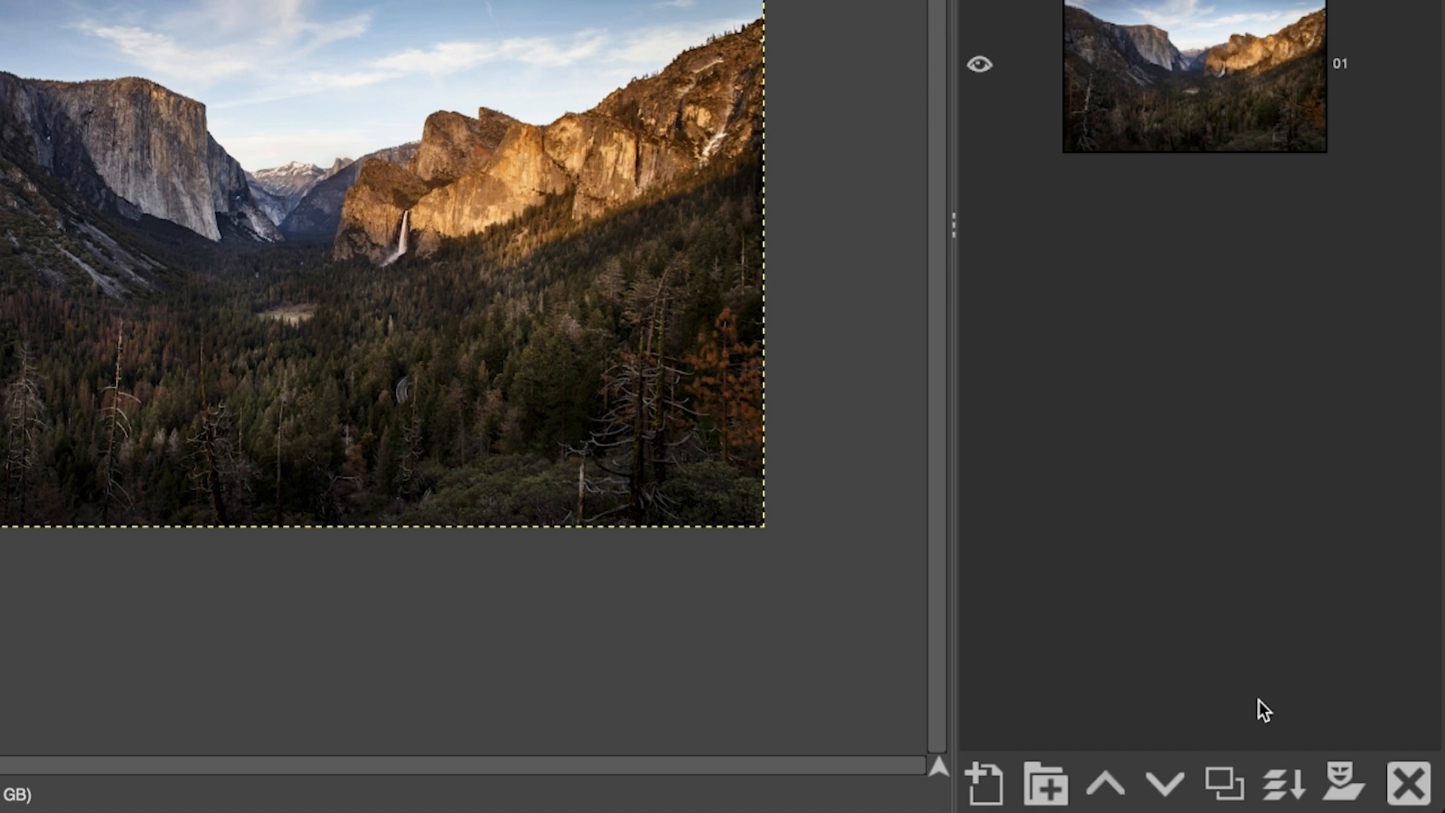
left_click(1225, 786)
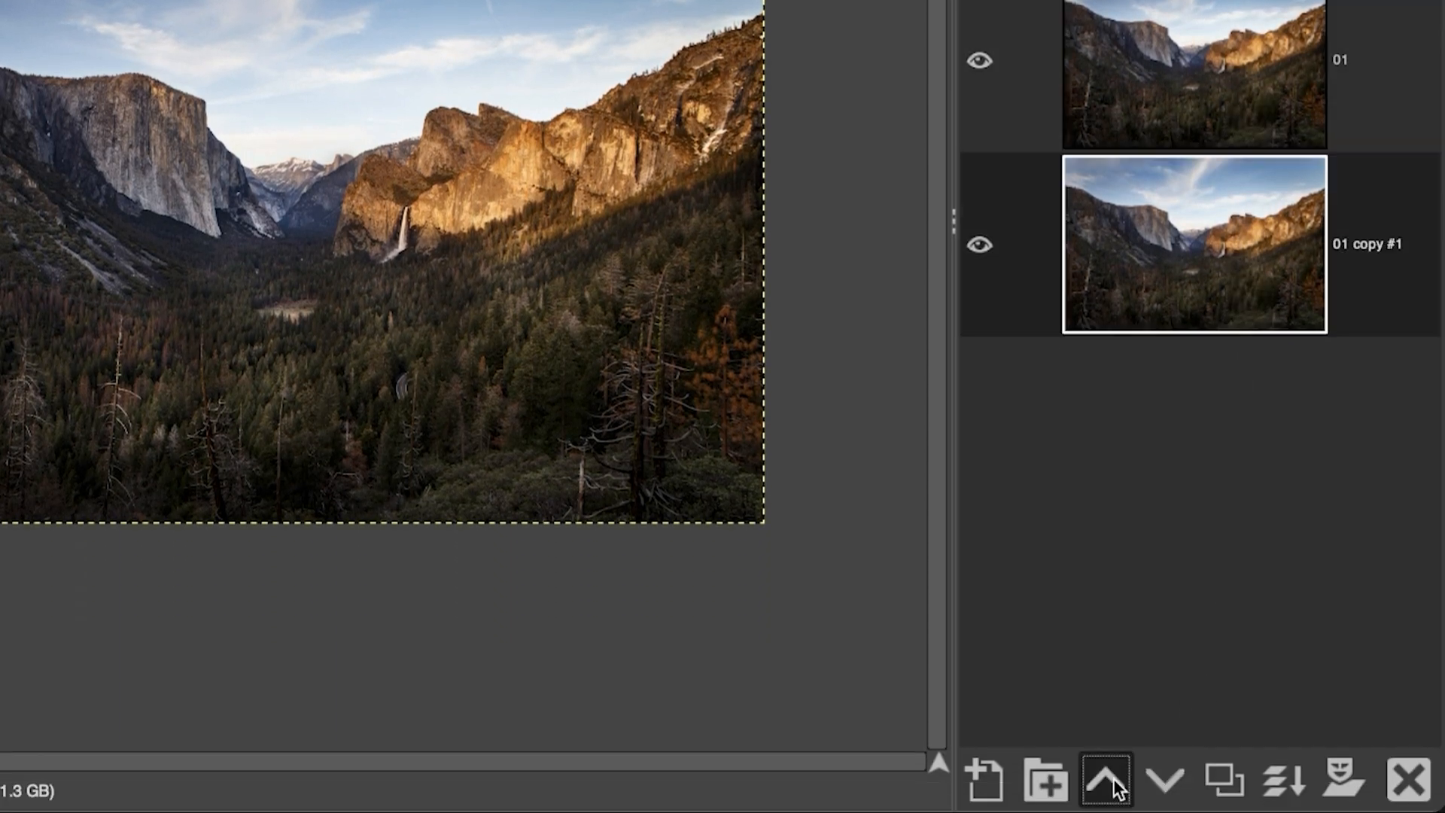
- Raise the copied layer above the original and create a new empty layer group
left_click(1102, 784)
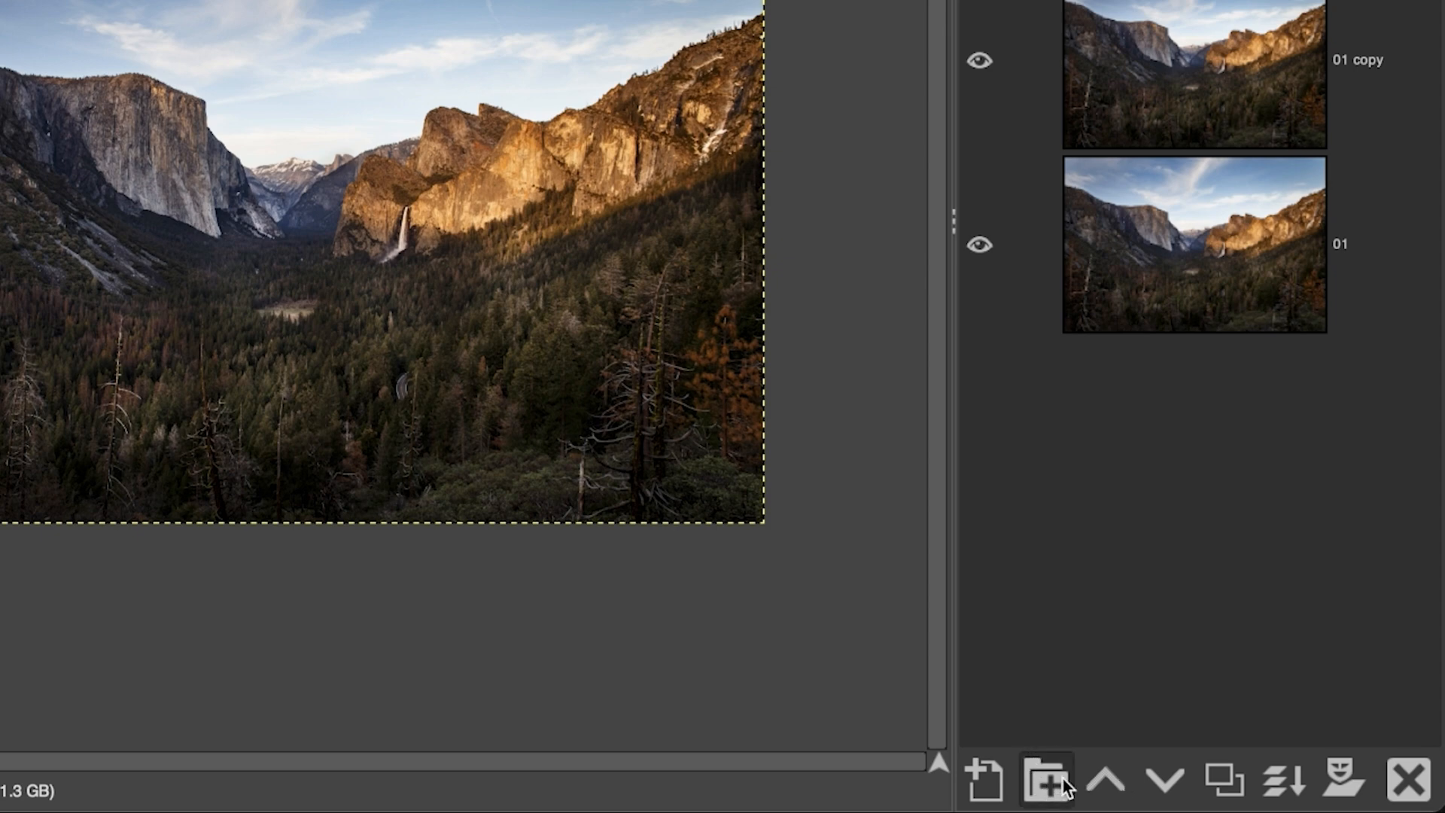
left_click(1041, 783)
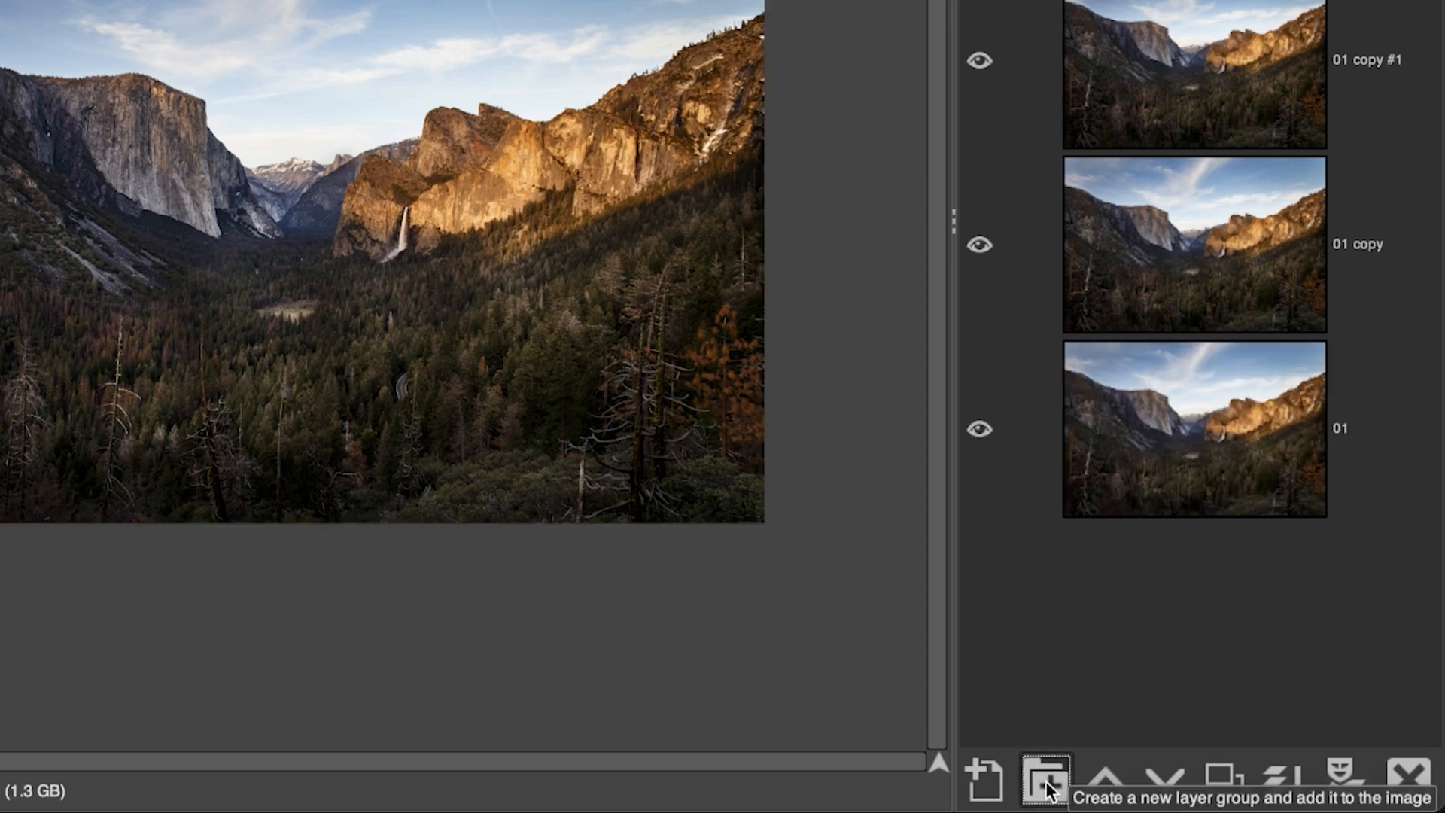
left_click(1043, 779)
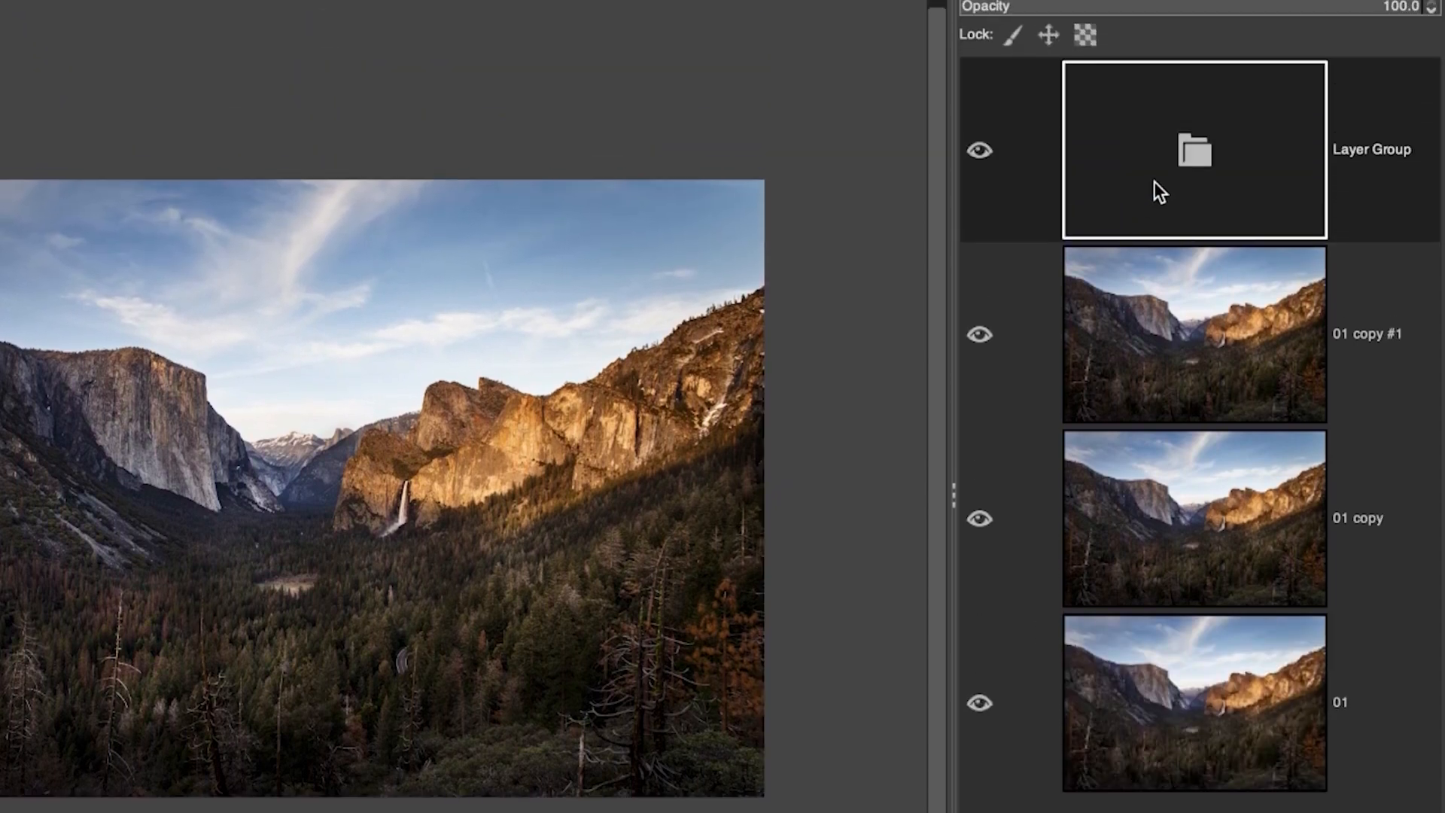
mouse_move(1185, 213)
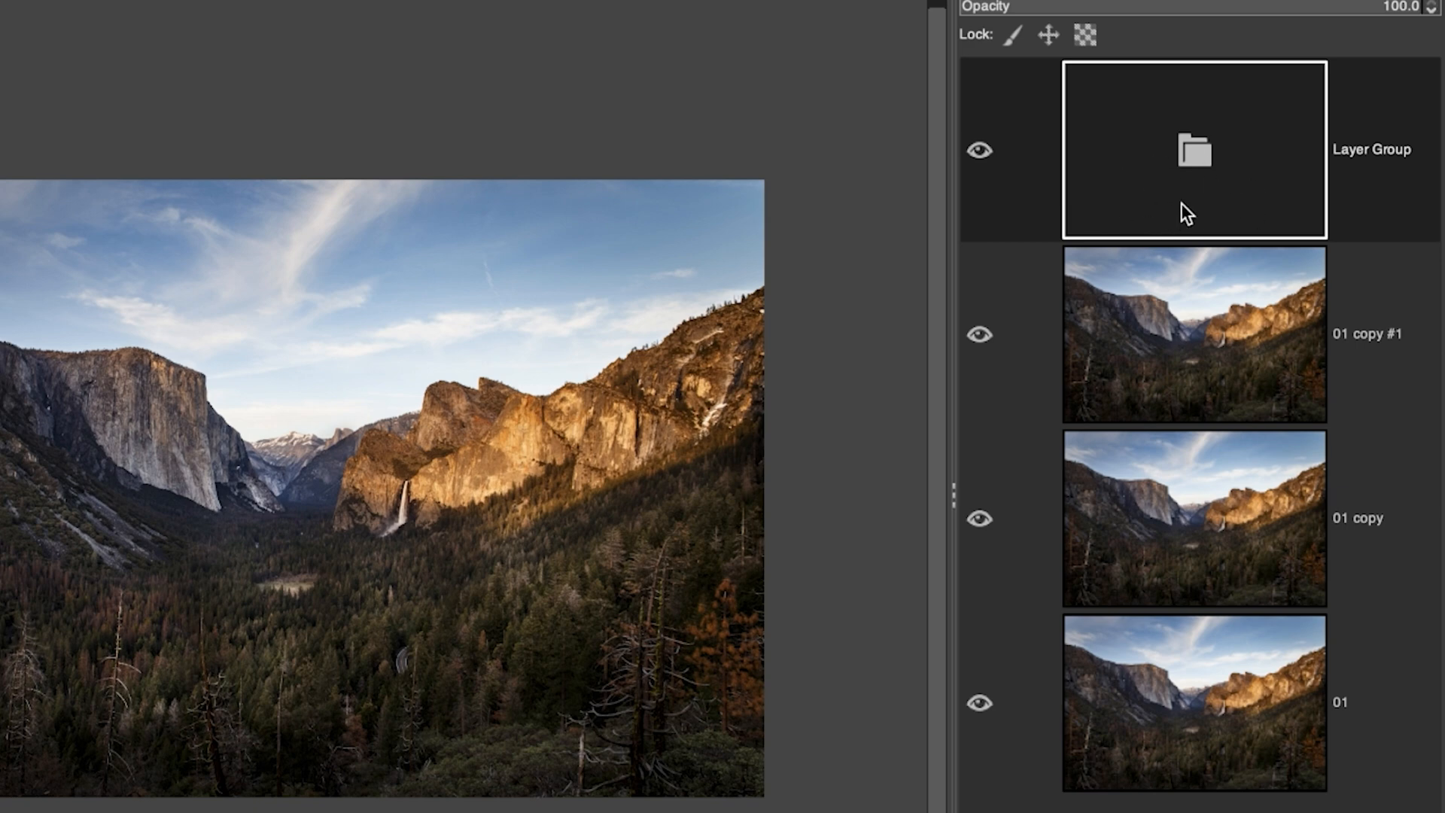
mouse_move(1217, 383)
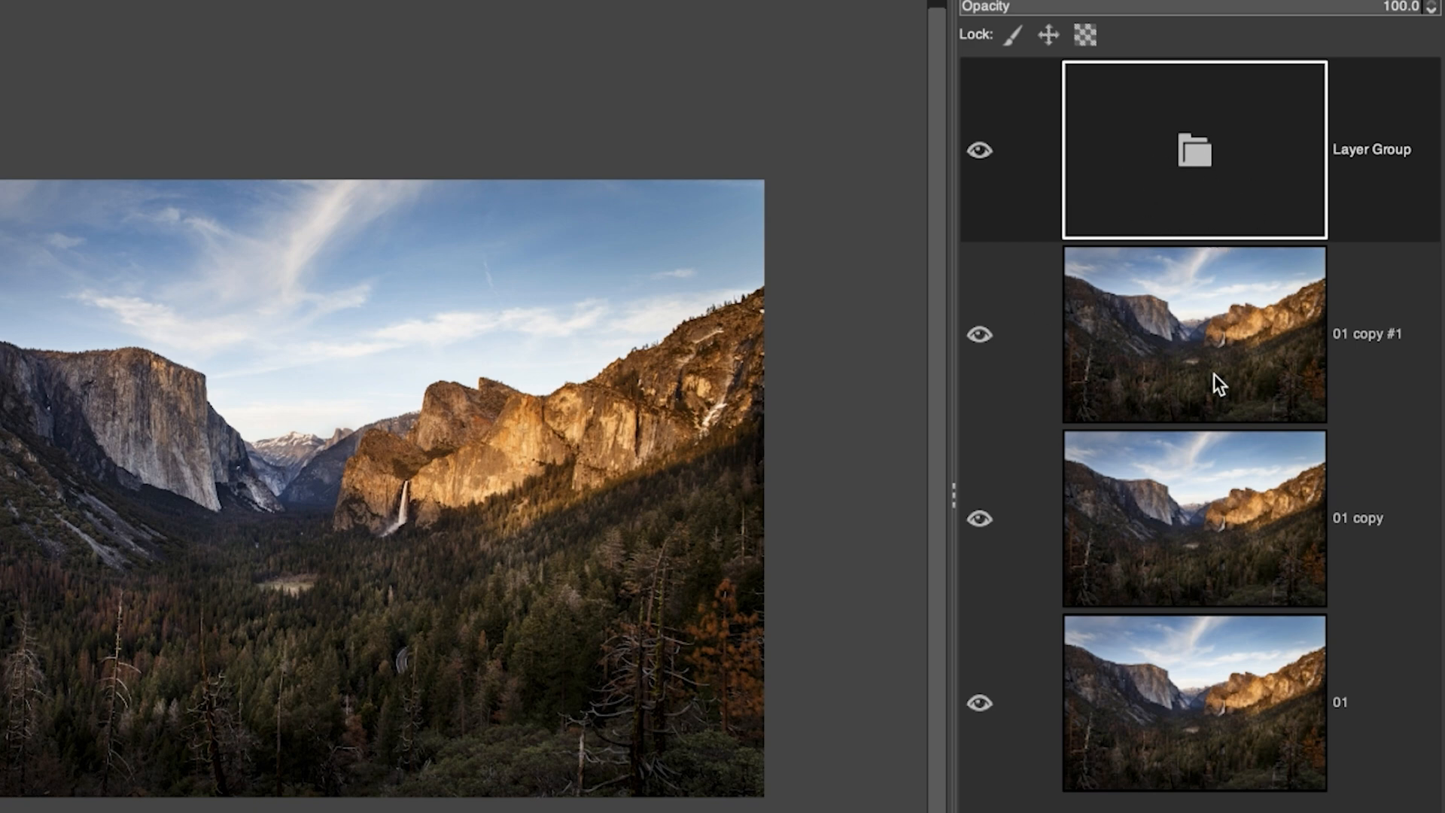
mouse_move(1159, 326)
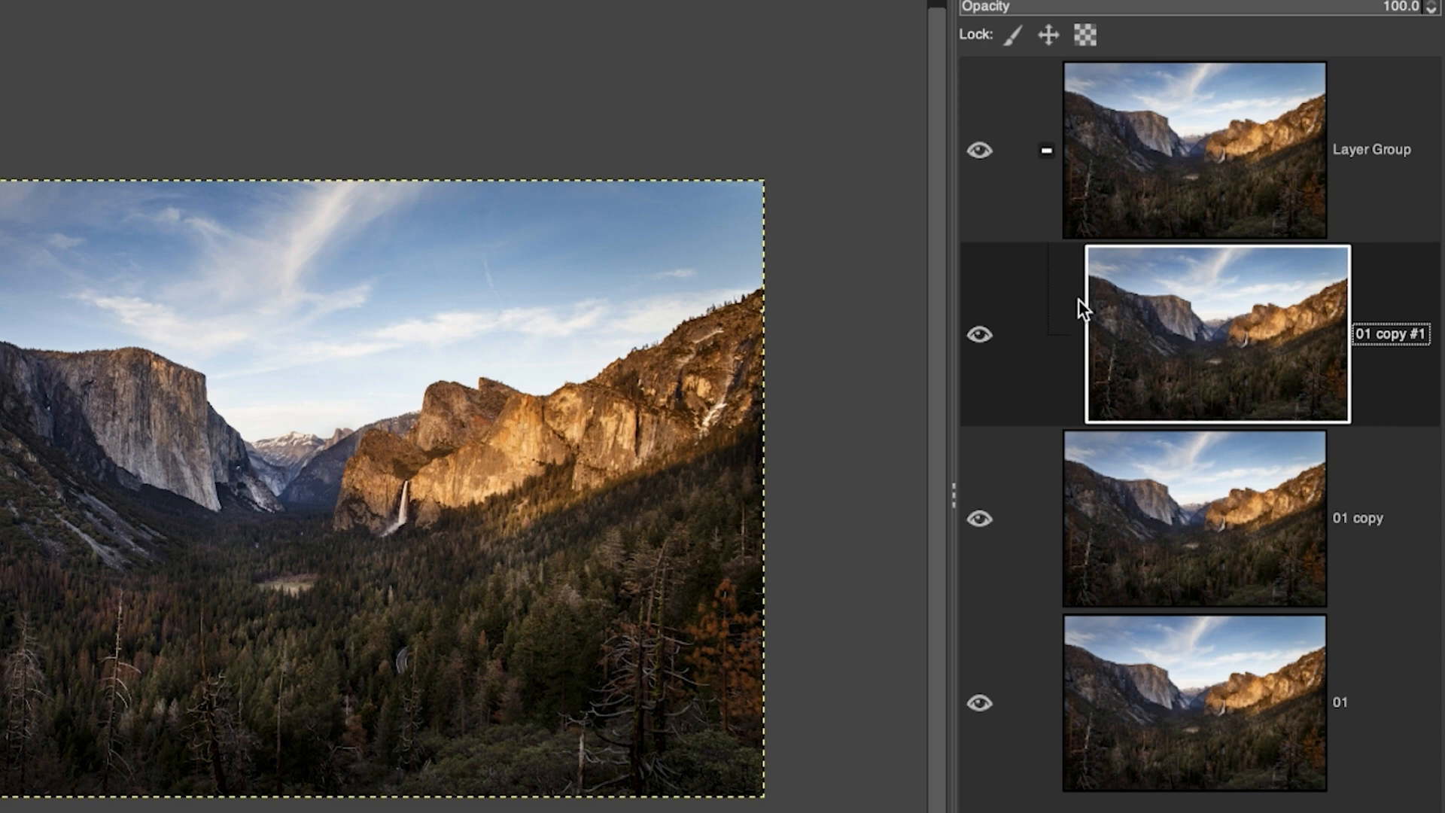
mouse_move(1086, 253)
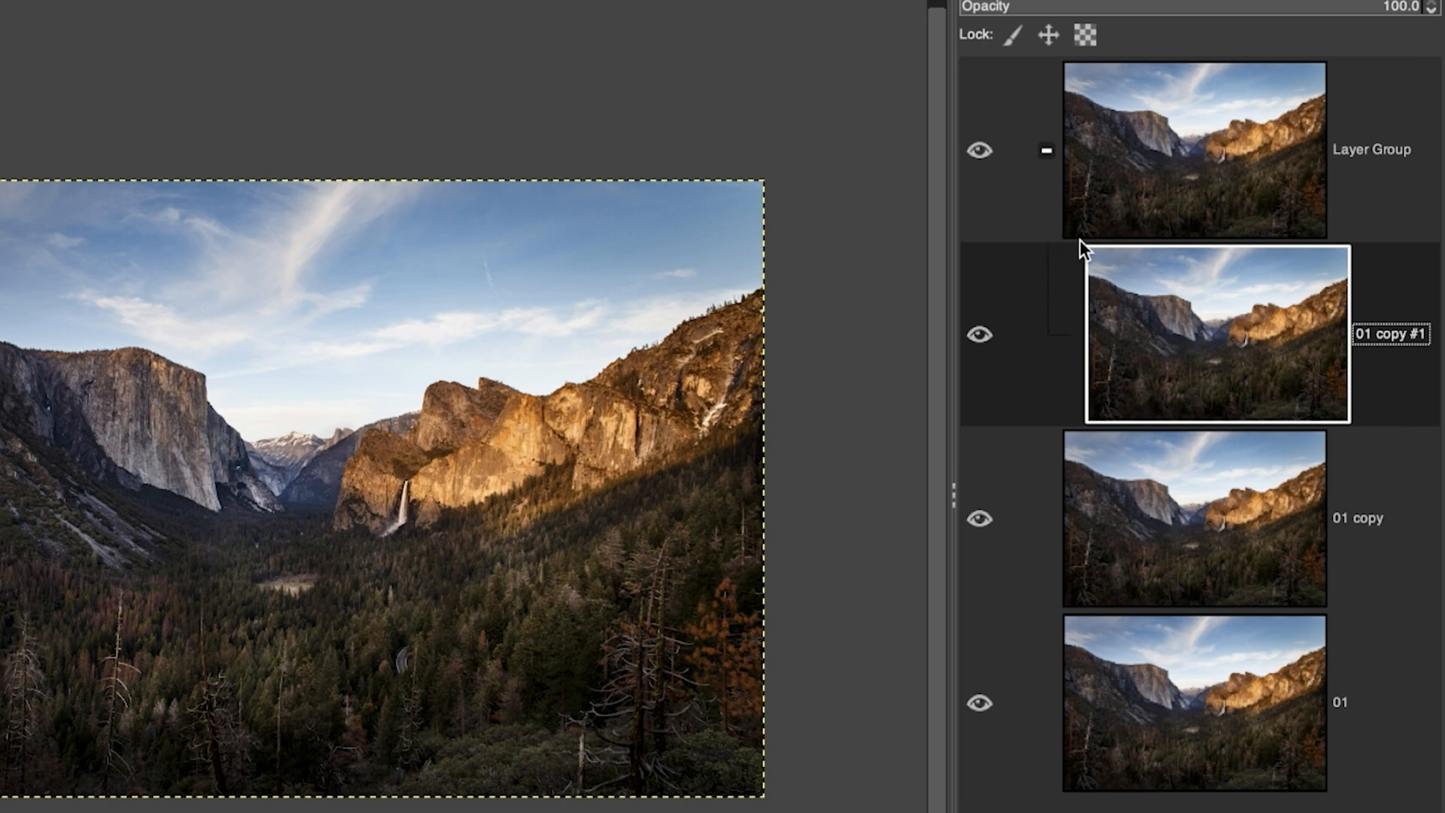
mouse_move(1098, 210)
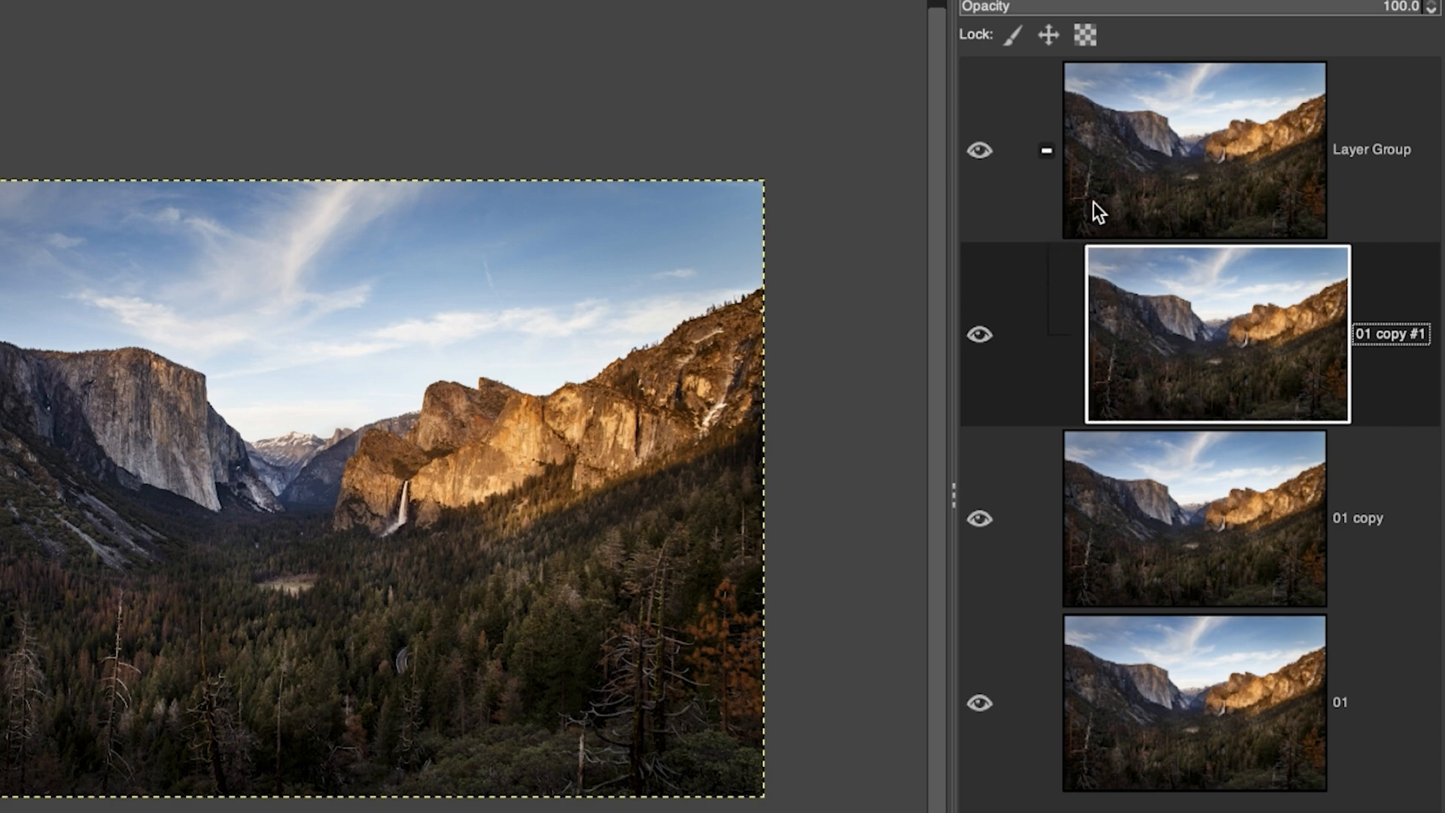
mouse_move(1123, 209)
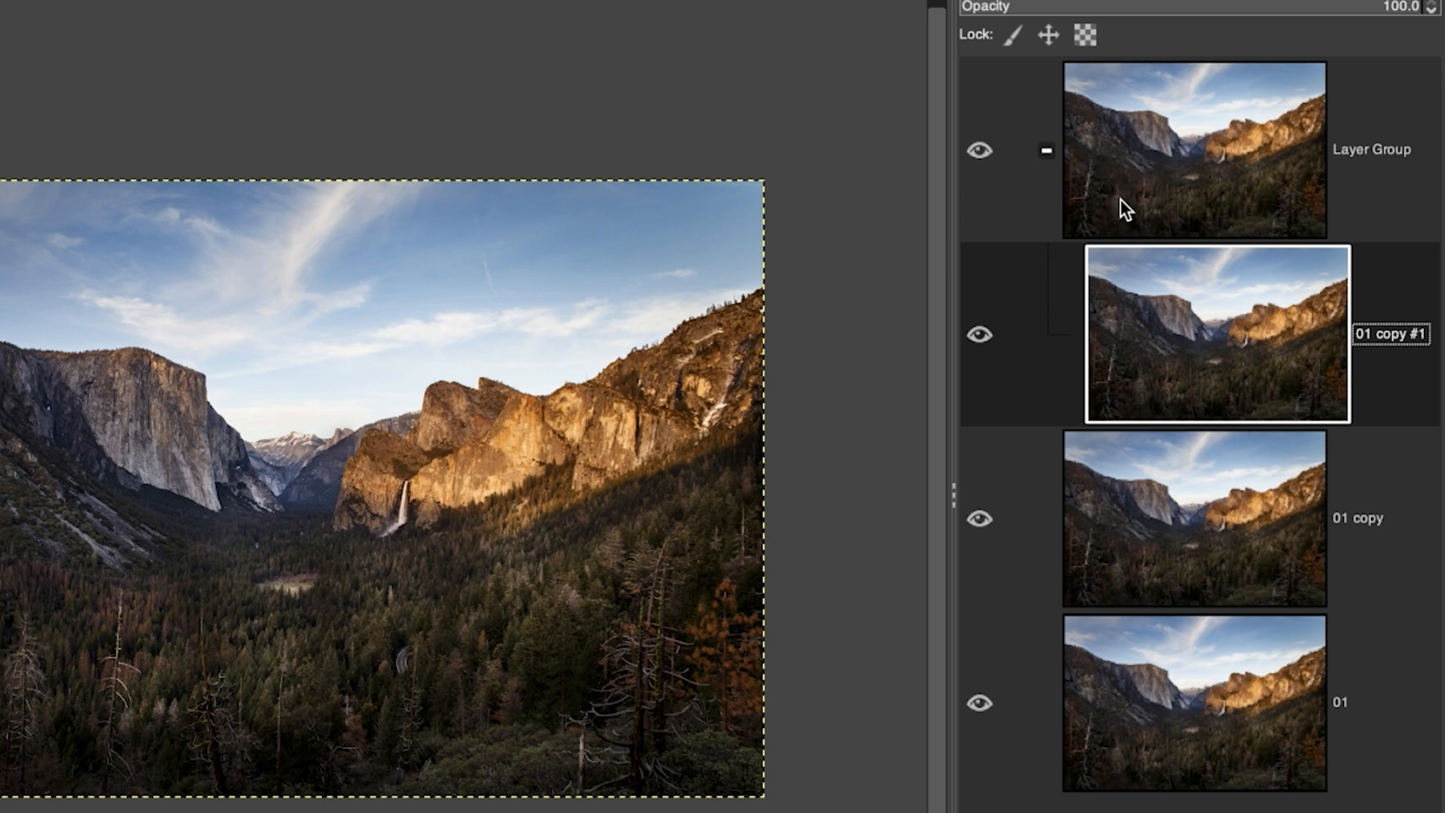
mouse_move(1189, 193)
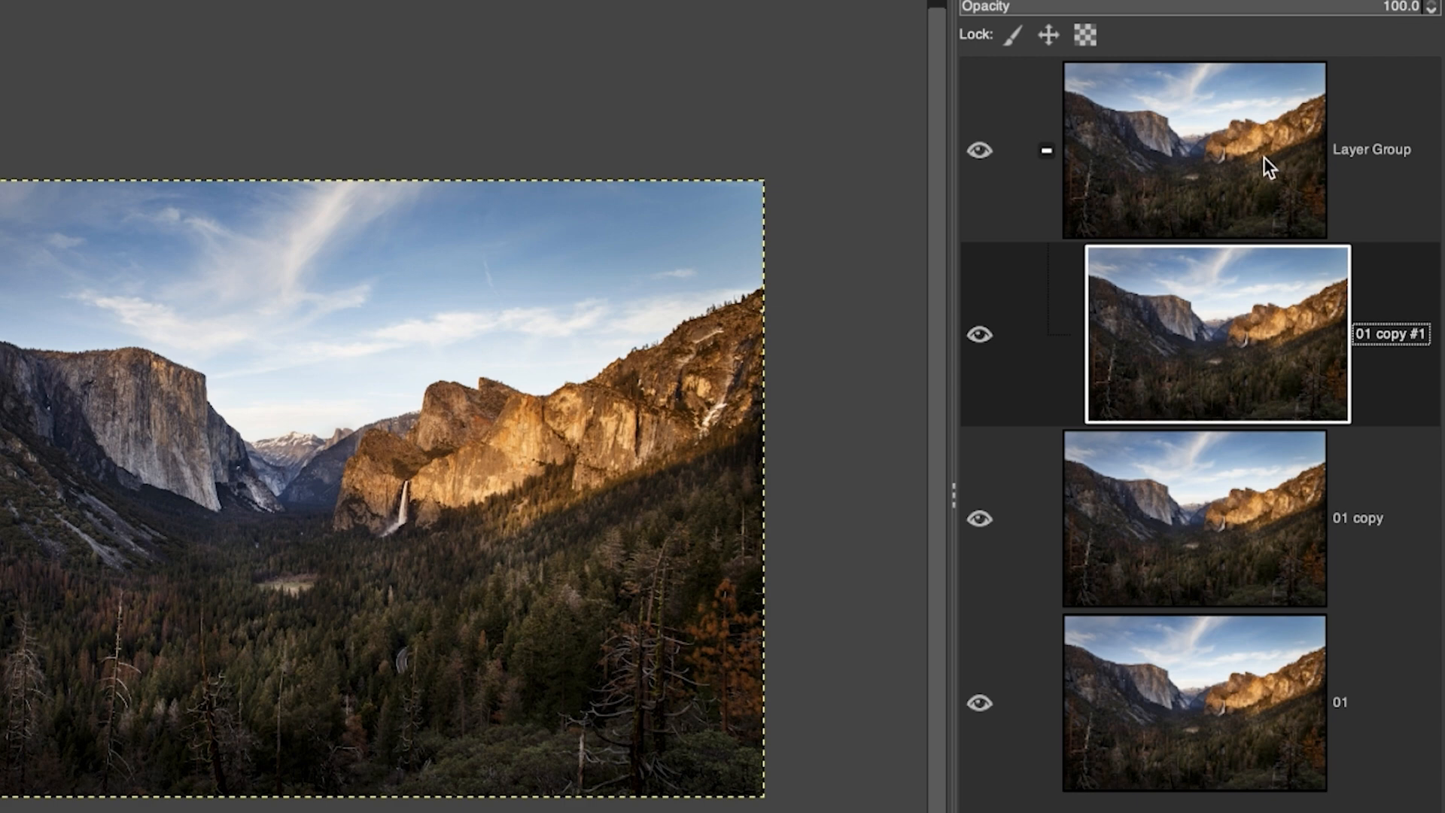
mouse_move(1268, 350)
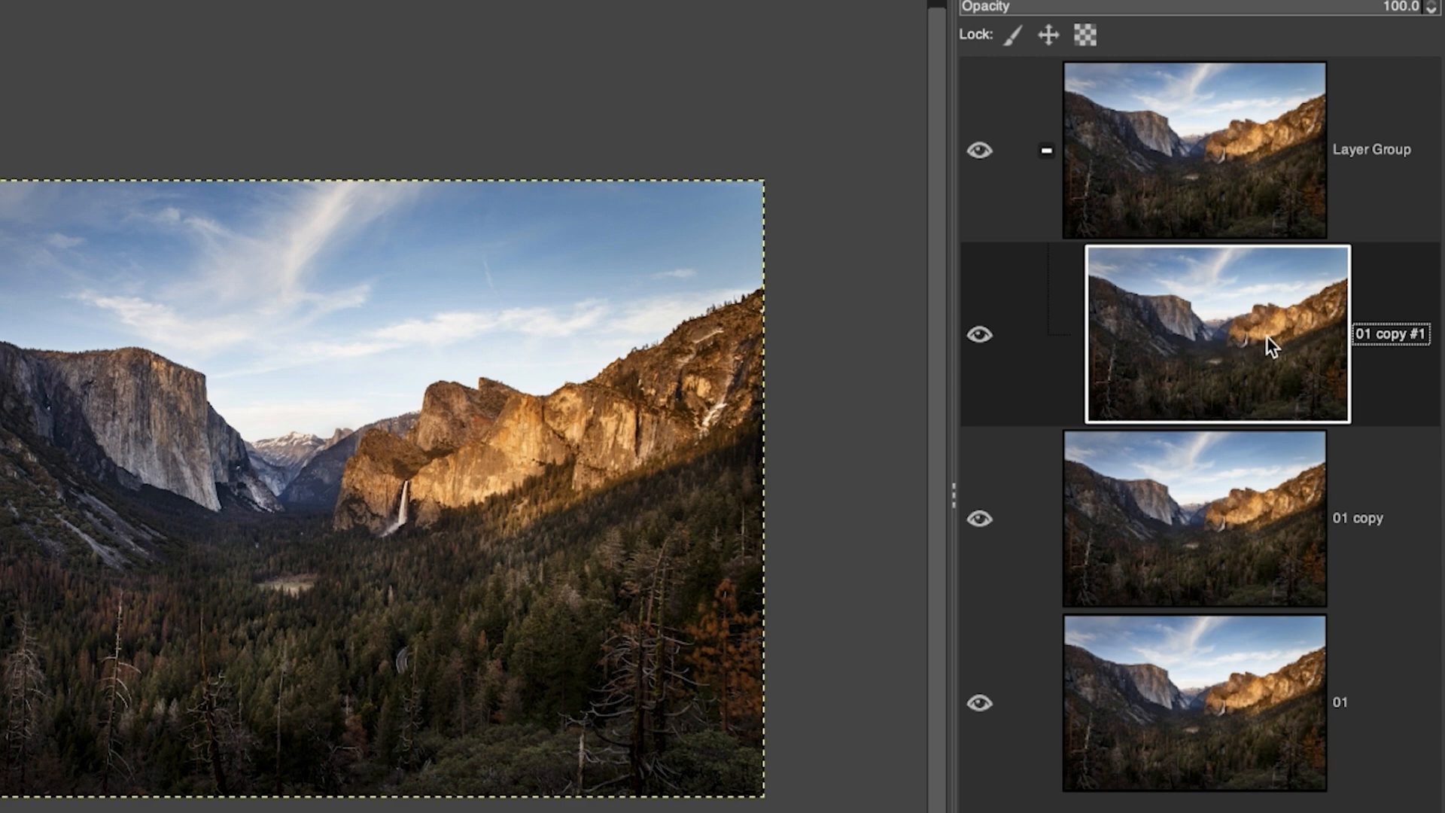
mouse_move(1192, 547)
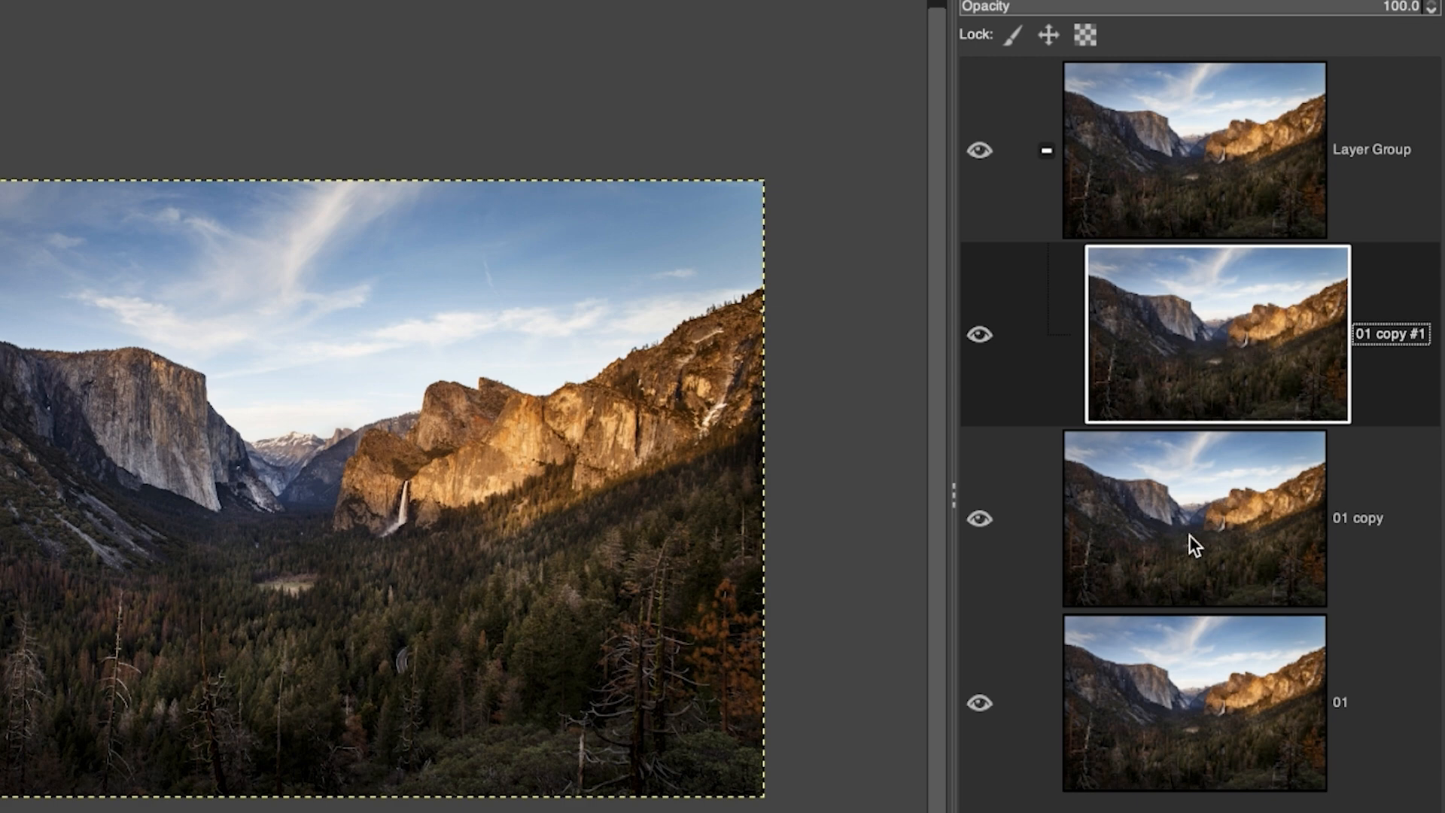
- Move the 01 copy layers into Layer Group, then collapse and expand it
left_click(1192, 520)
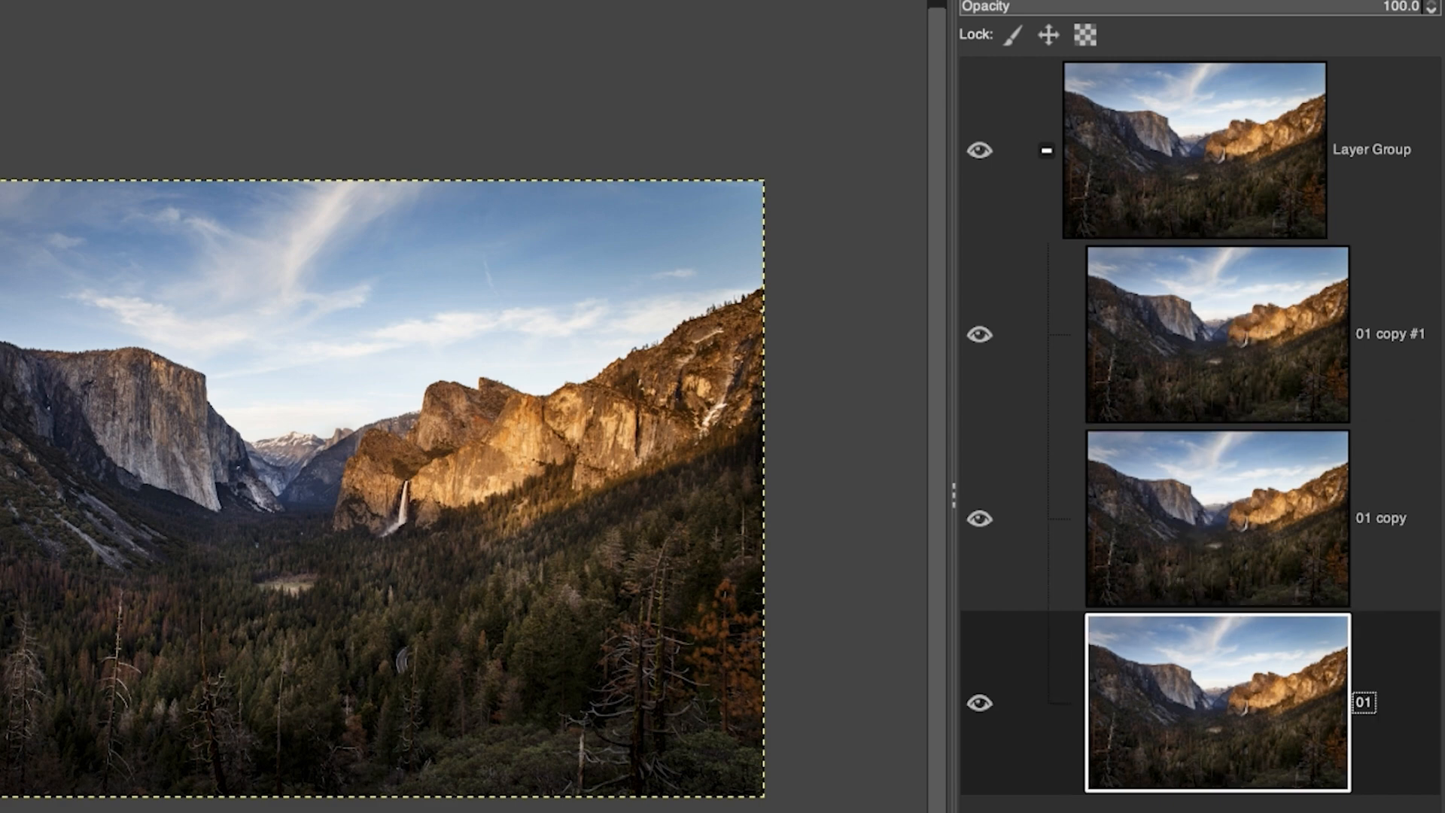
mouse_move(1183, 706)
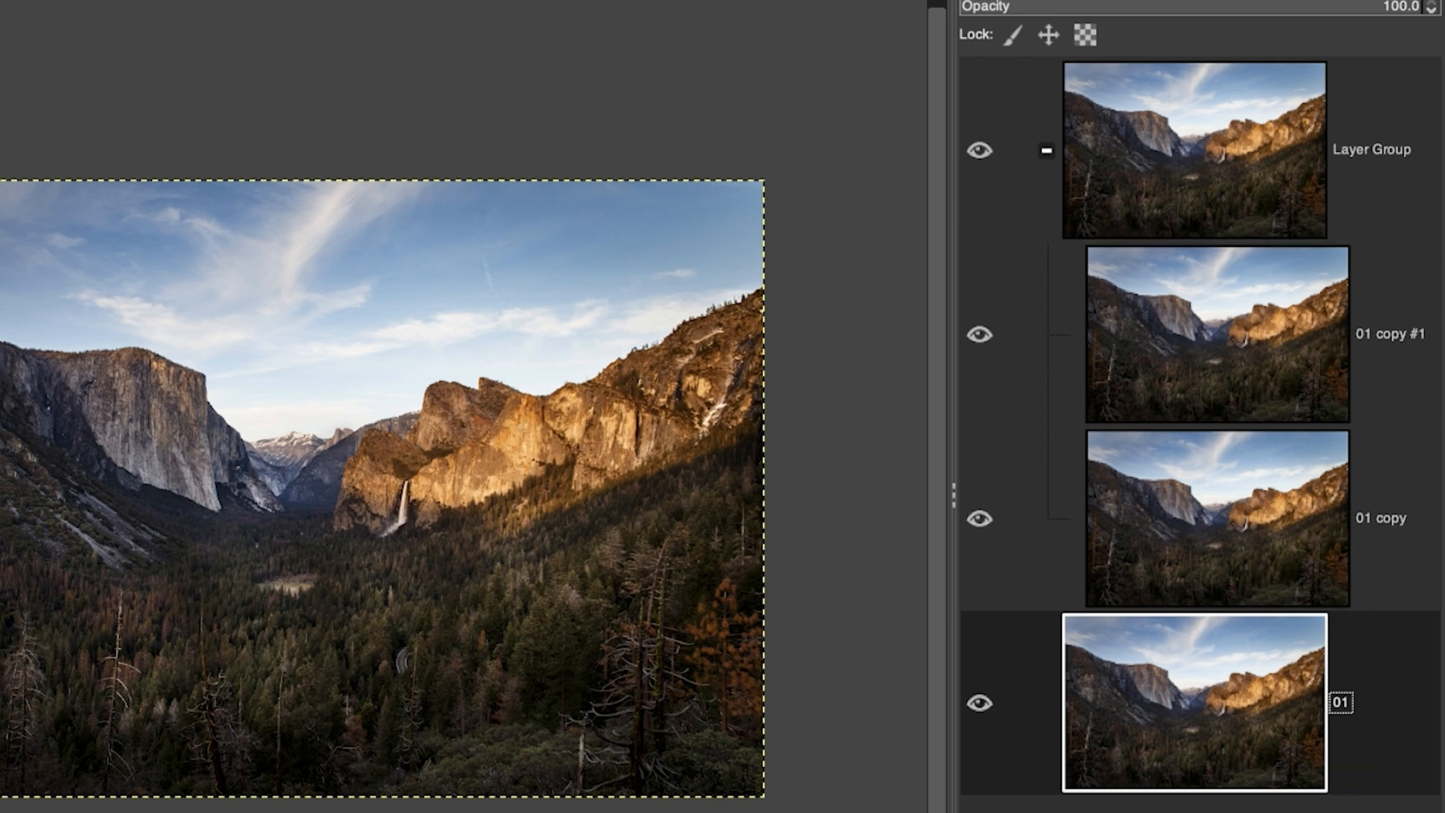
mouse_move(1118, 580)
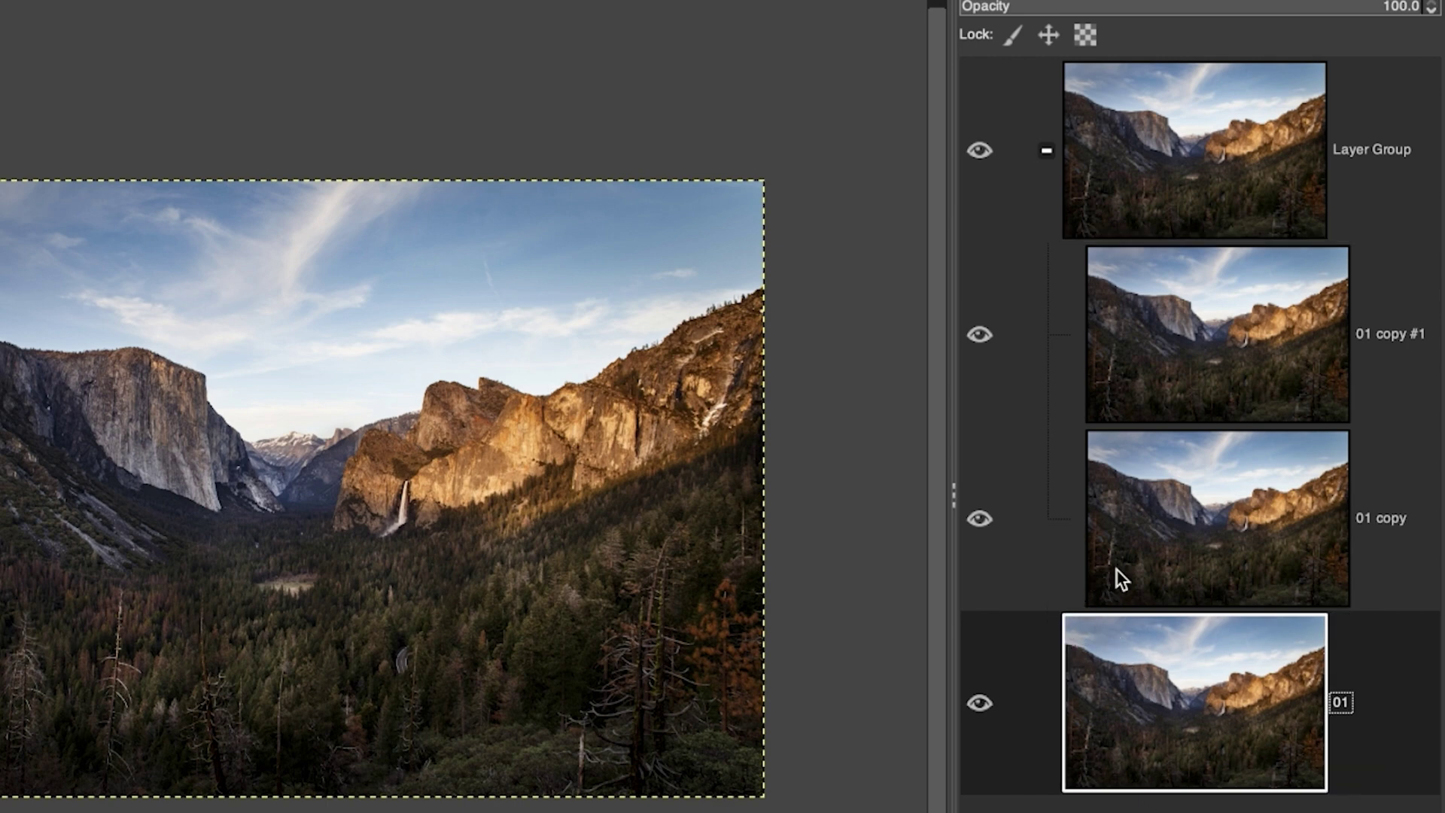
left_click(1043, 150)
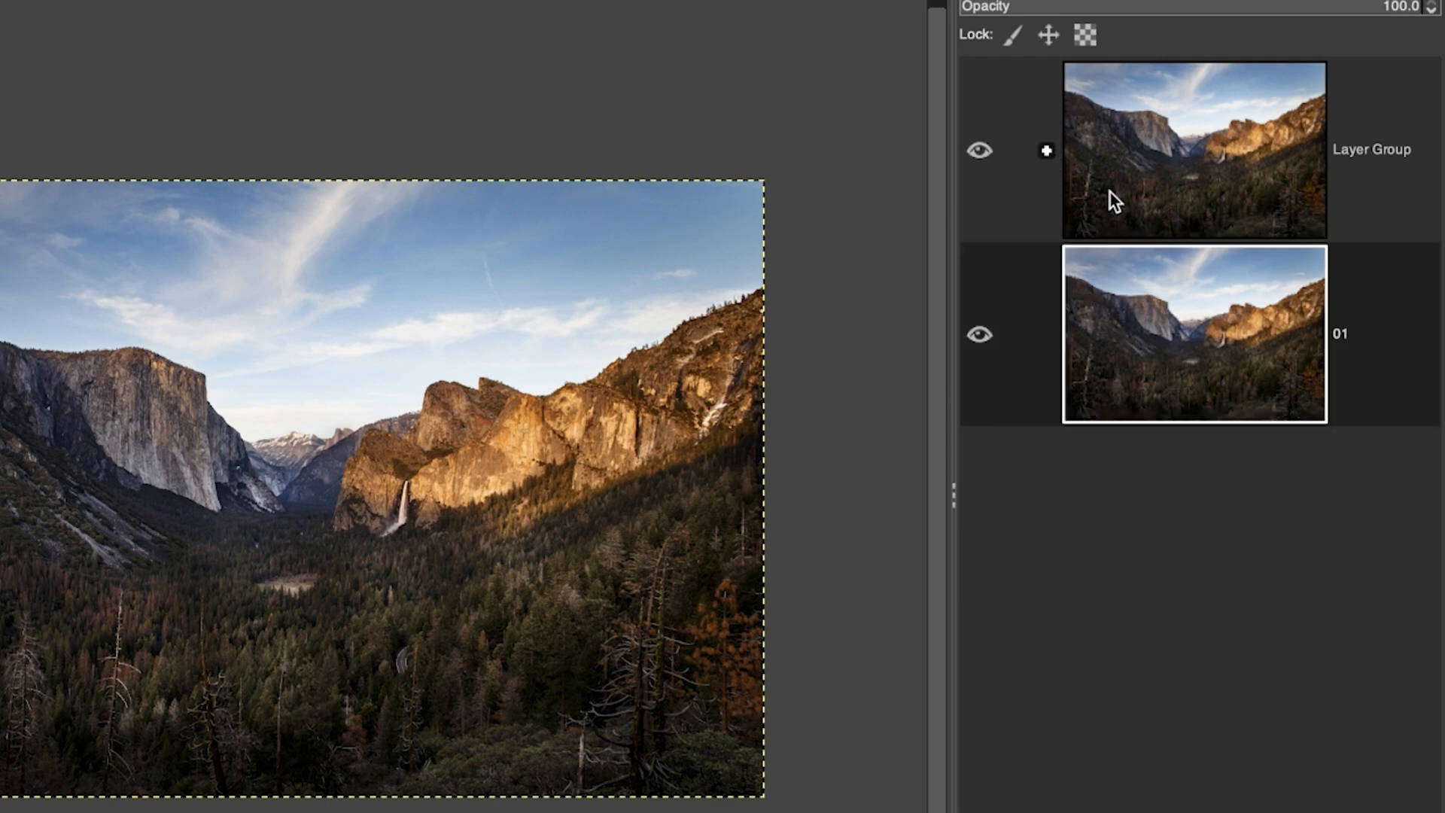
left_click(980, 149)
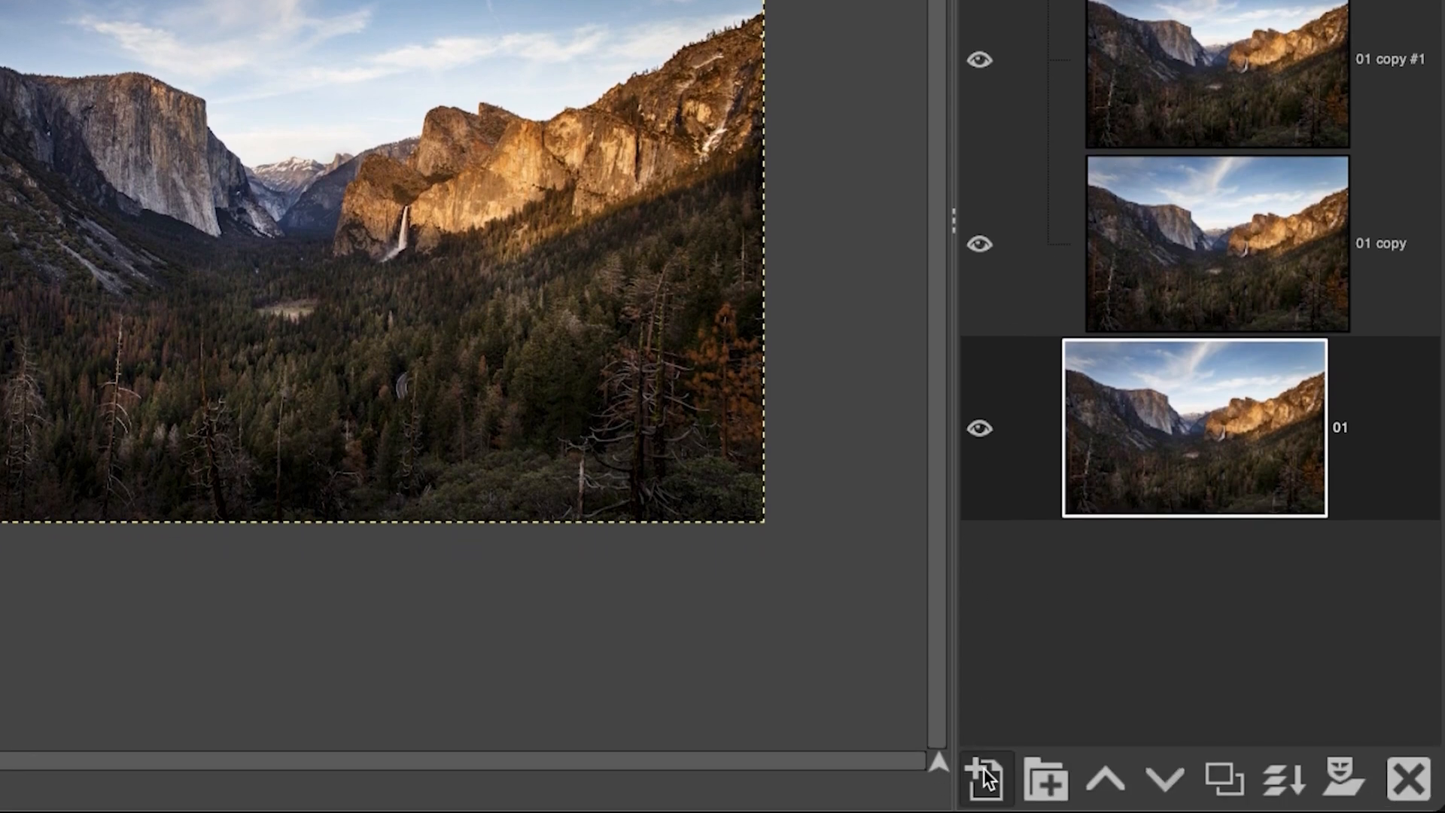
- Start a new layer, trying blue, brown and orange colour tags and browsing blend modes
left_click(985, 781)
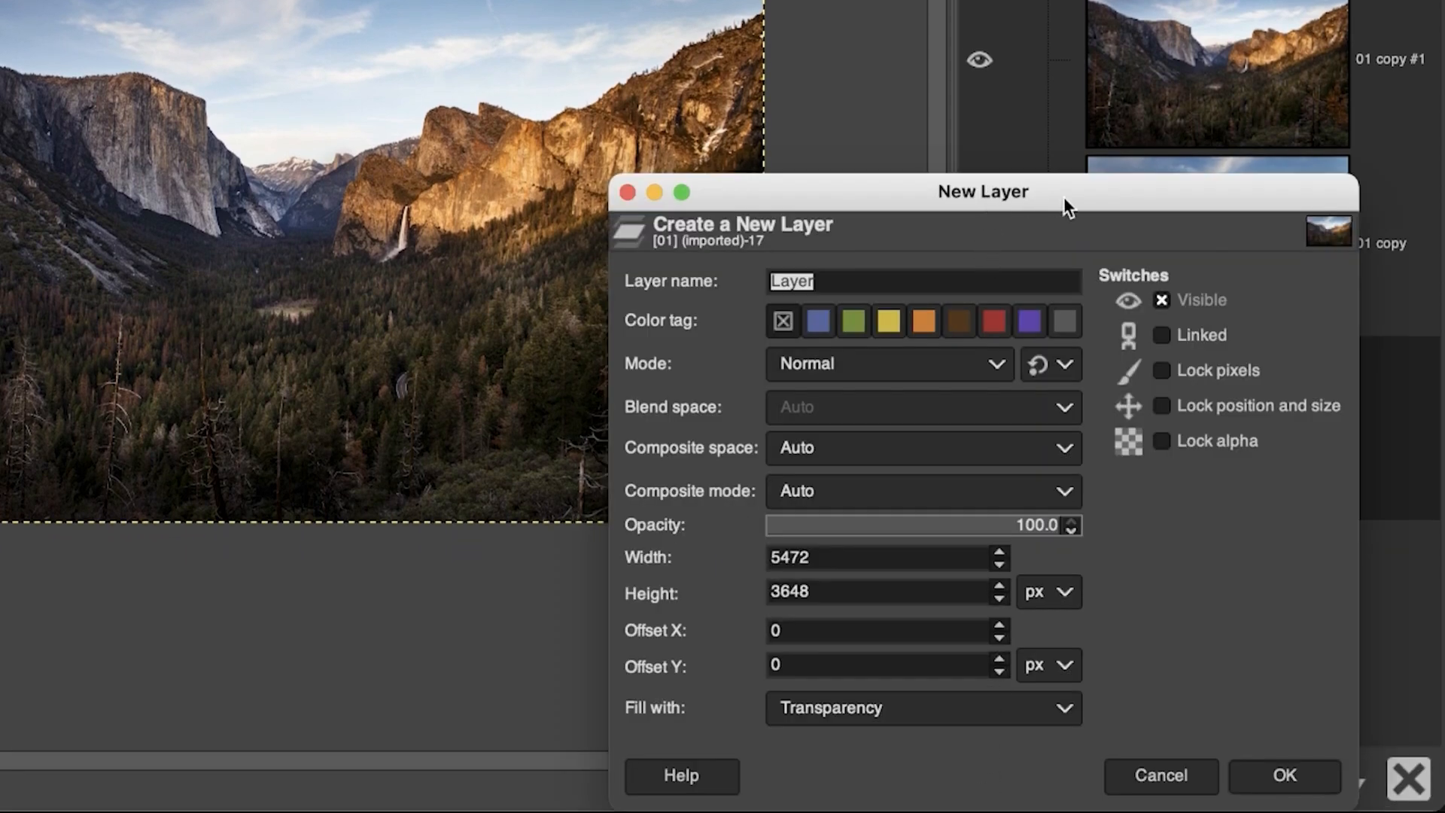
mouse_move(1108, 263)
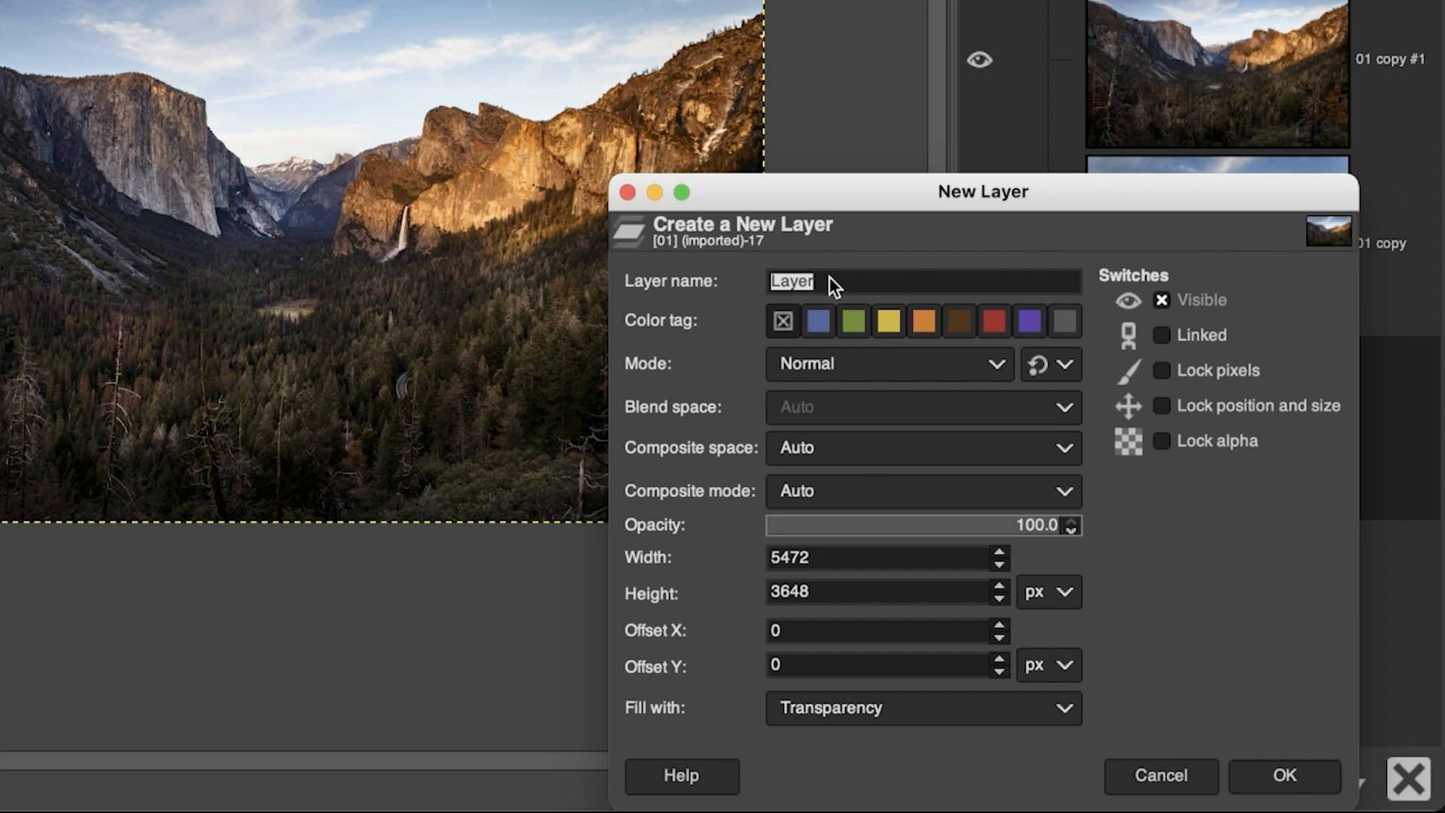
left_click(819, 321)
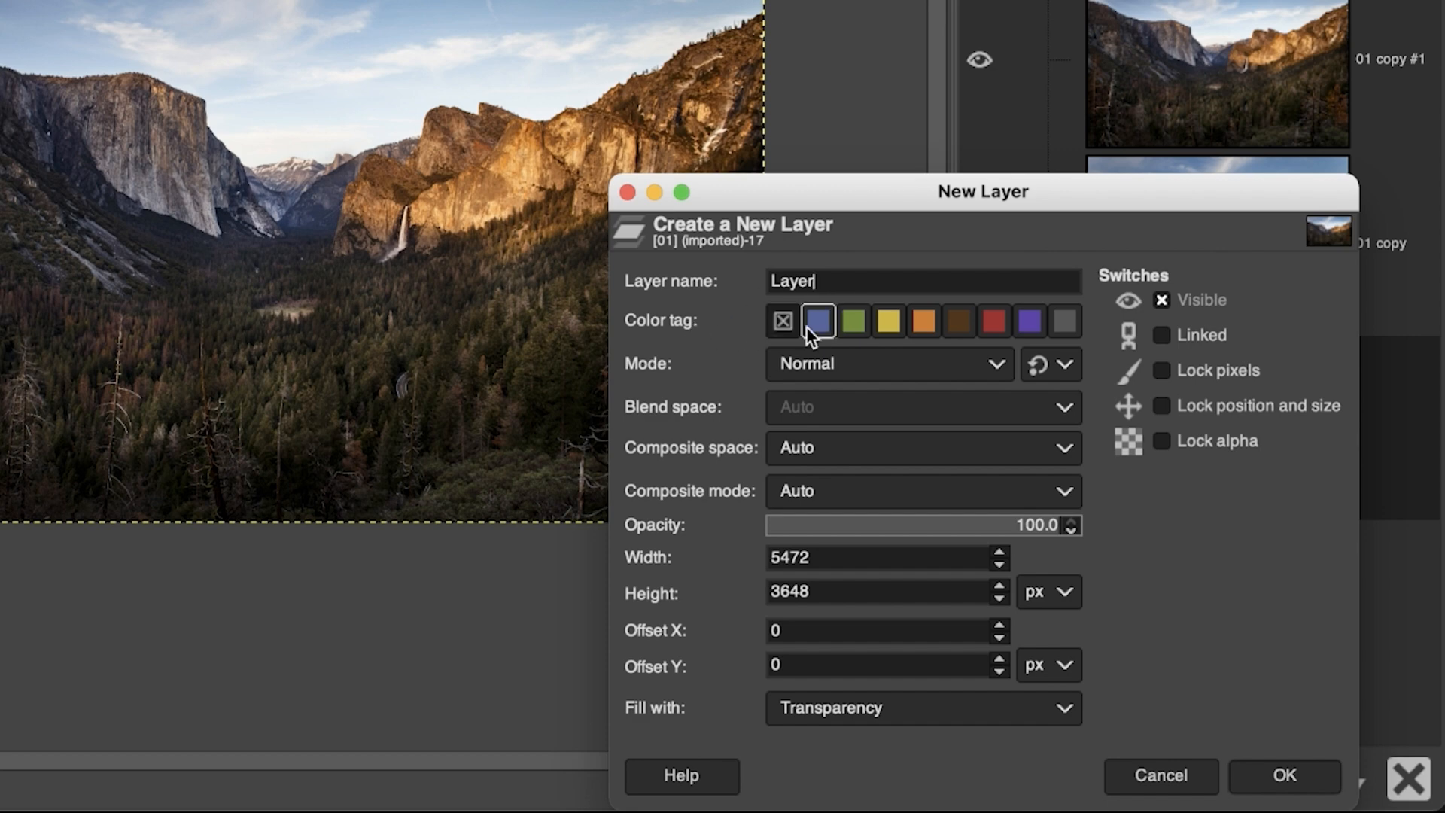
left_click(959, 320)
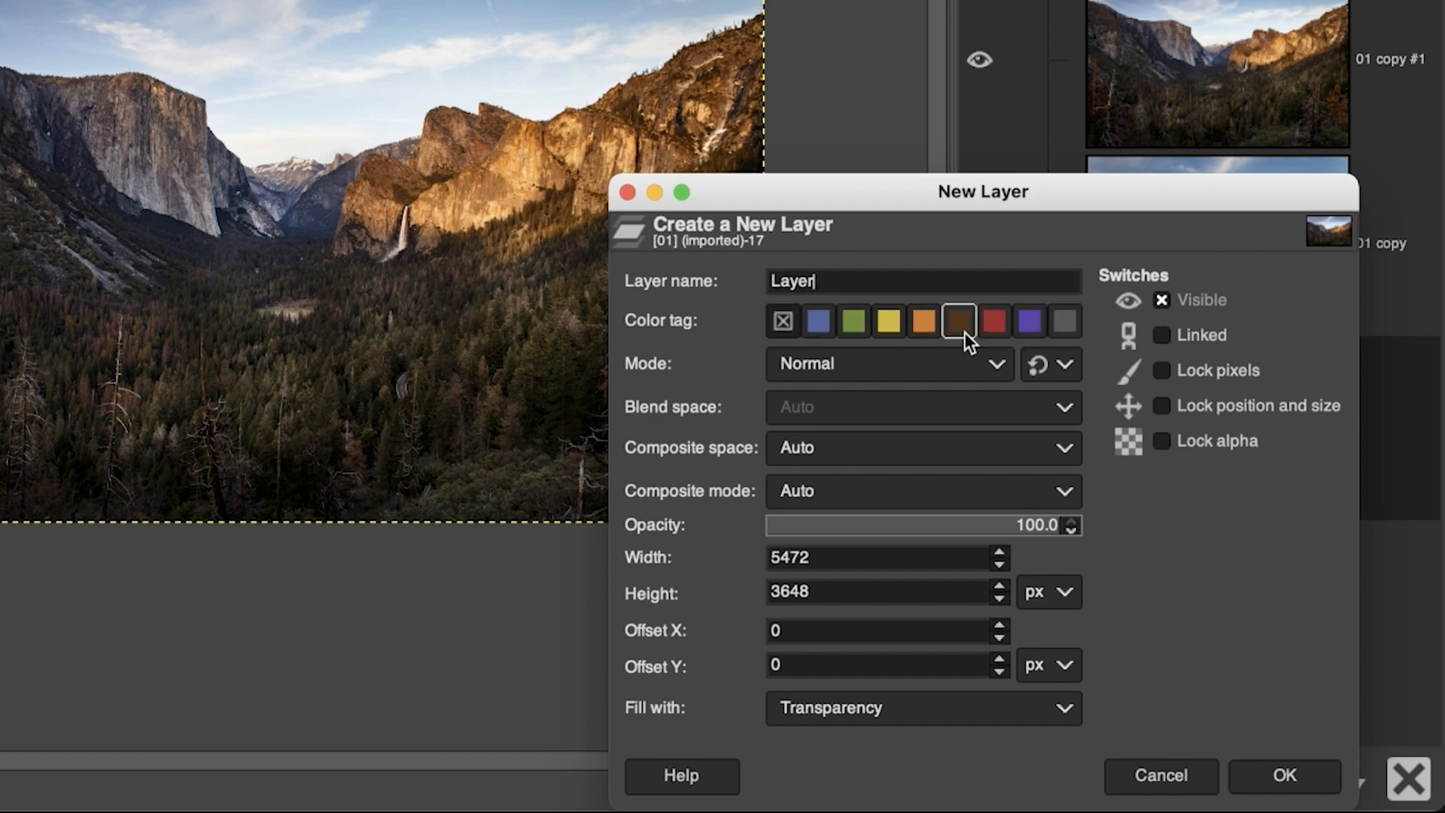
left_click(923, 321)
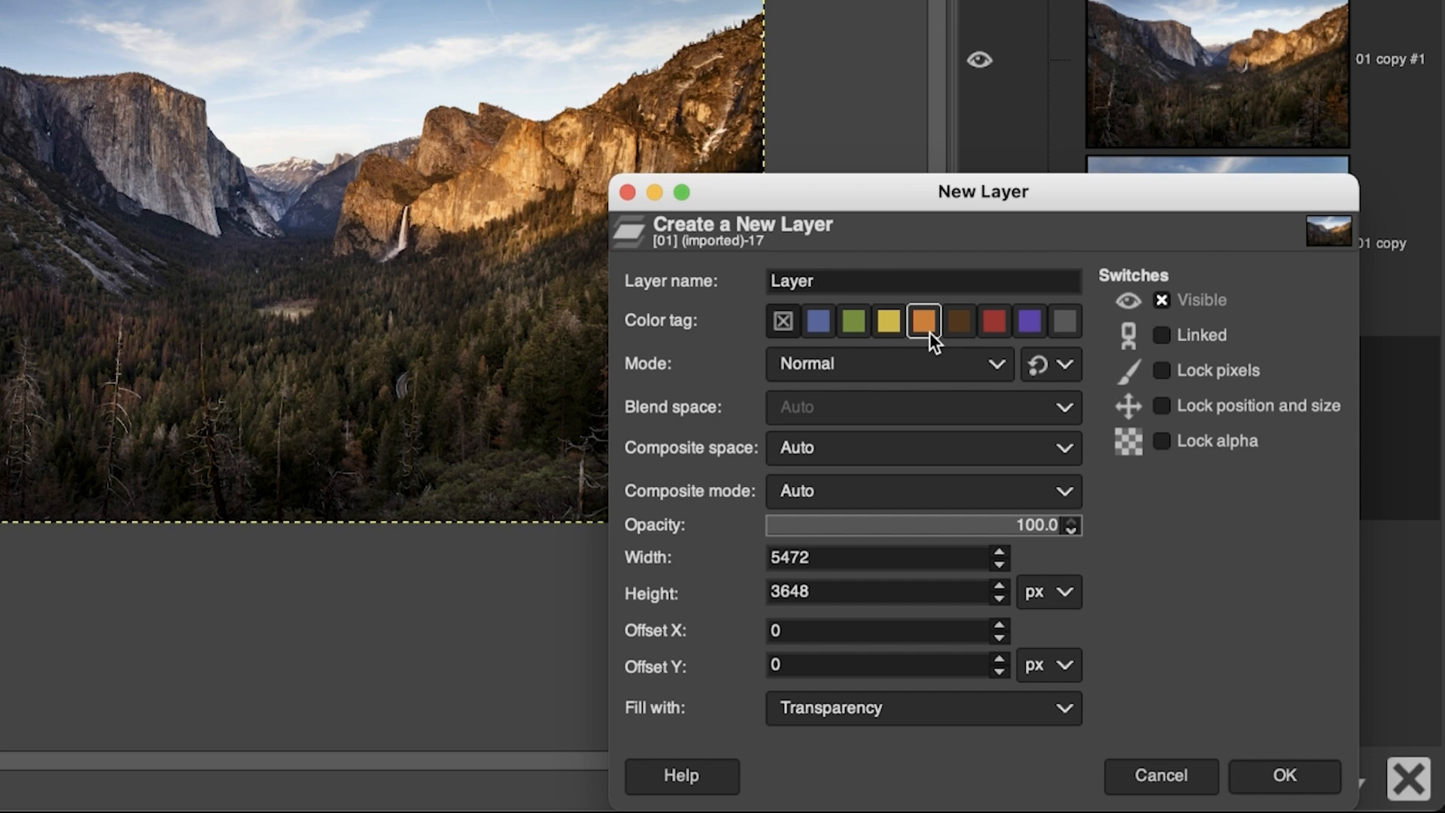
left_click(958, 321)
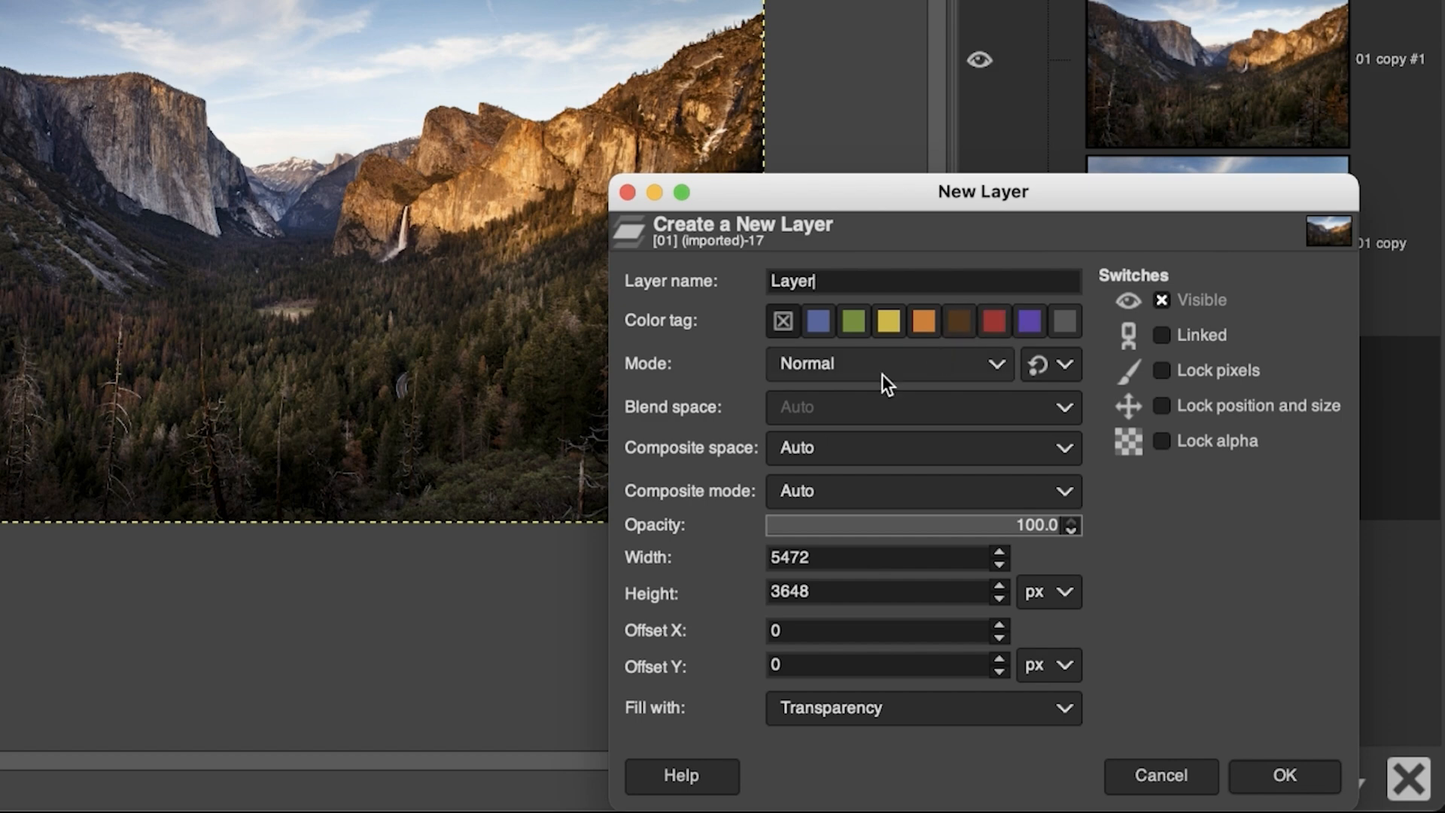
left_click(890, 363)
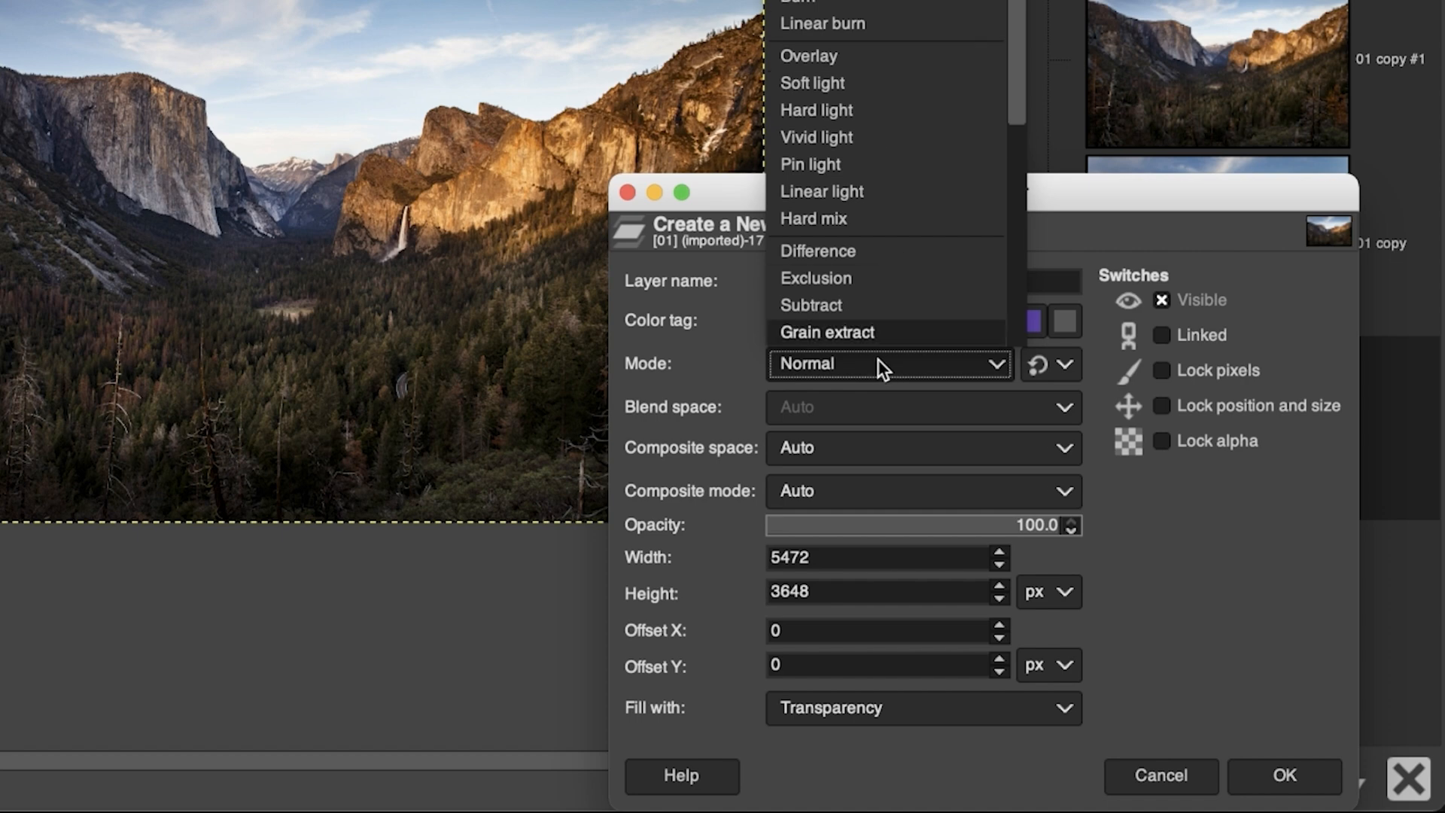
left_click(881, 364)
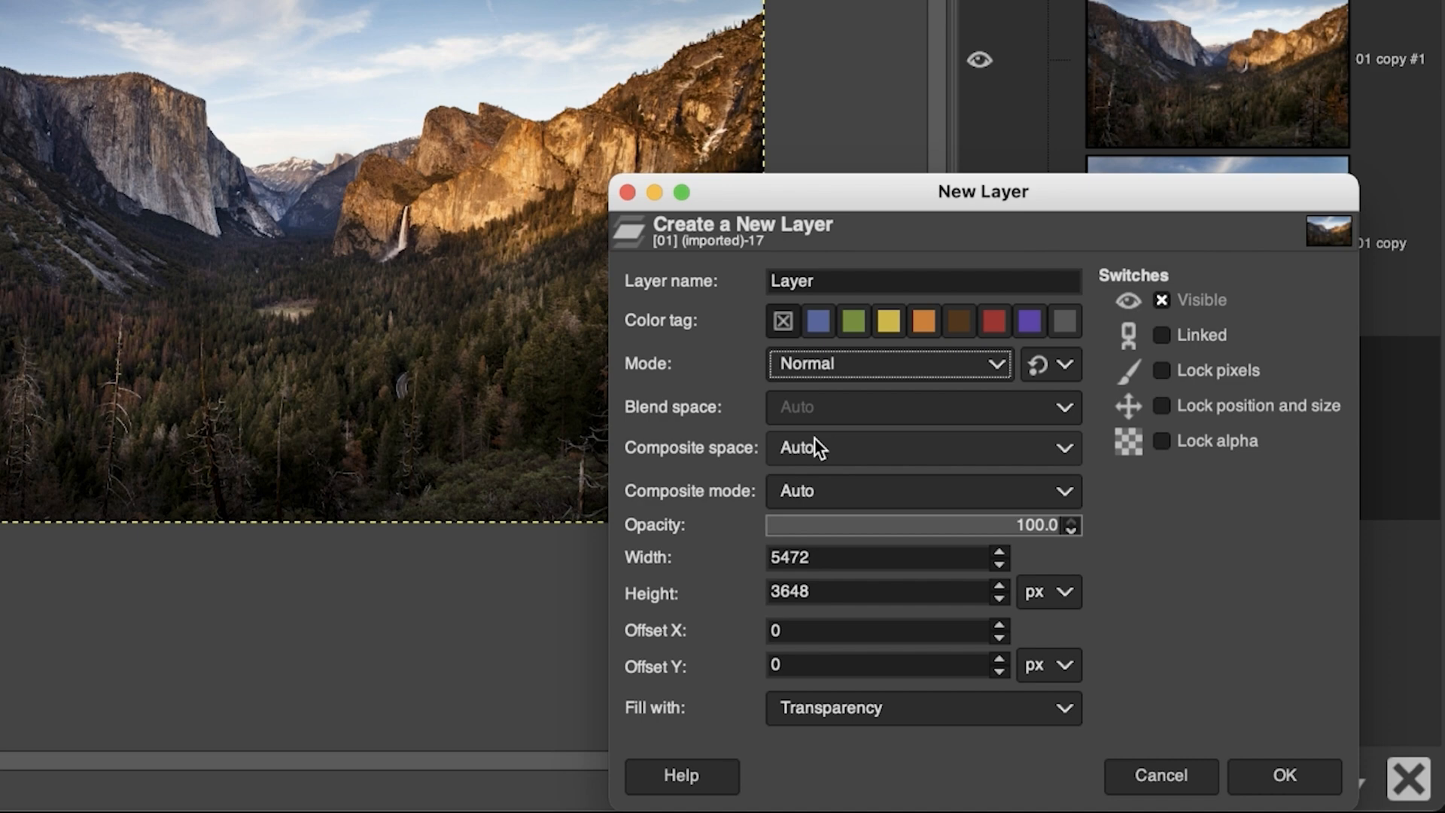
mouse_move(774, 536)
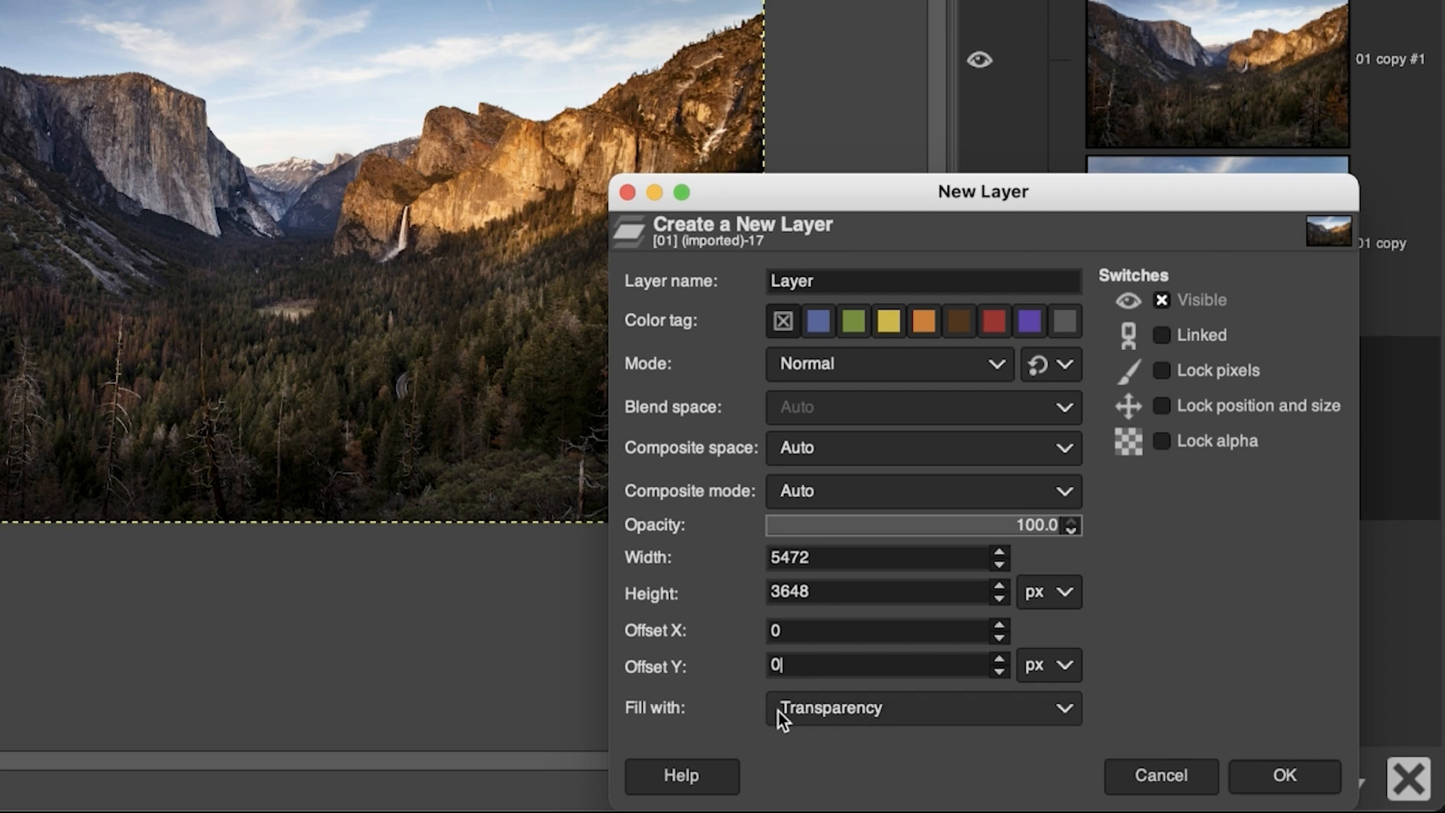
- Keep Transparency fill, toggle Visible off and on, and create the layer
left_click(923, 708)
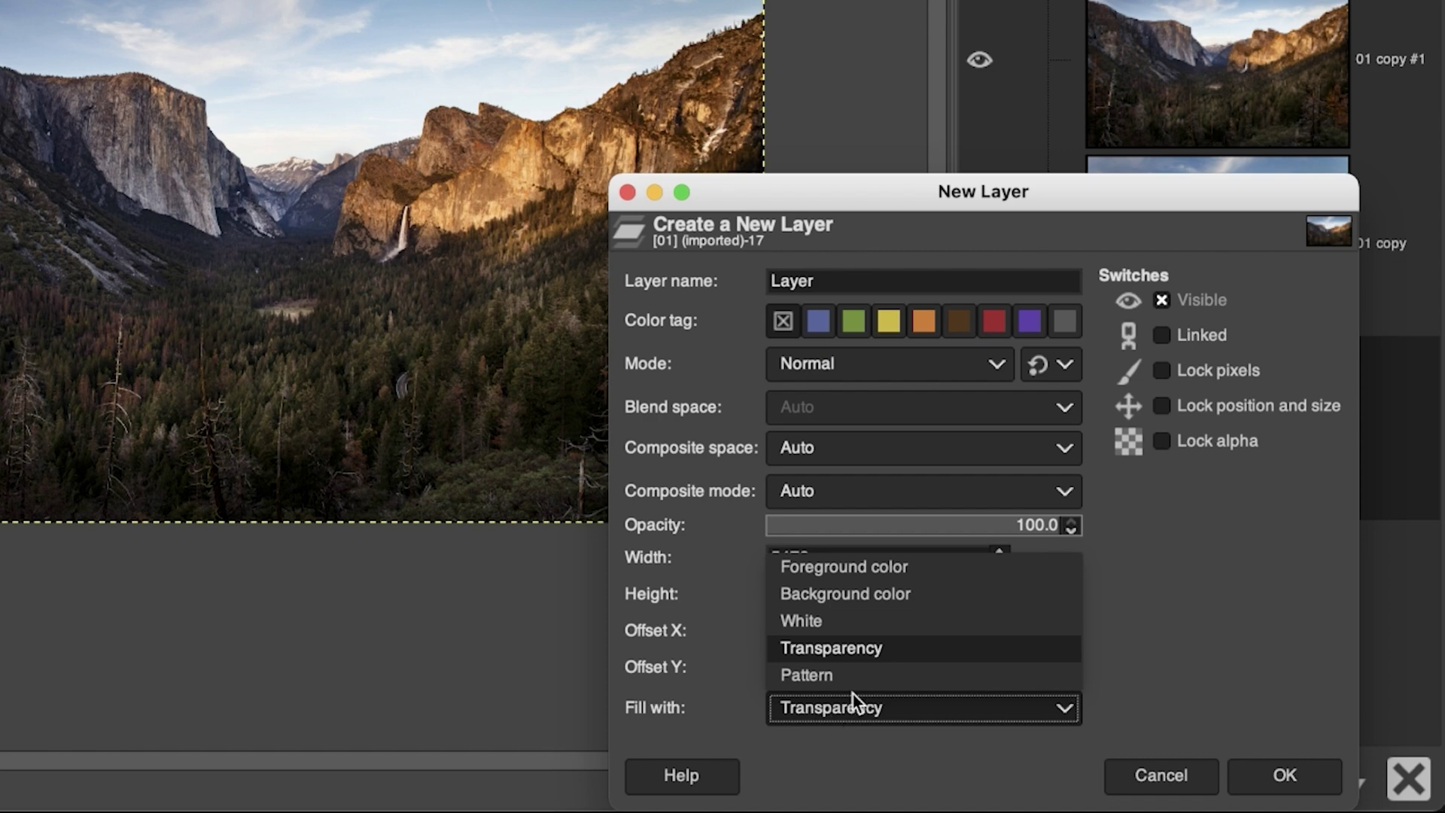
mouse_move(867, 567)
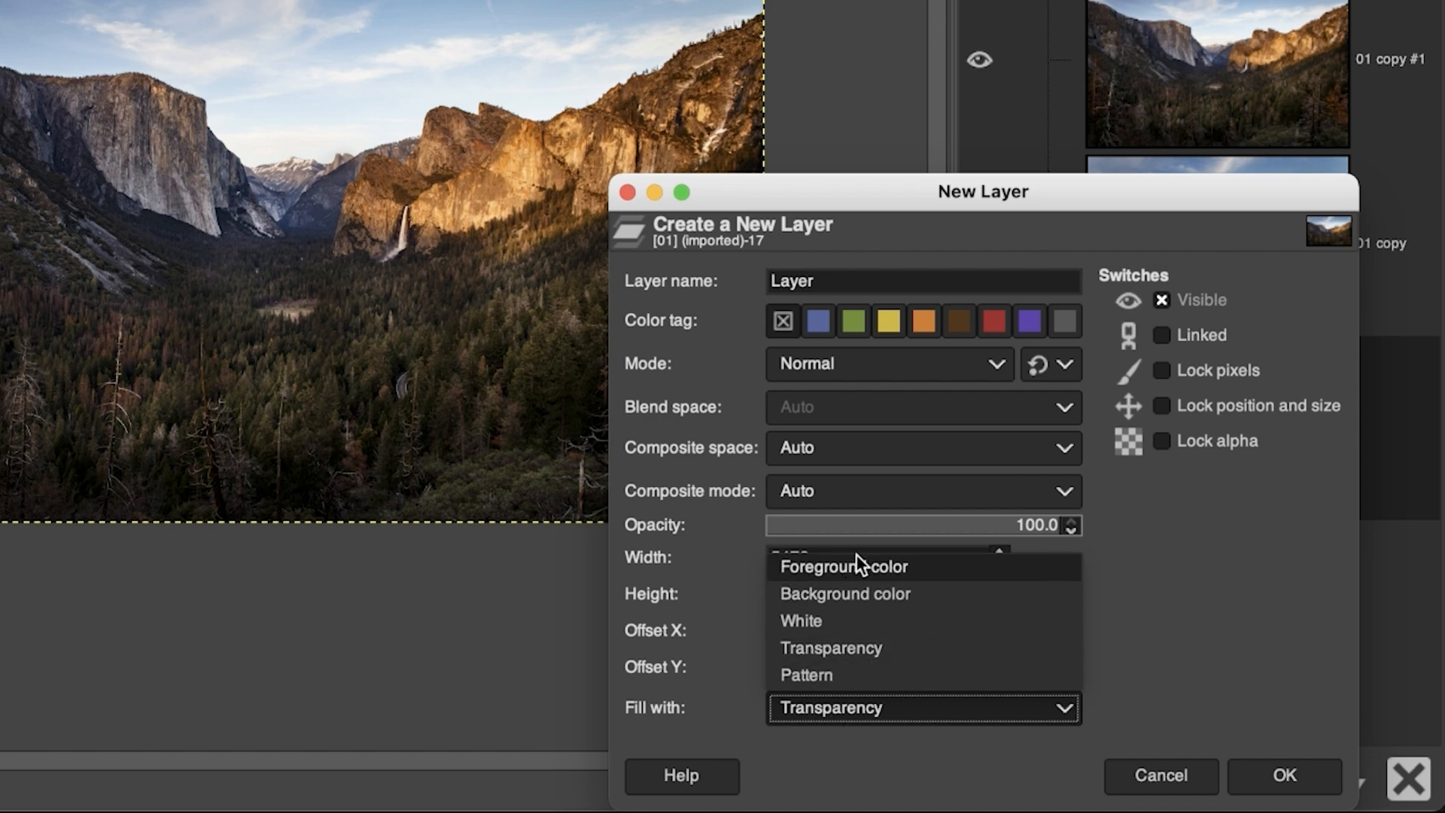
mouse_move(853, 606)
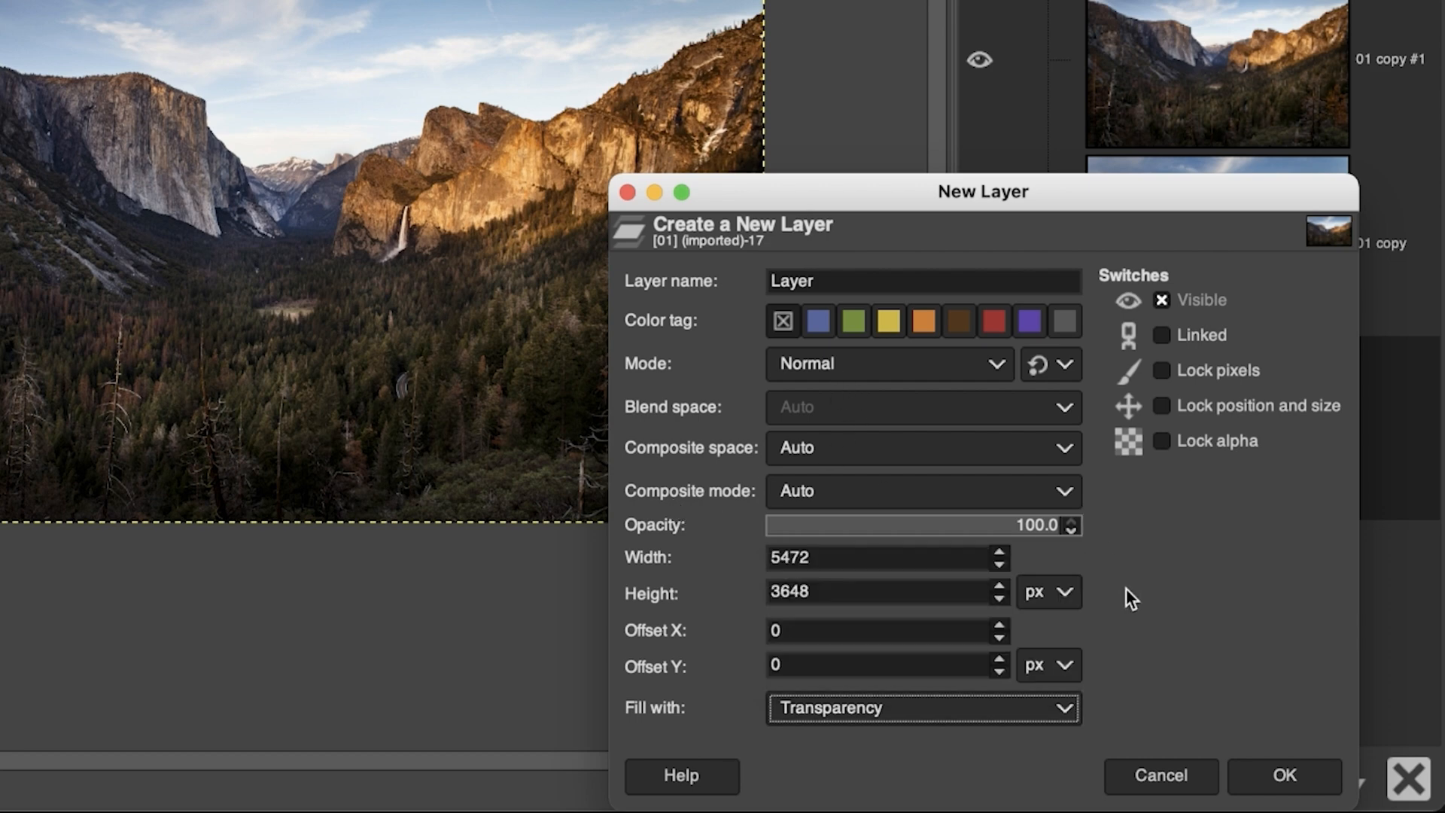
mouse_move(1146, 596)
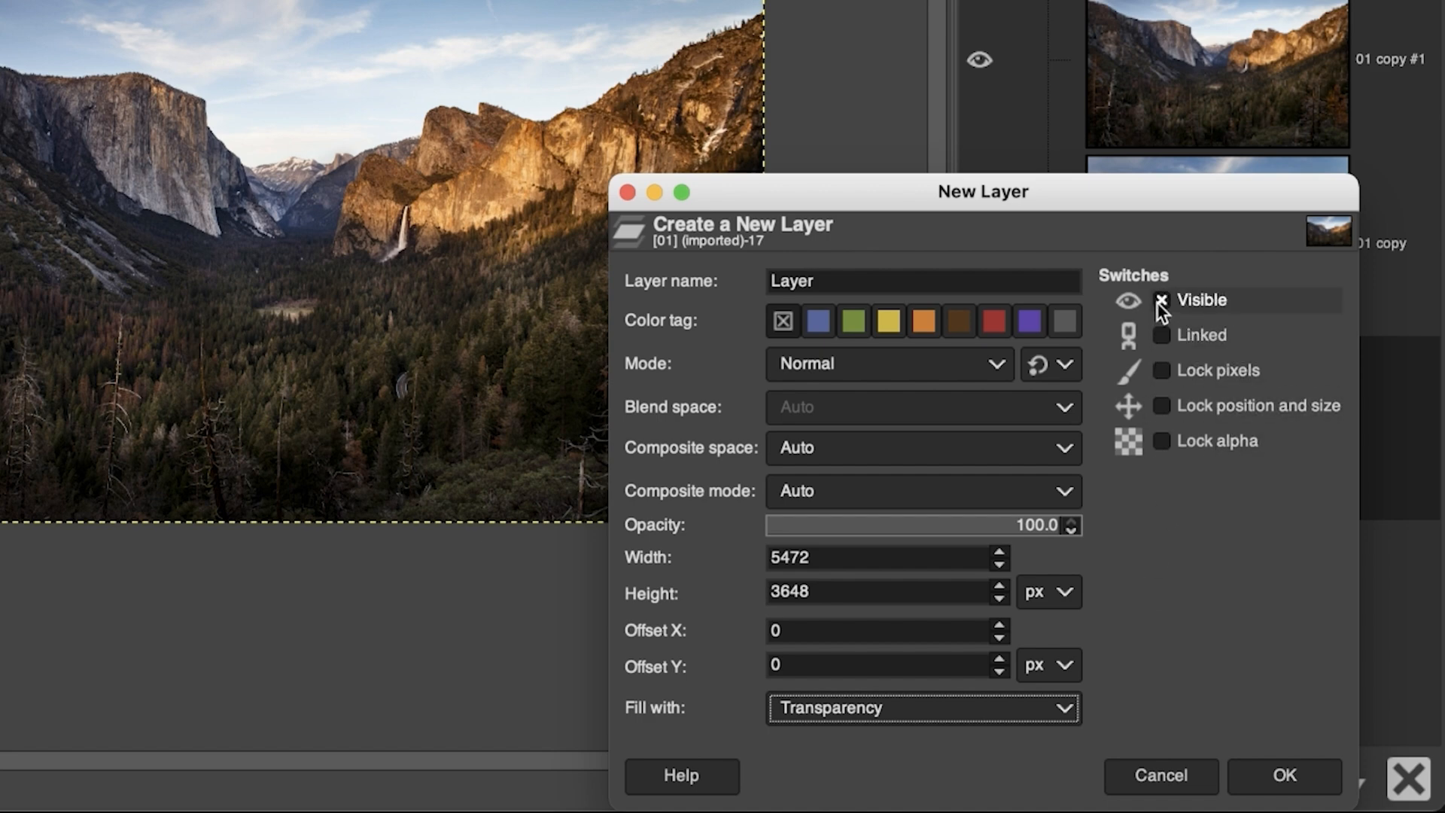
left_click(1162, 301)
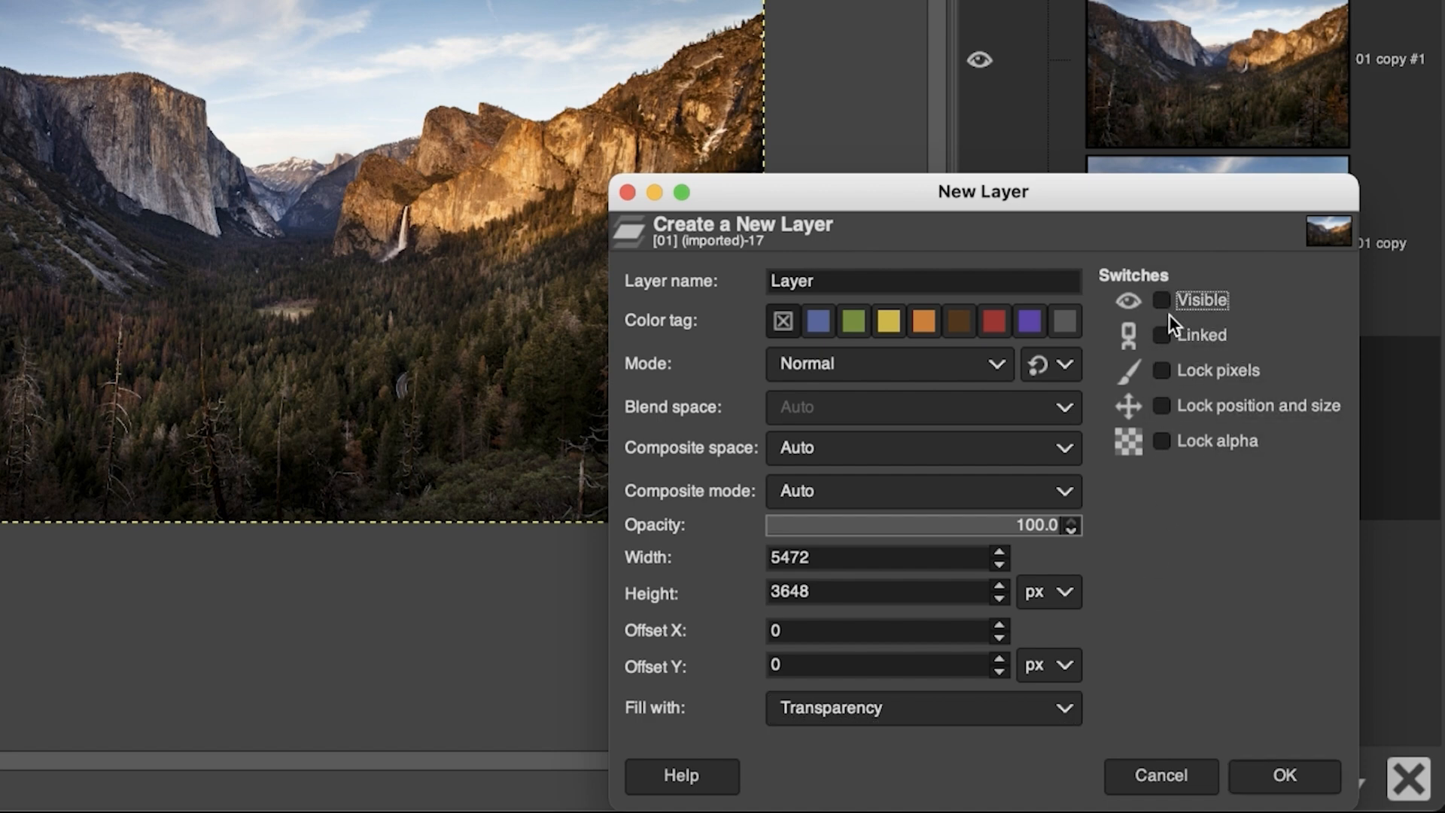
left_click(1160, 300)
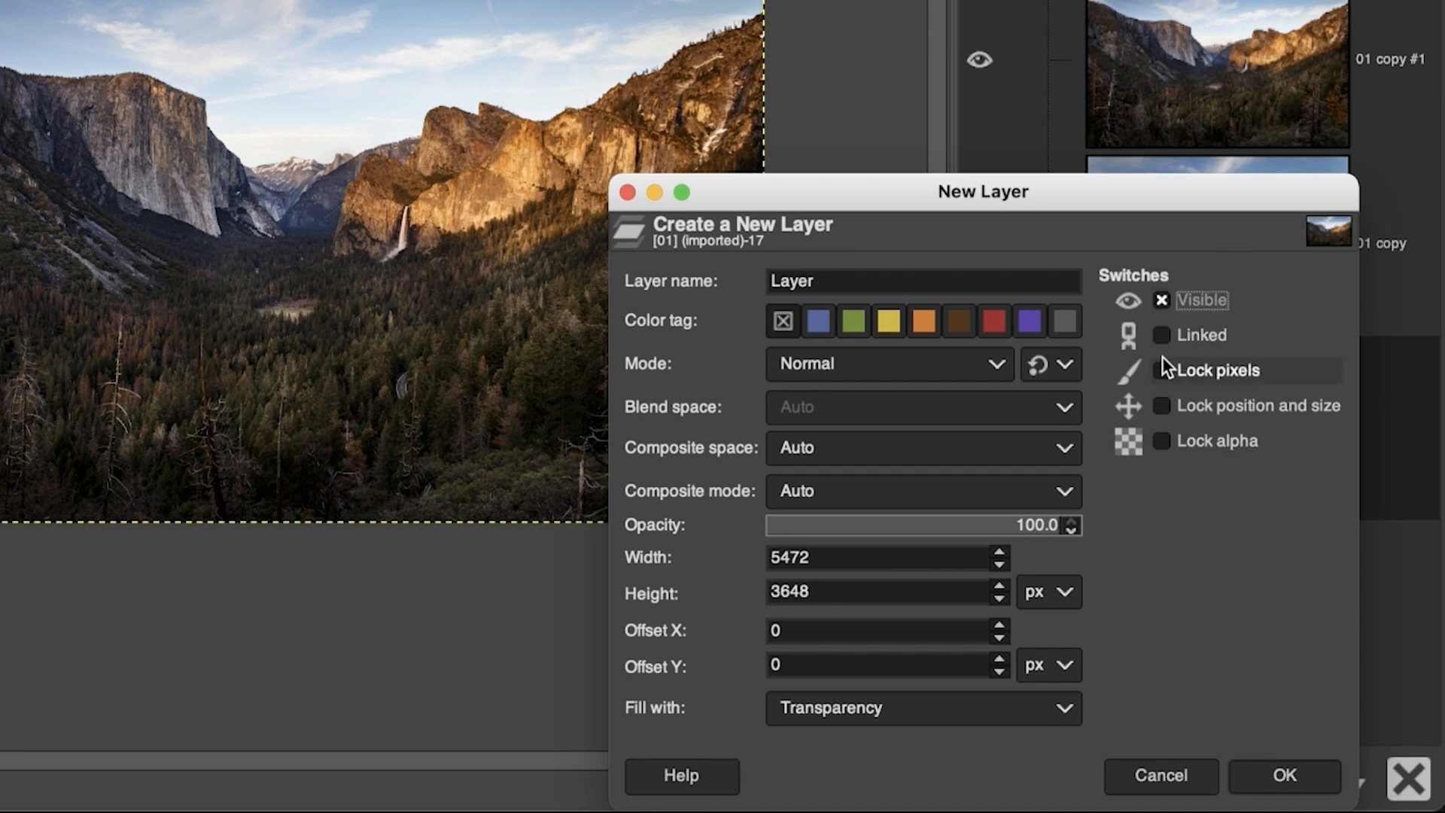
mouse_move(1178, 525)
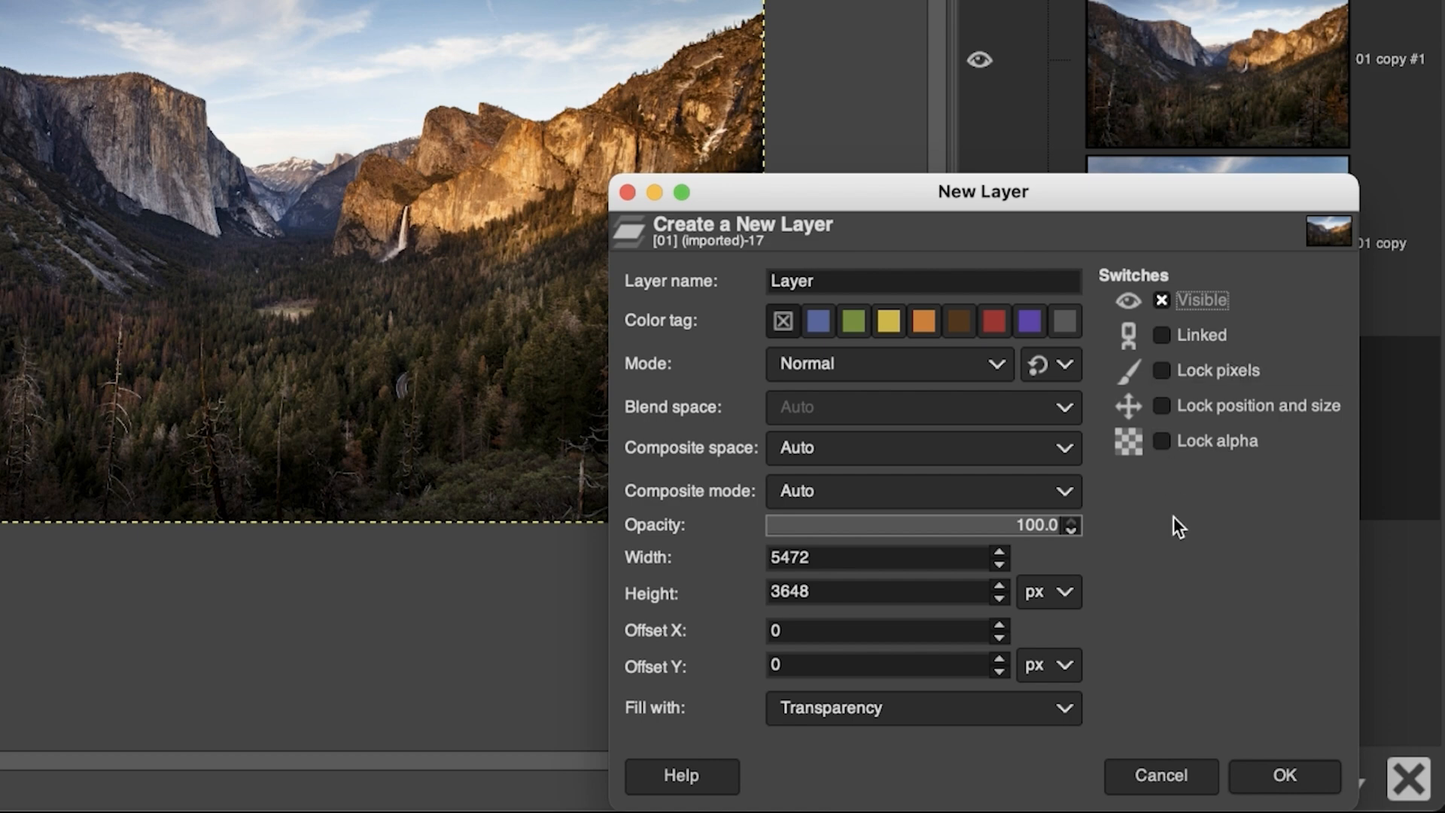
left_click(1286, 776)
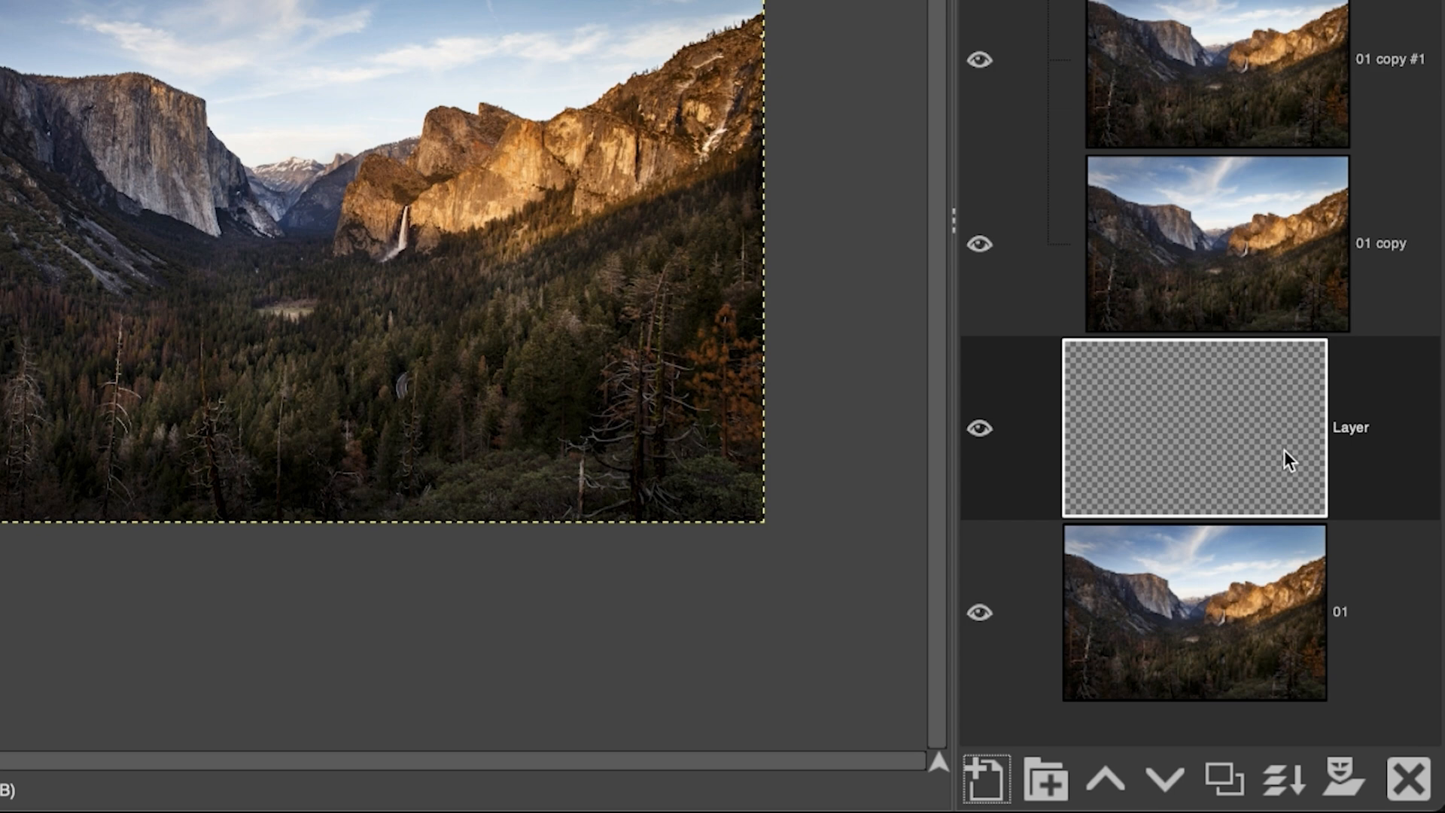
- Double-click the transparent Layer's name, then open its right-click actions menu
double_click(1354, 428)
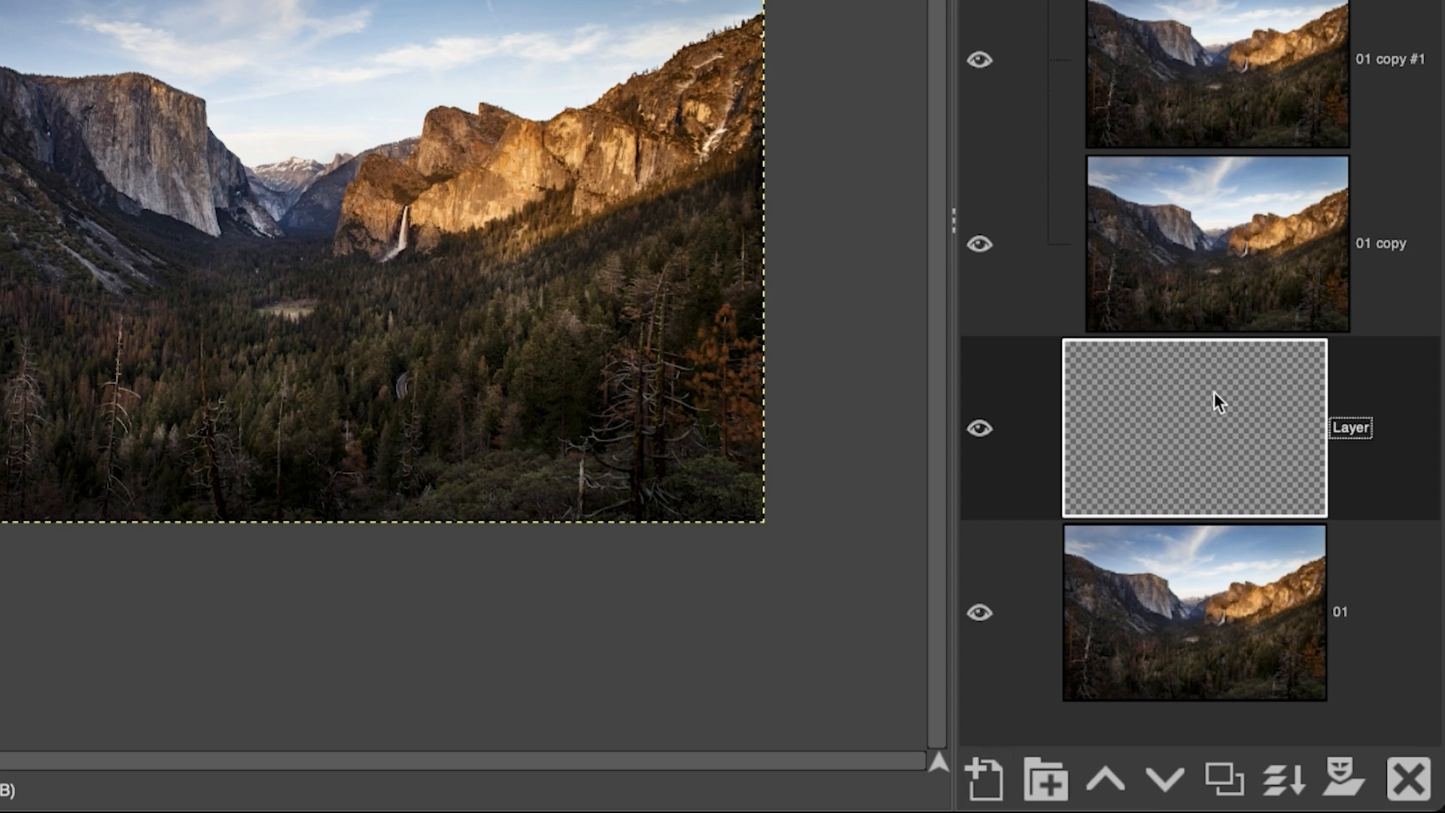
mouse_move(1172, 416)
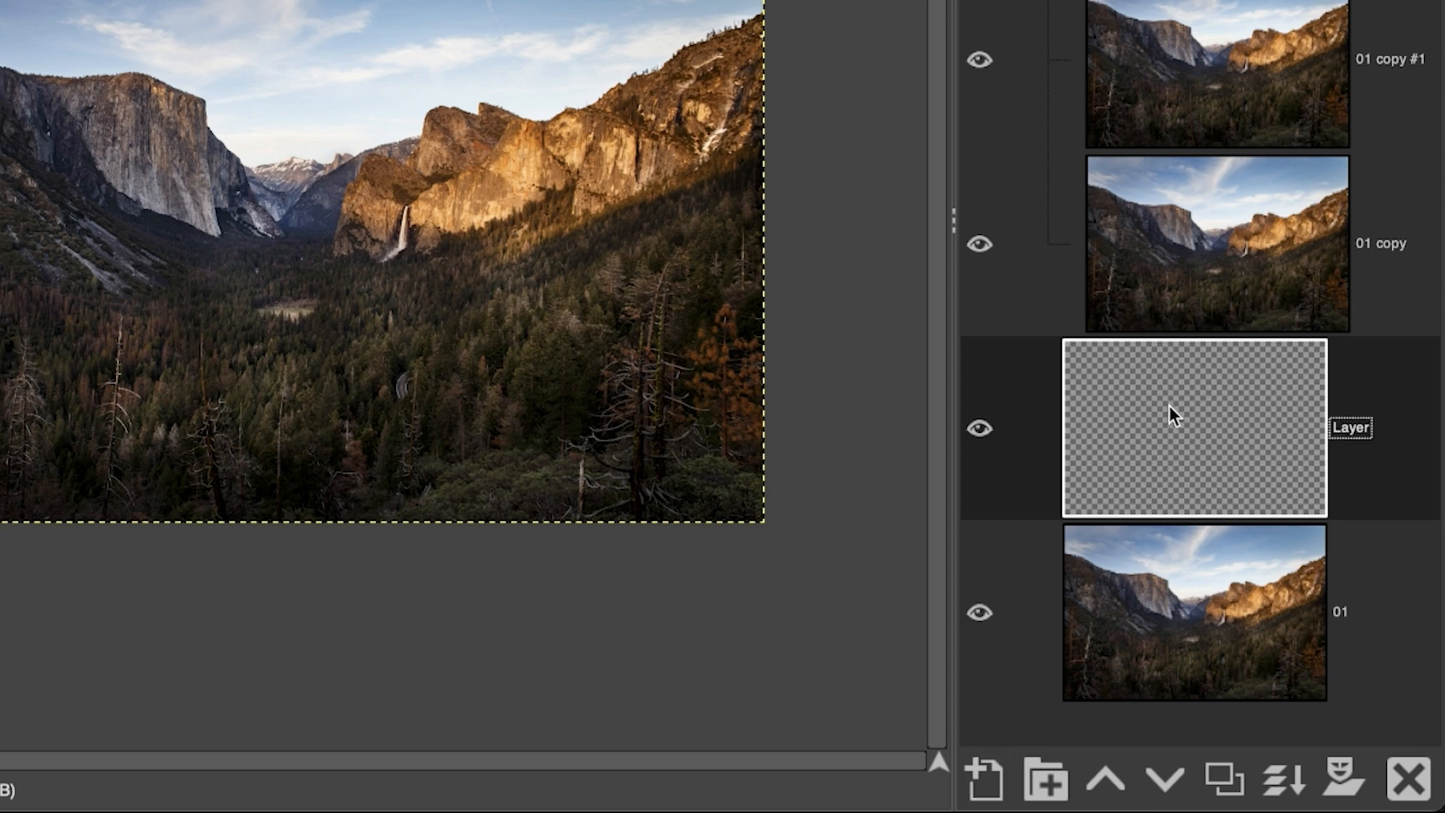
right_click(1173, 413)
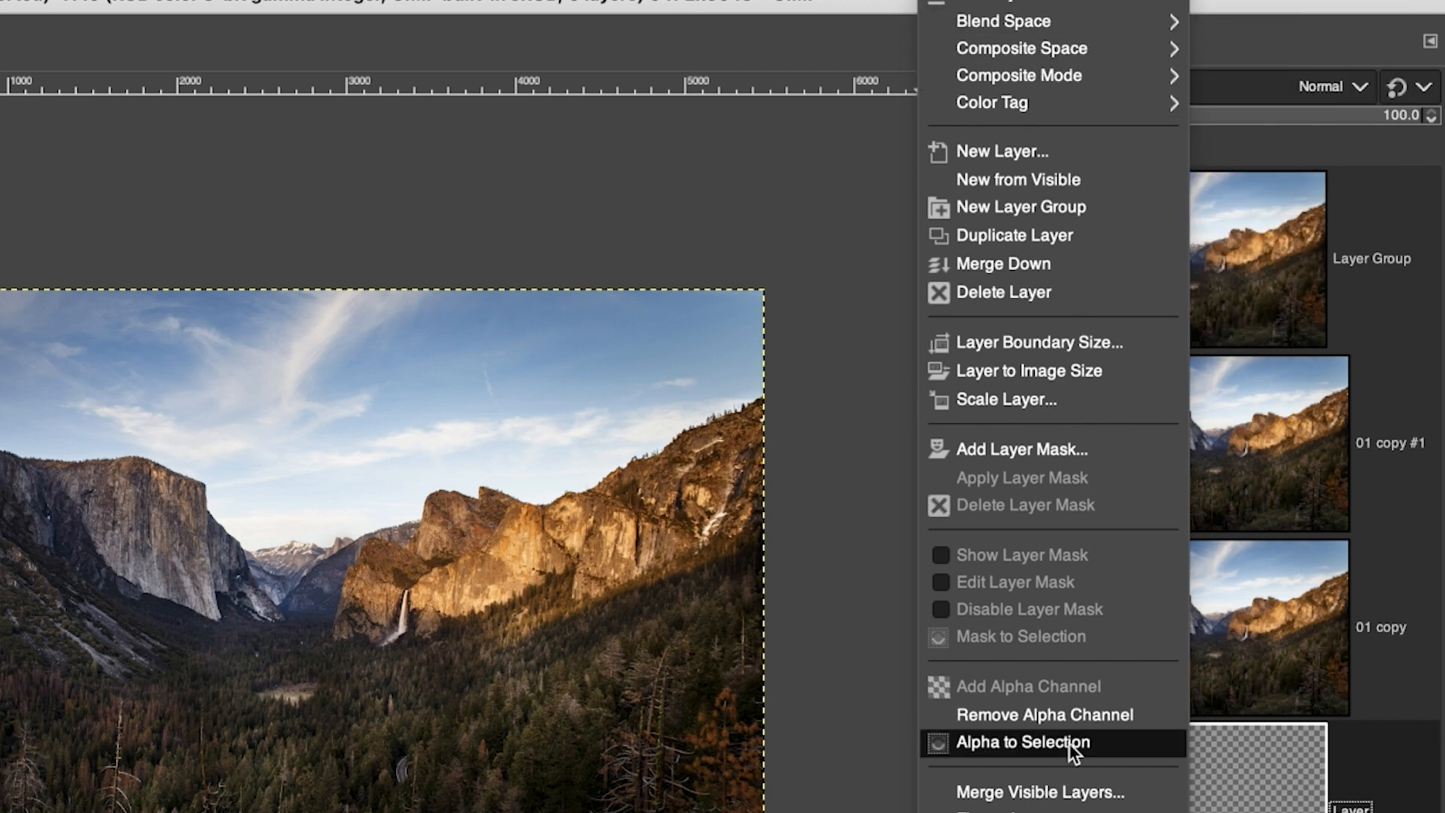
- Pick Alpha to Selection for the empty layer, then make Layer Group active
left_click(1020, 743)
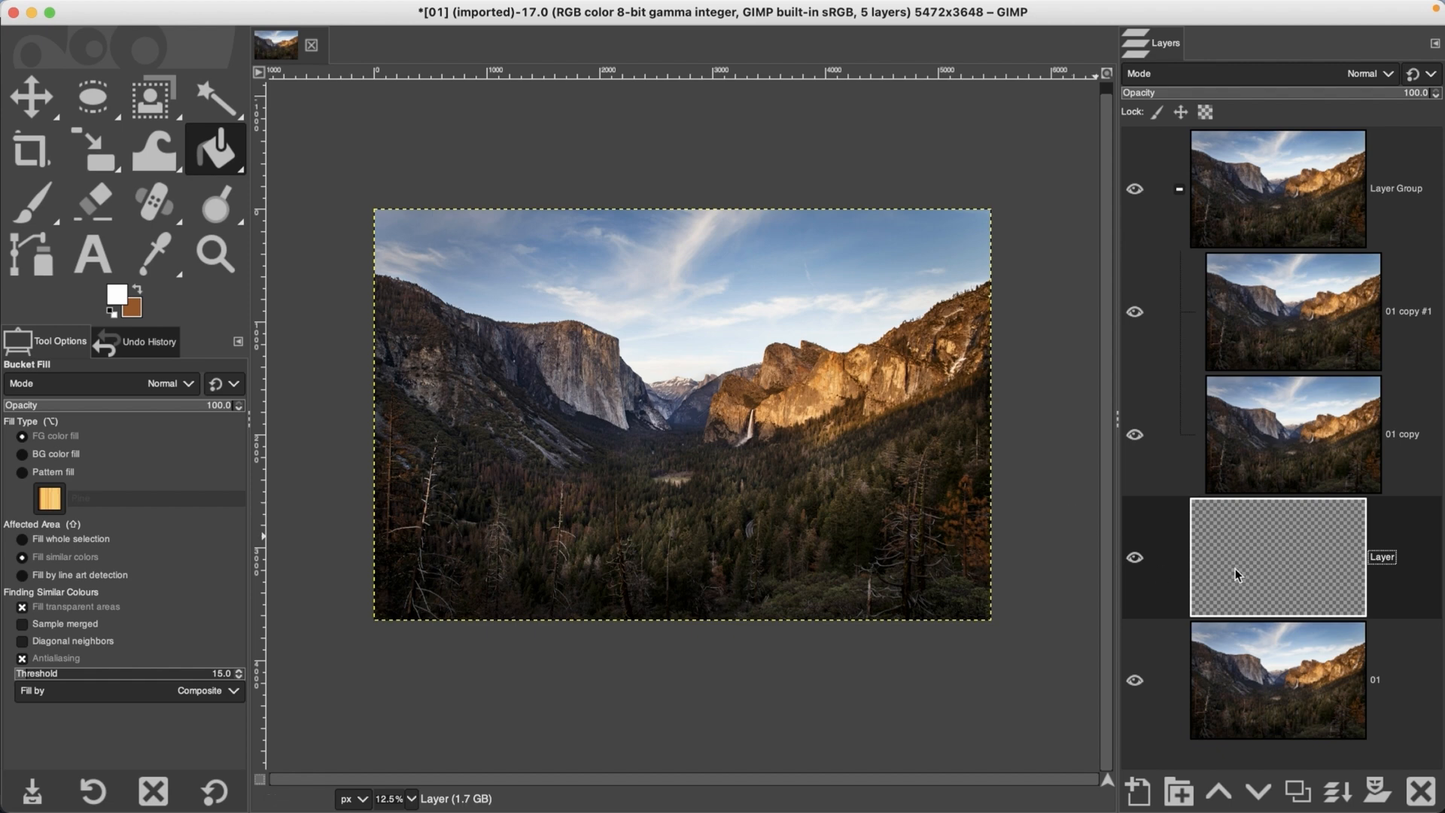
mouse_move(831, 216)
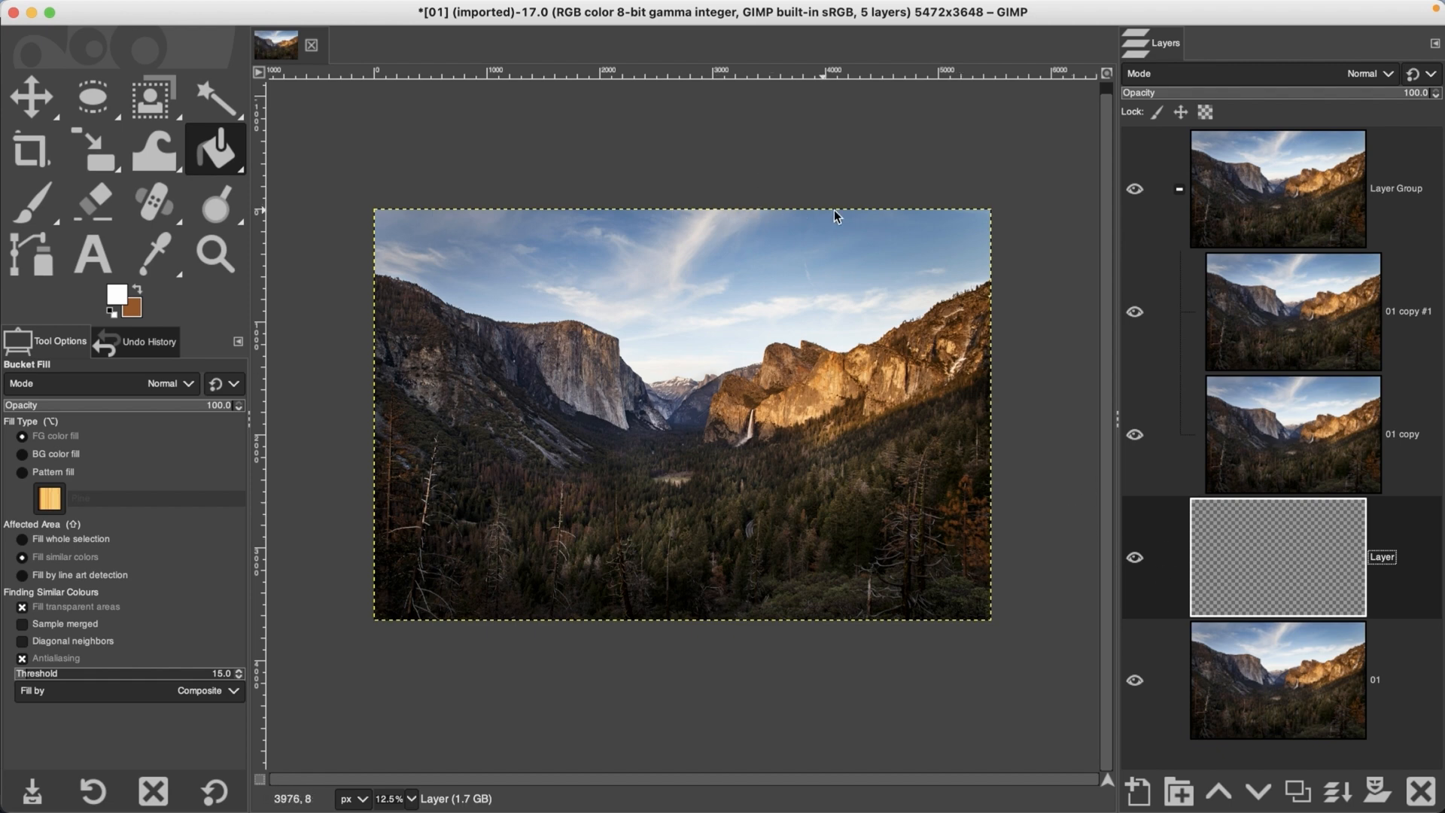
mouse_move(784, 212)
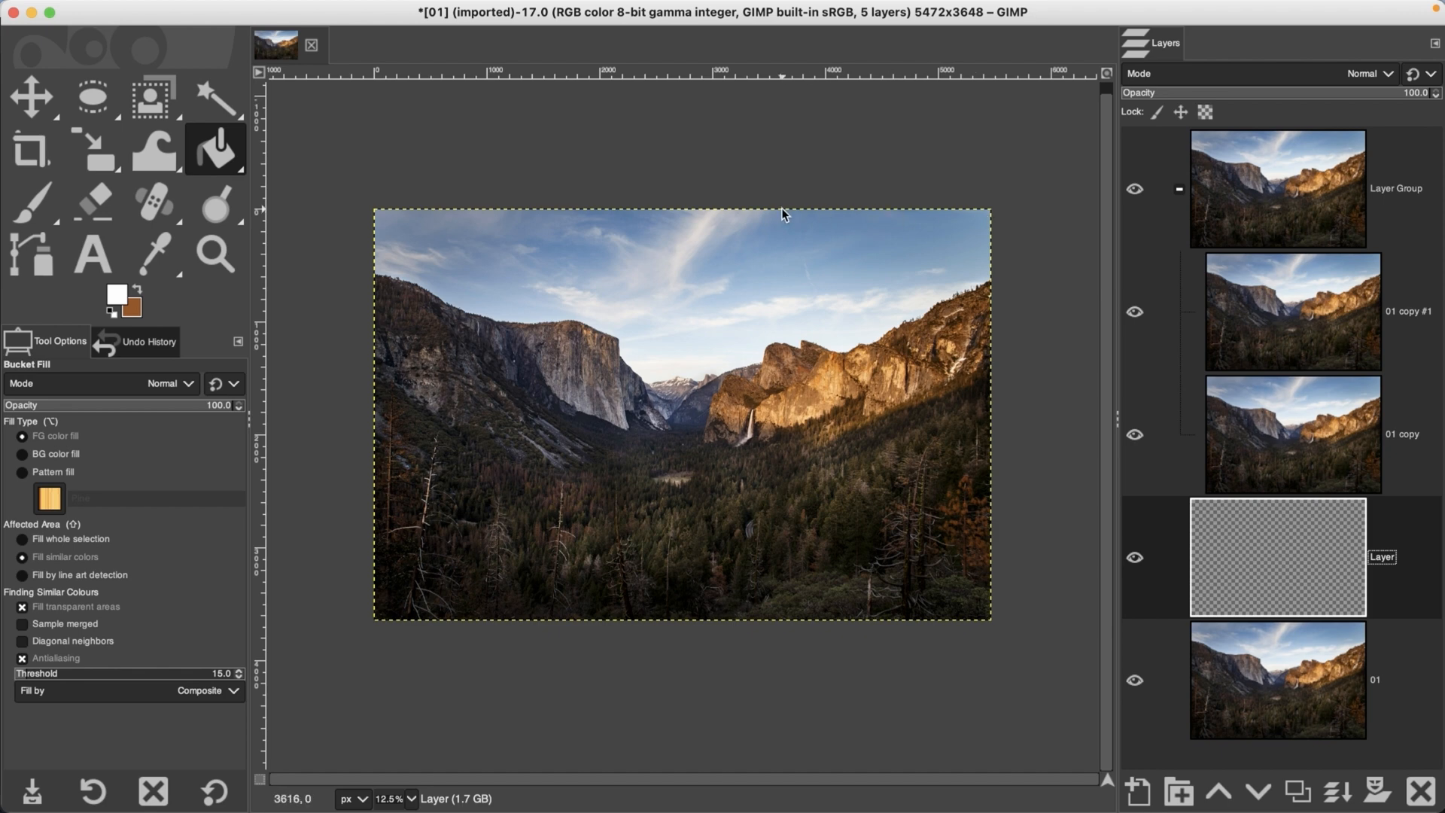
mouse_move(1000, 345)
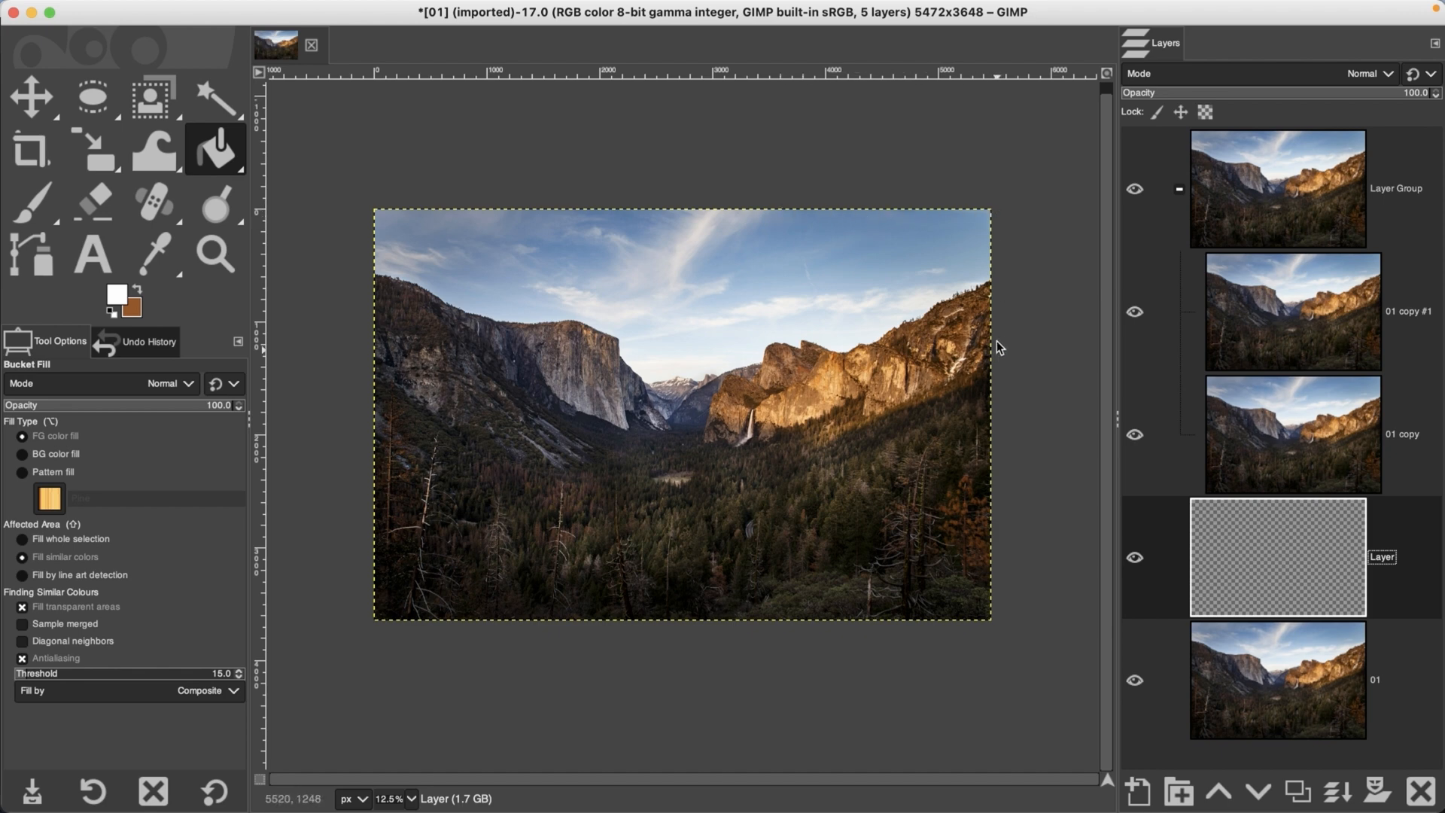
mouse_move(989, 408)
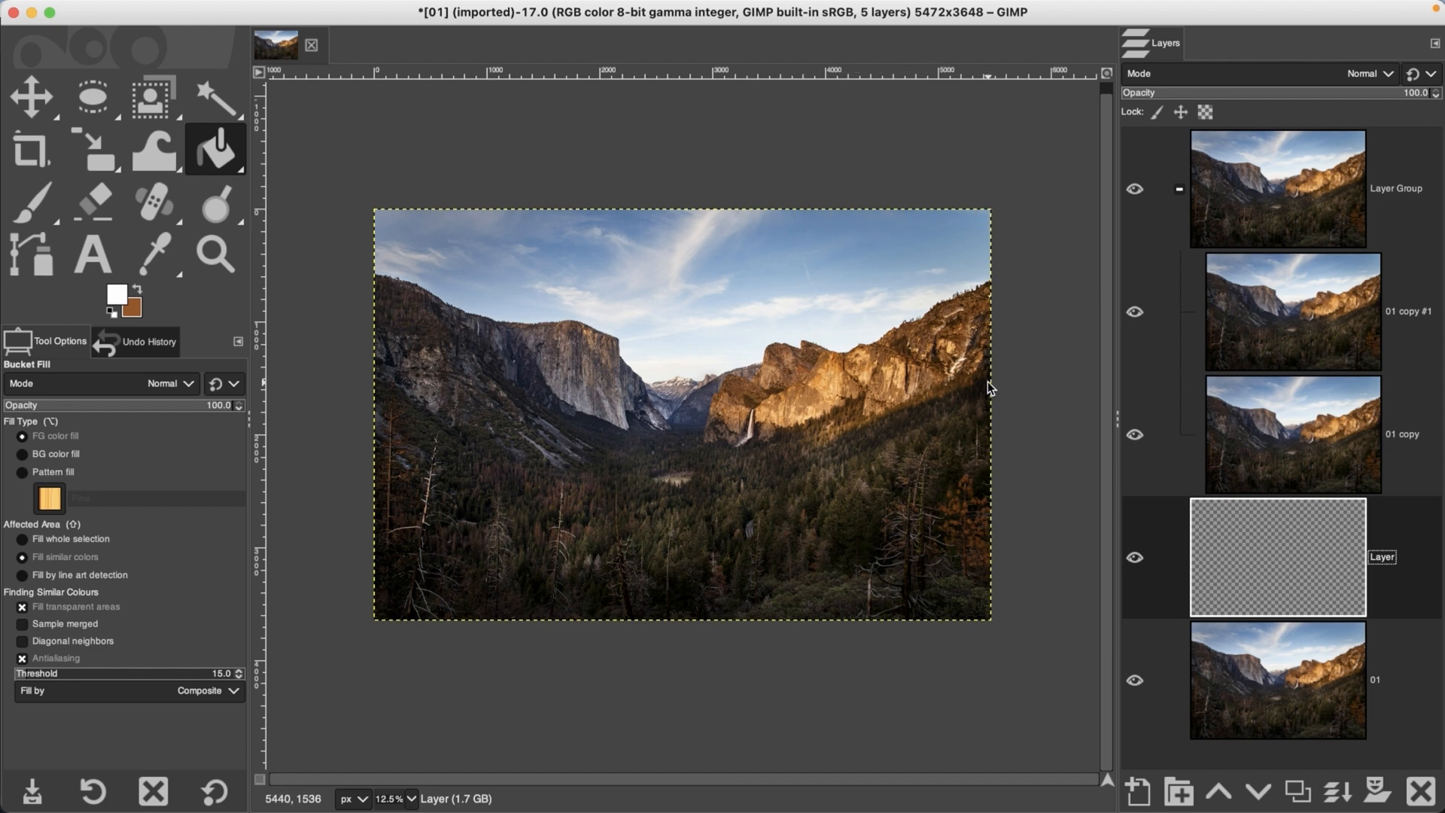
left_click(1273, 203)
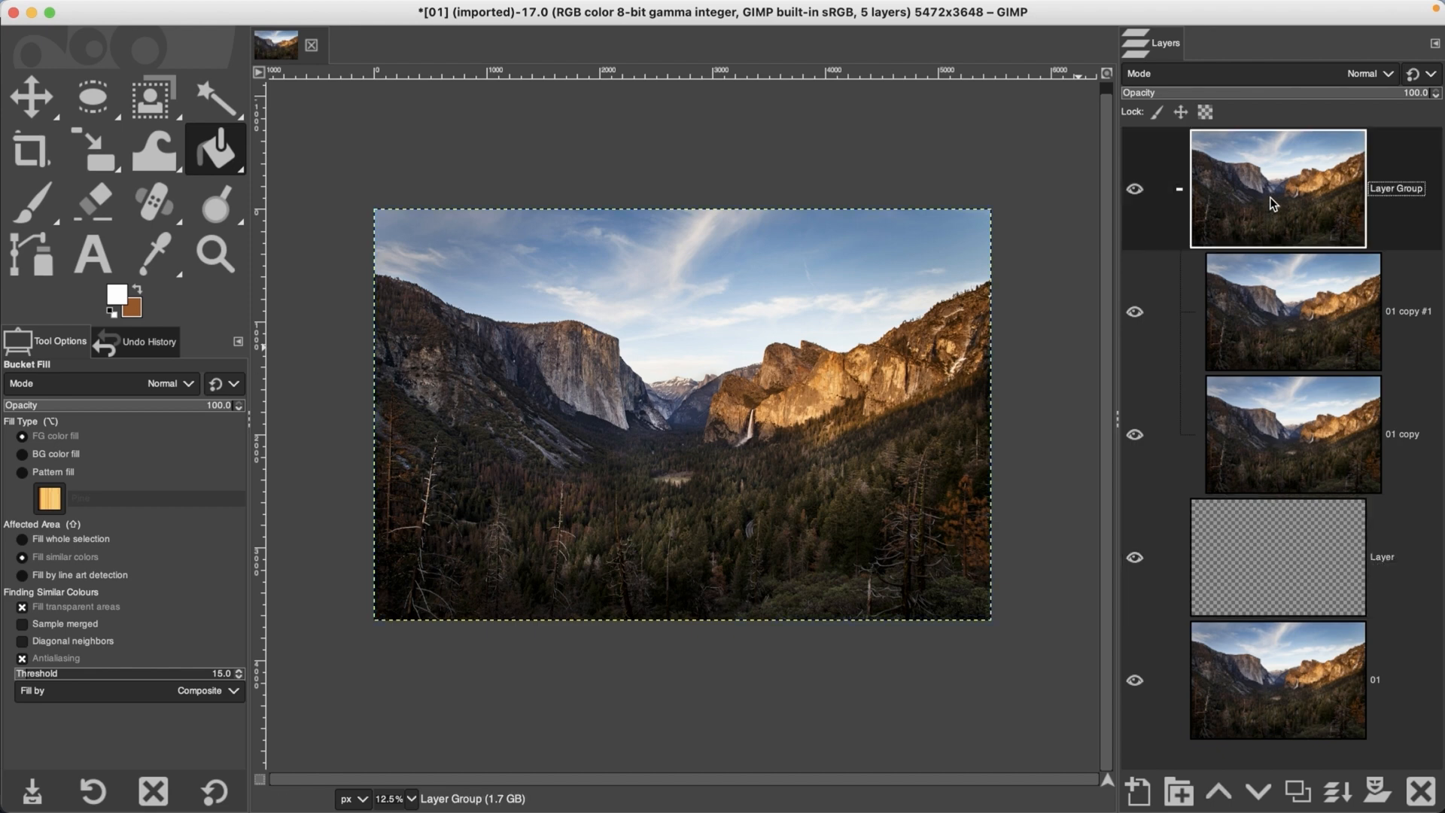
mouse_move(682, 214)
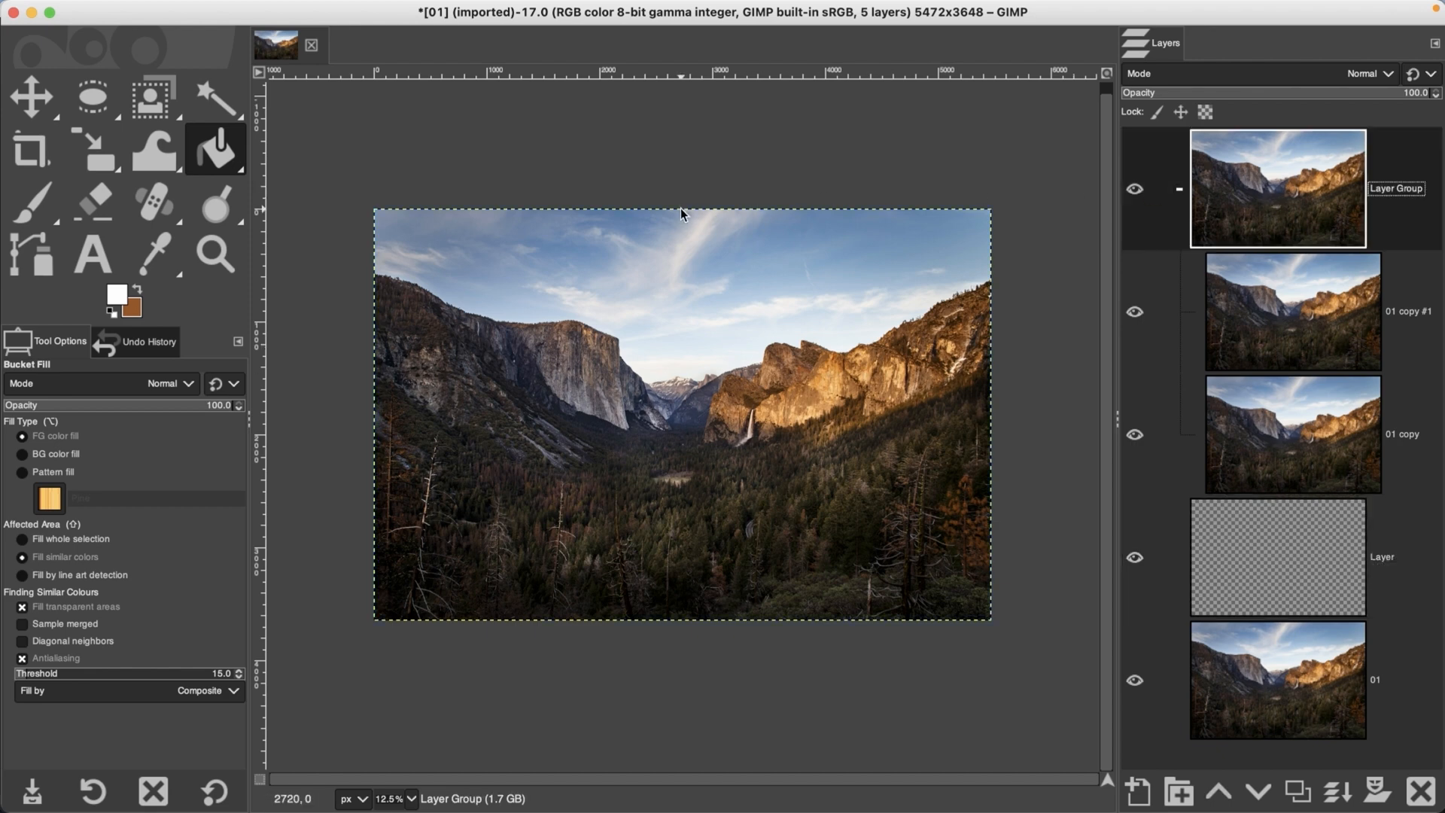
mouse_move(943, 212)
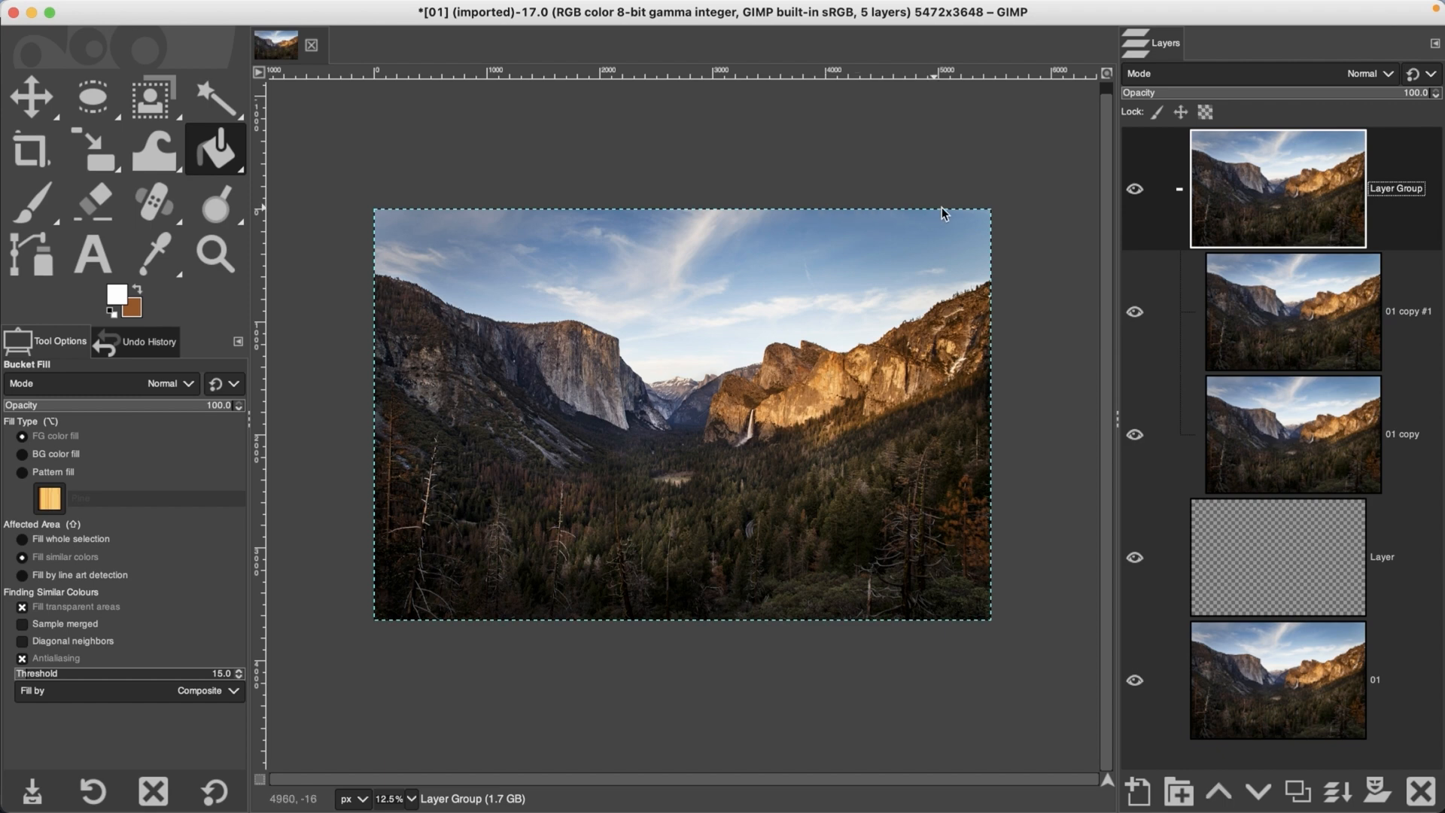
mouse_move(934, 232)
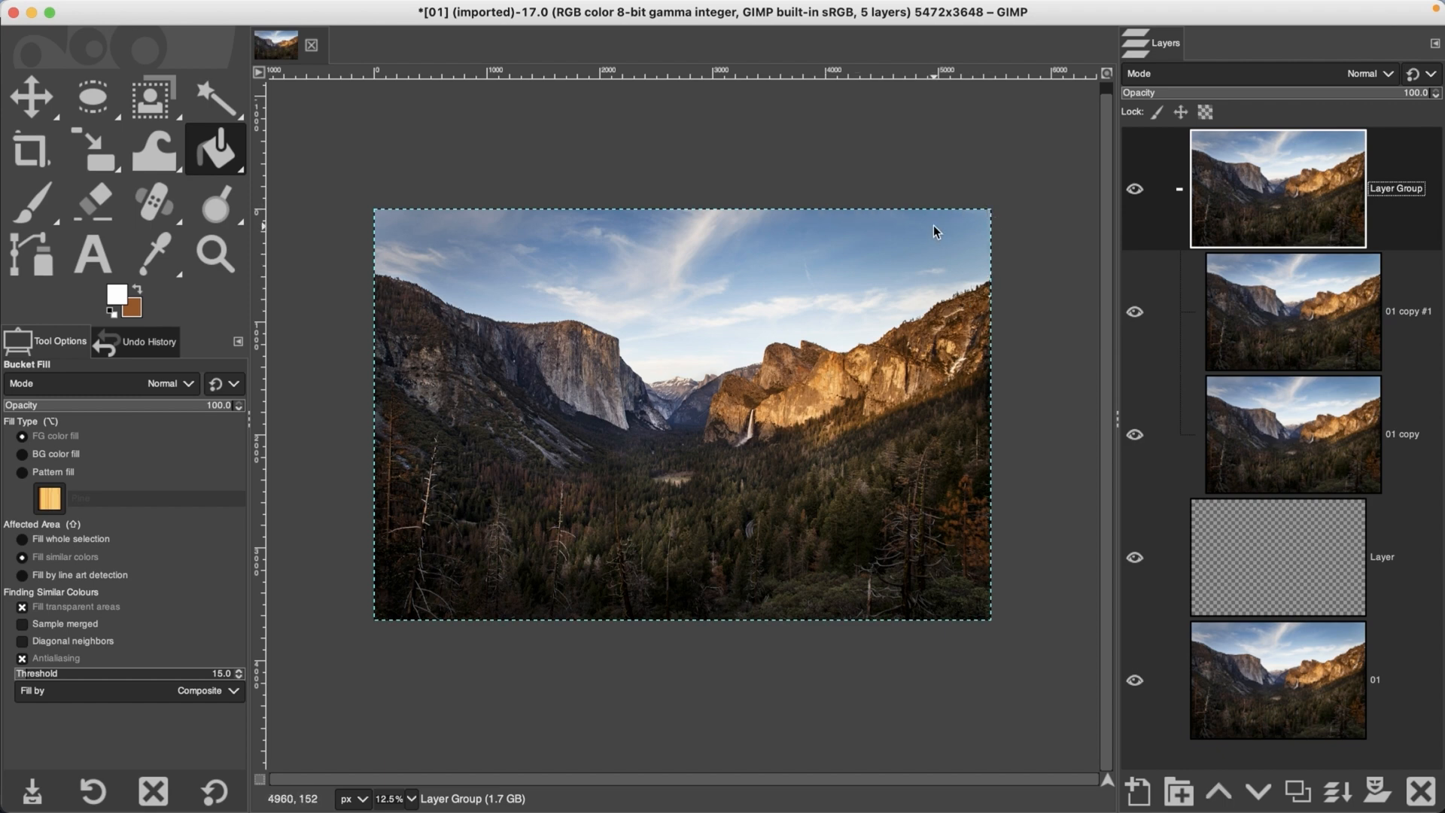
mouse_move(972, 267)
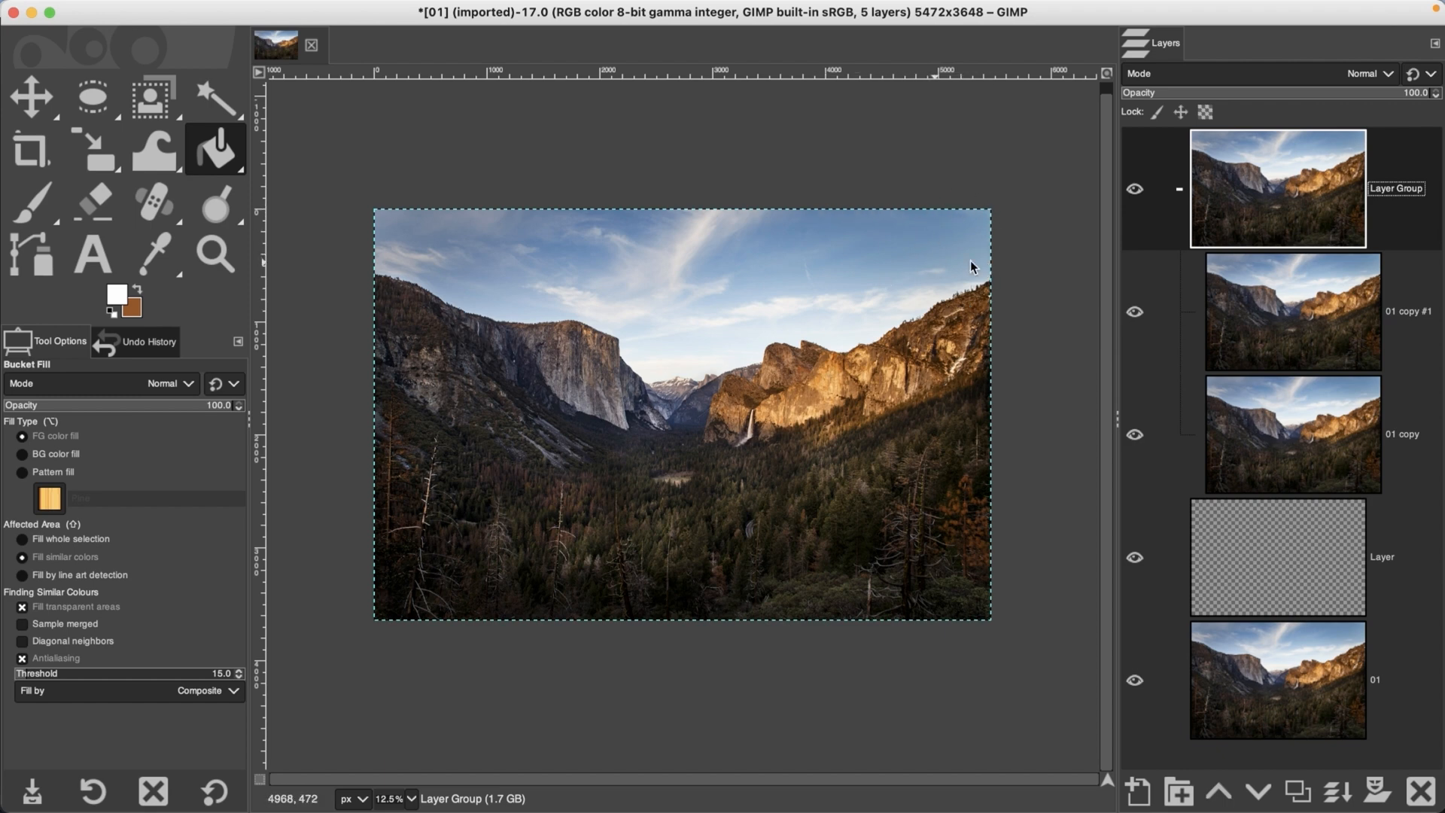
left_click(1292, 310)
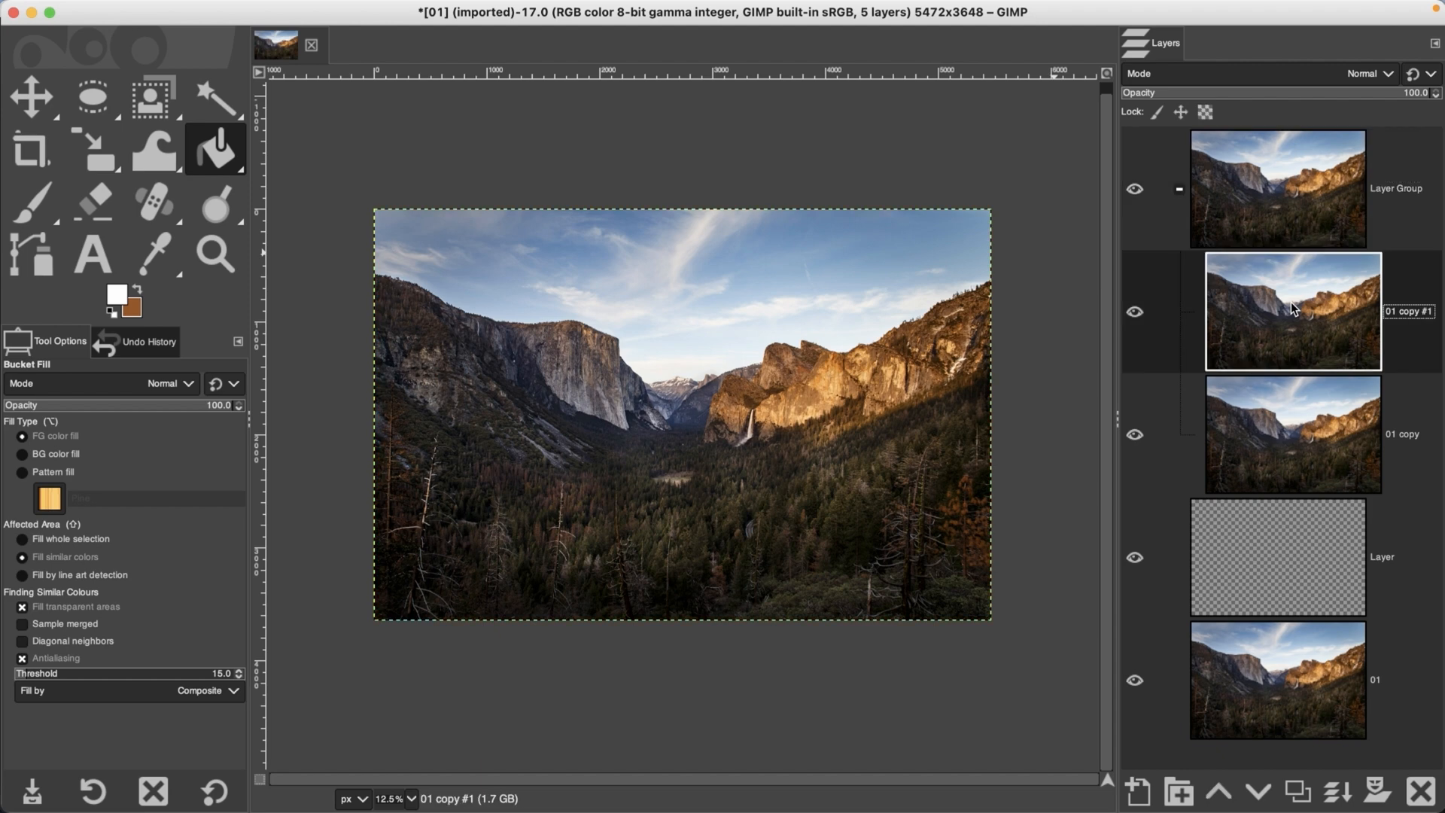
mouse_move(743, 211)
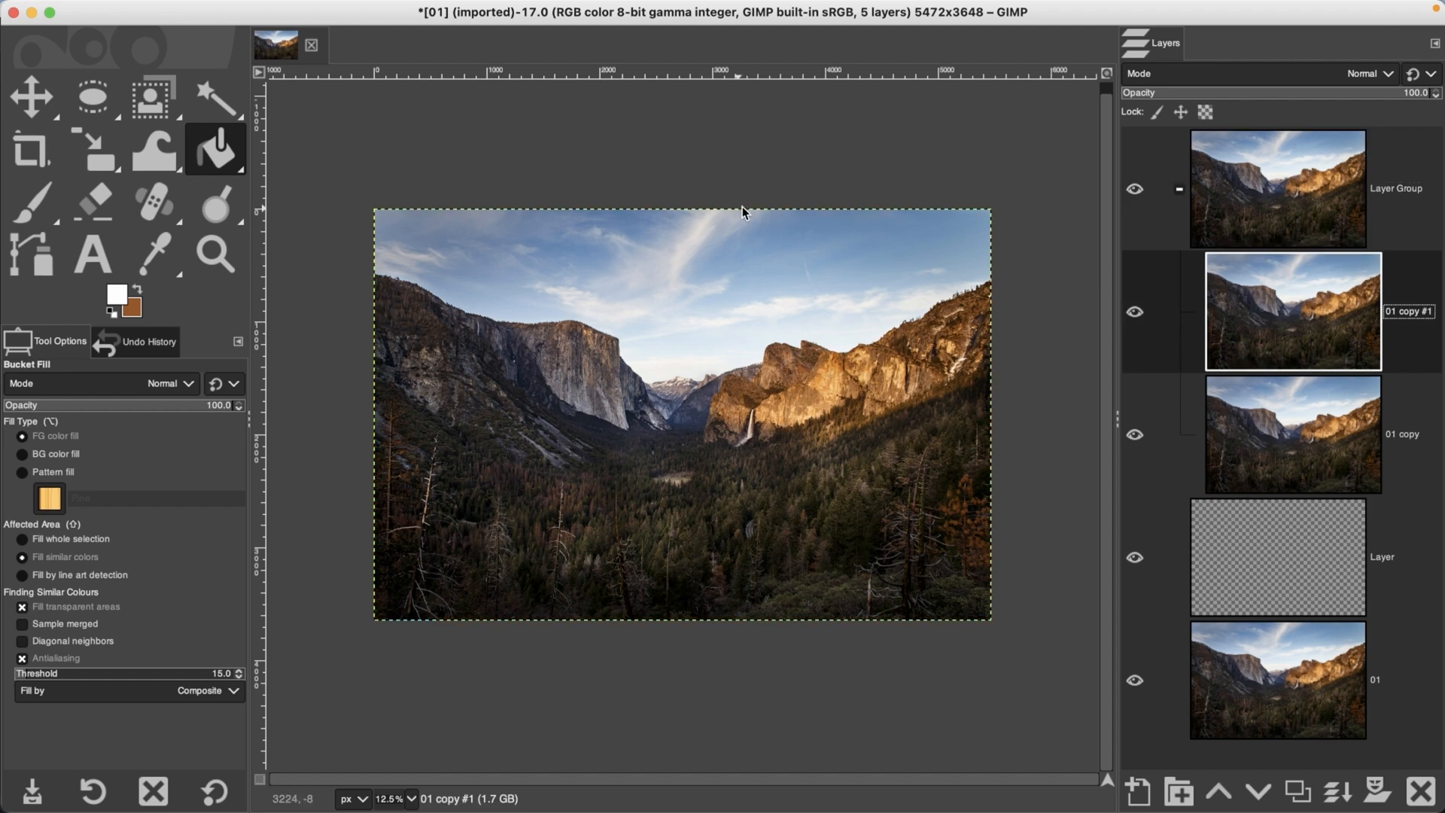
mouse_move(988, 365)
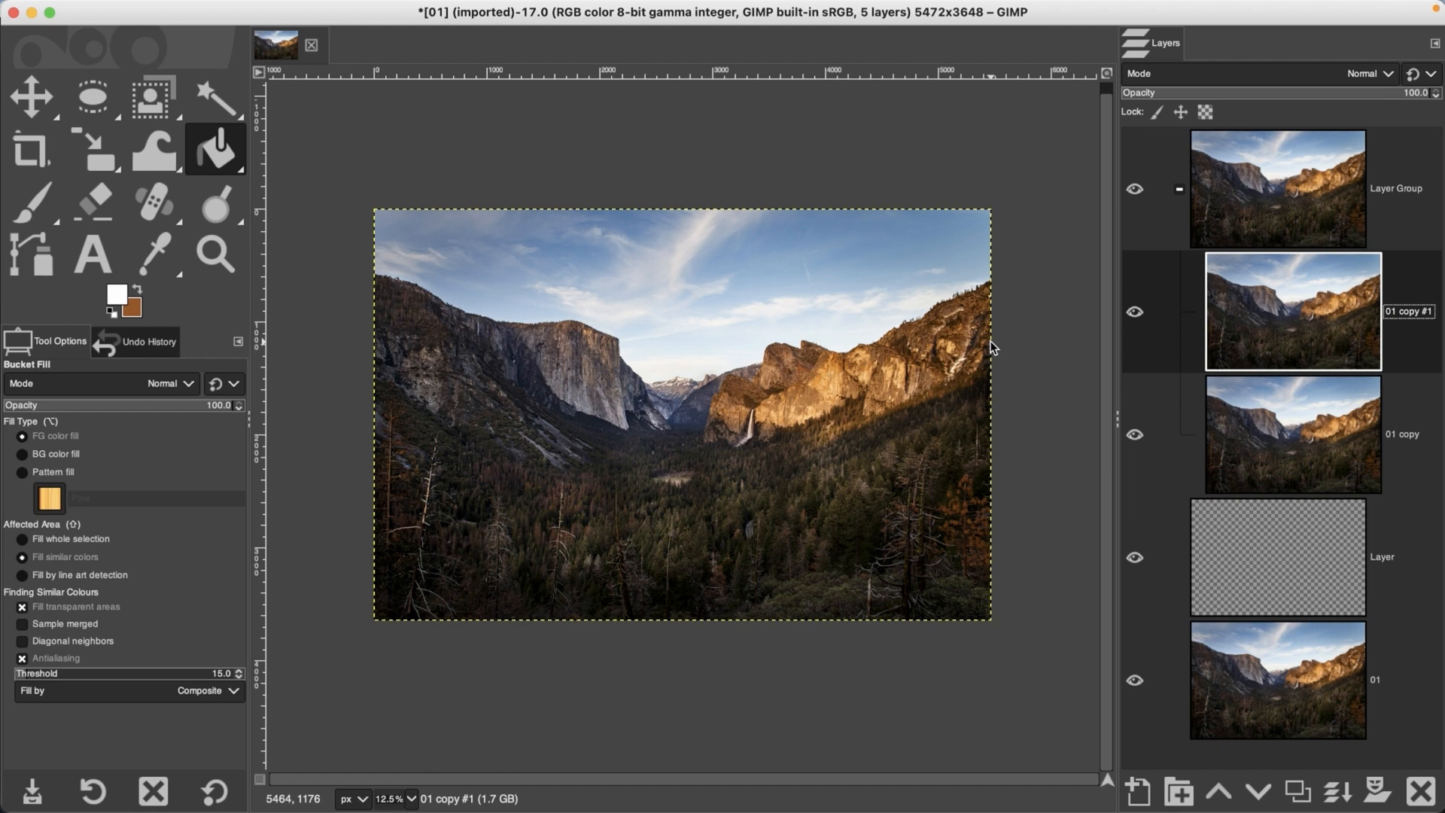
mouse_move(1010, 416)
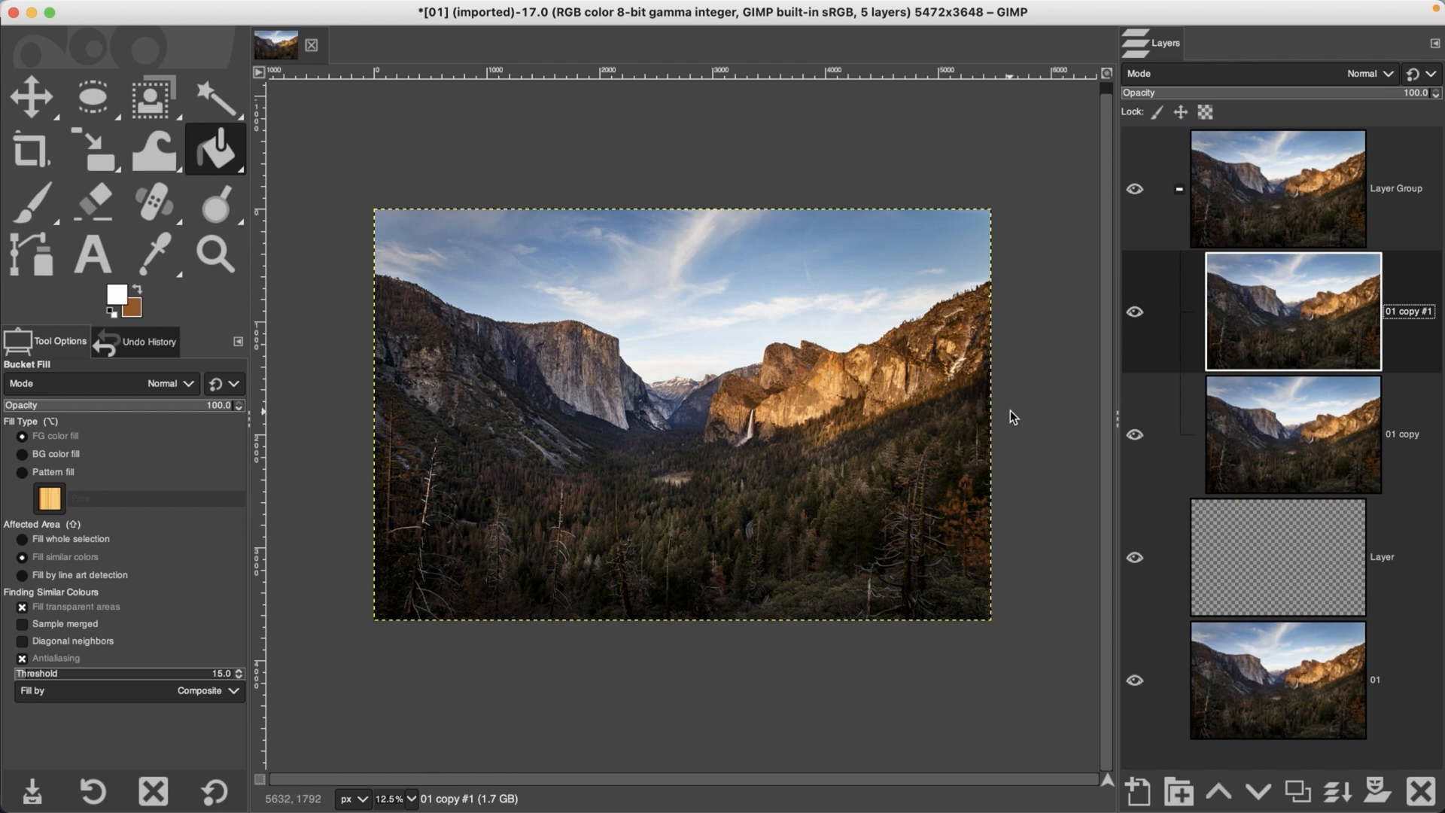
mouse_move(1059, 360)
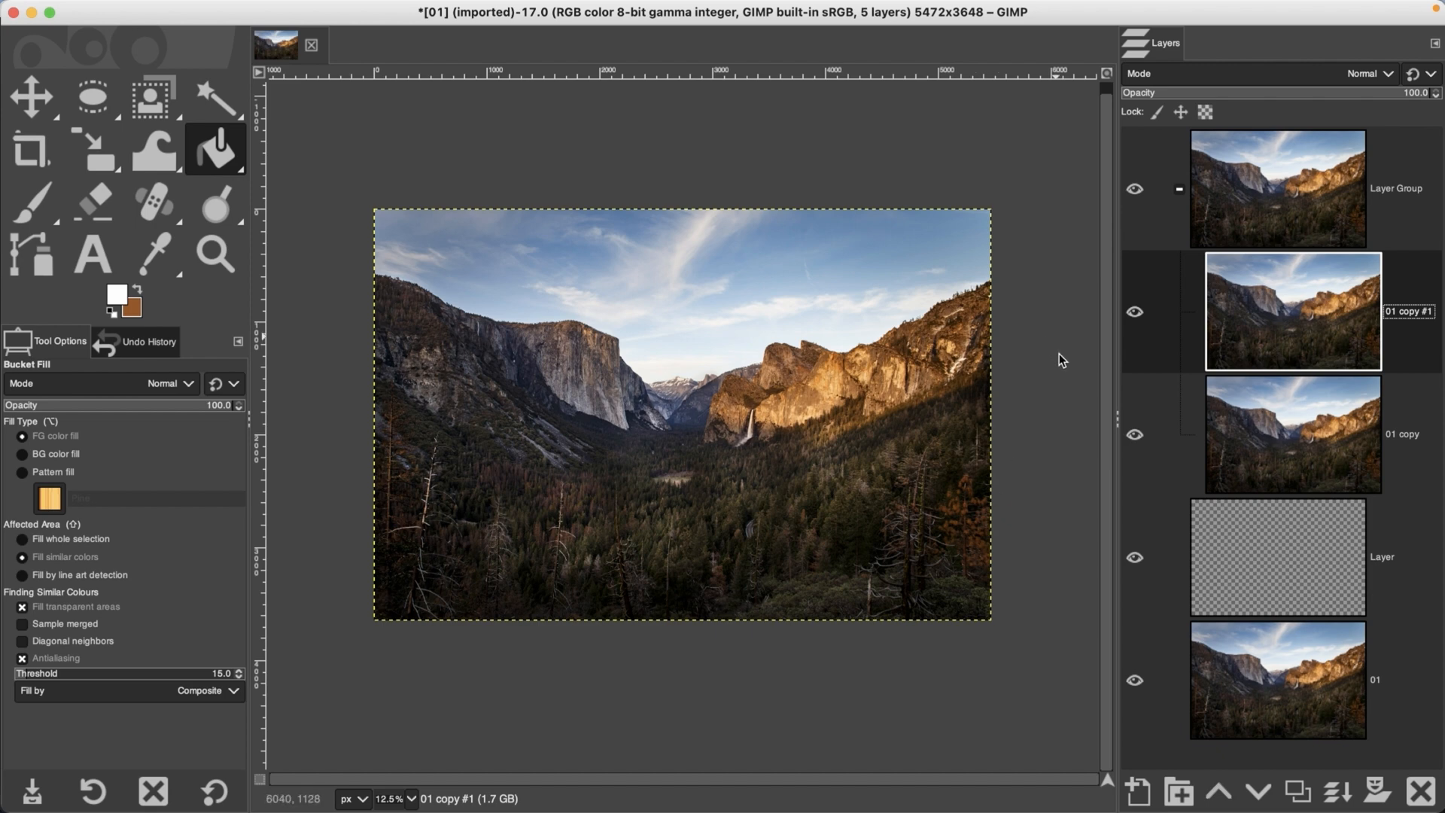
mouse_move(1067, 470)
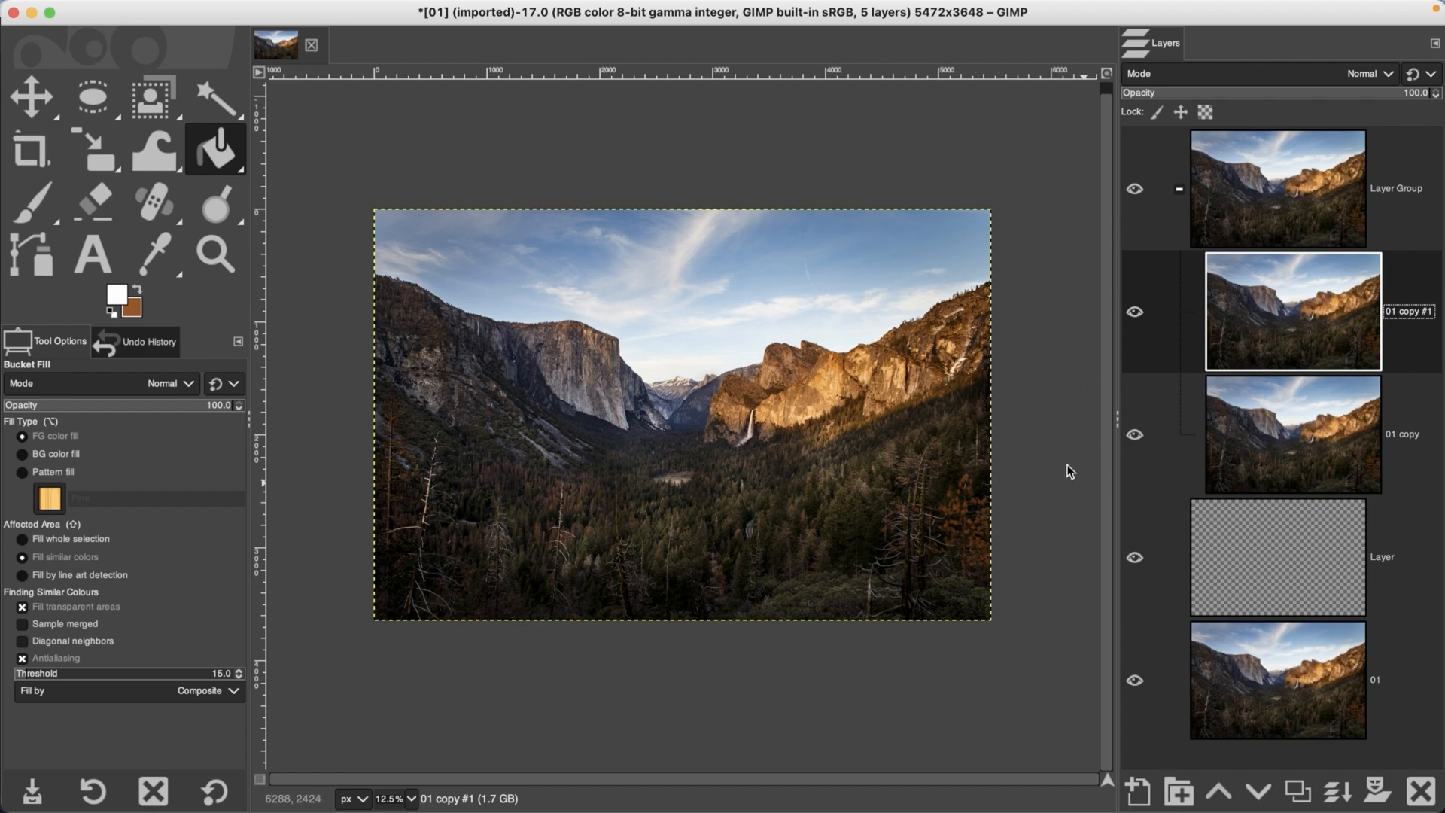
mouse_move(991, 214)
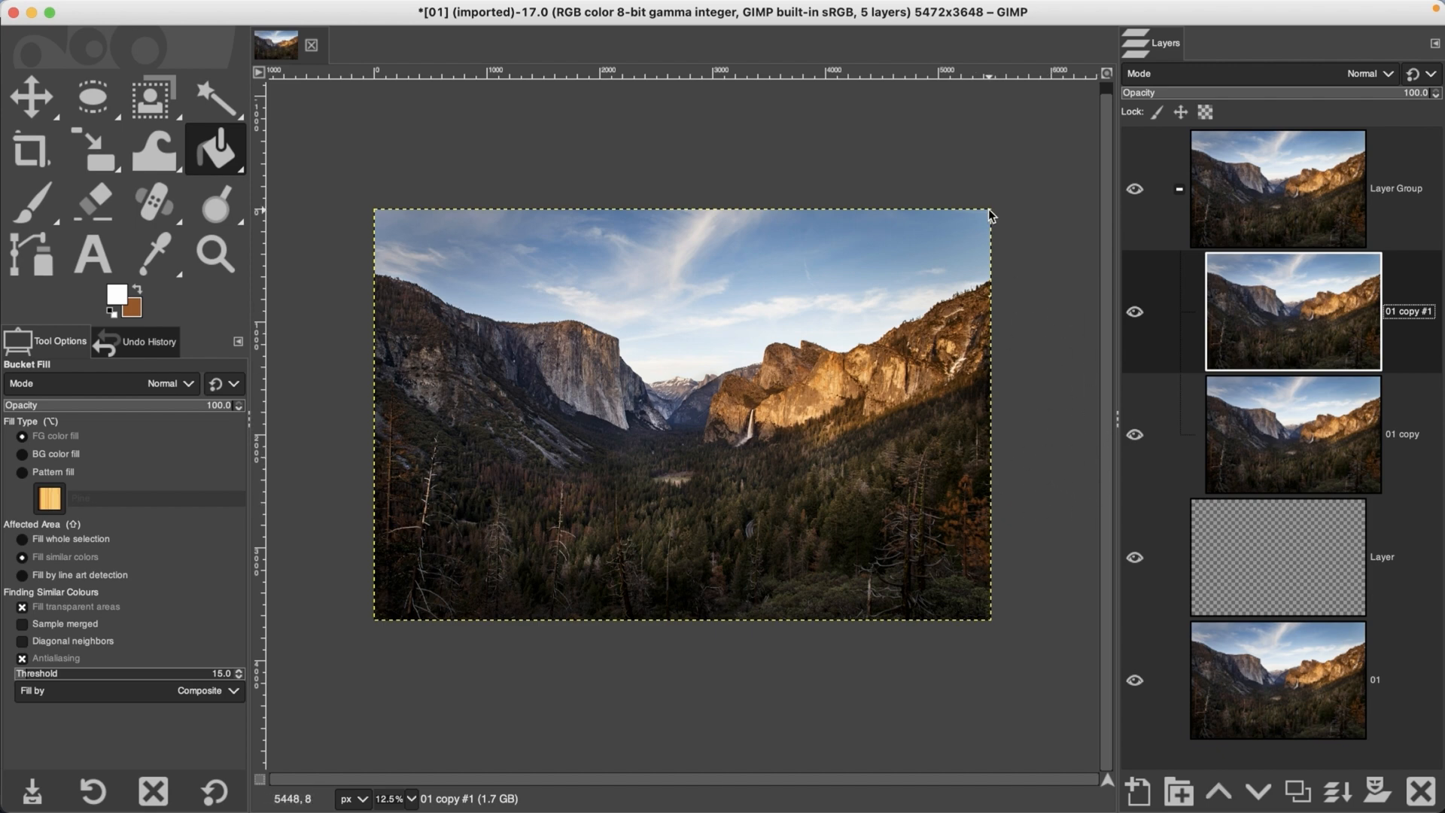
mouse_move(989, 624)
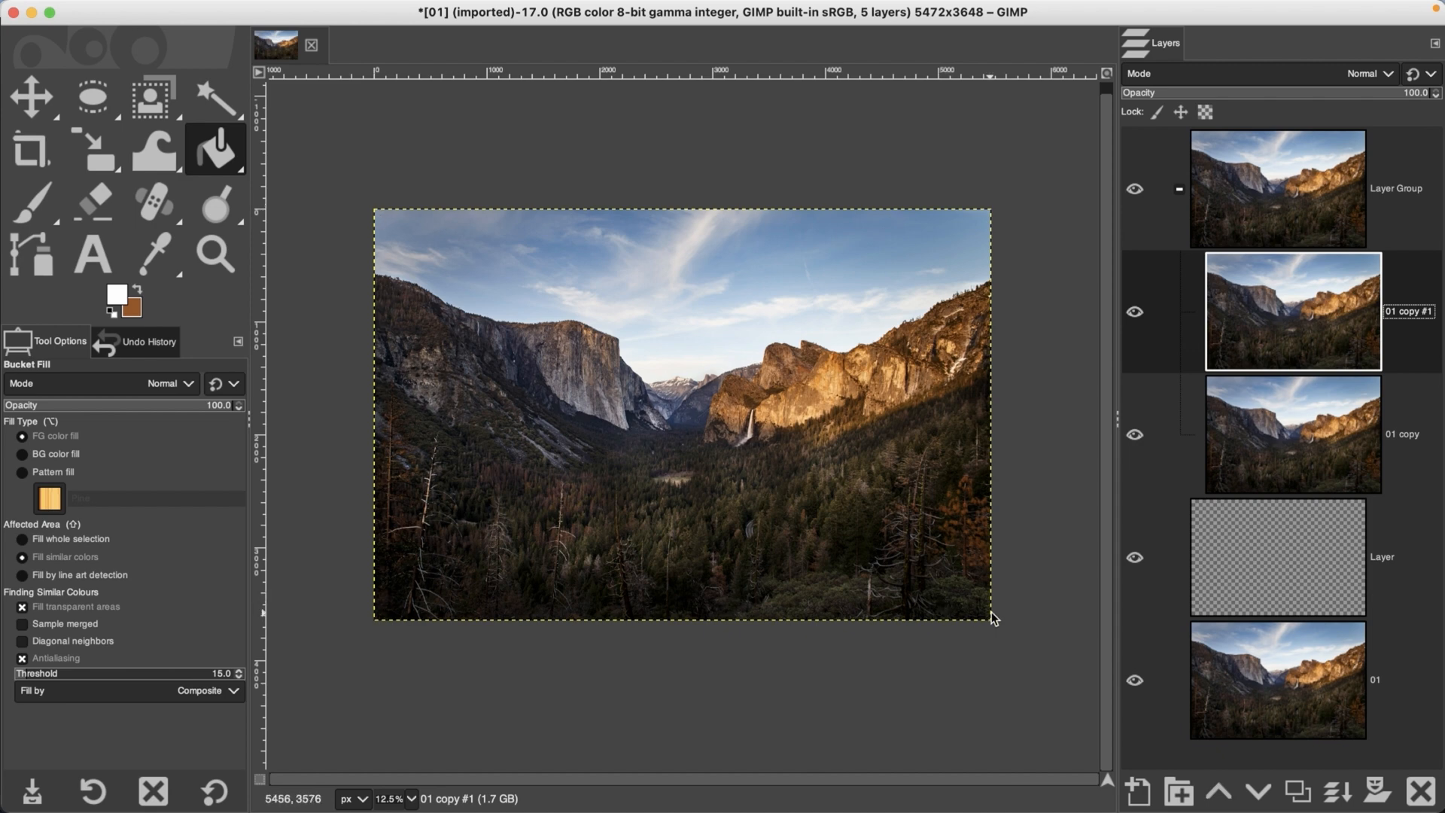
mouse_move(382, 198)
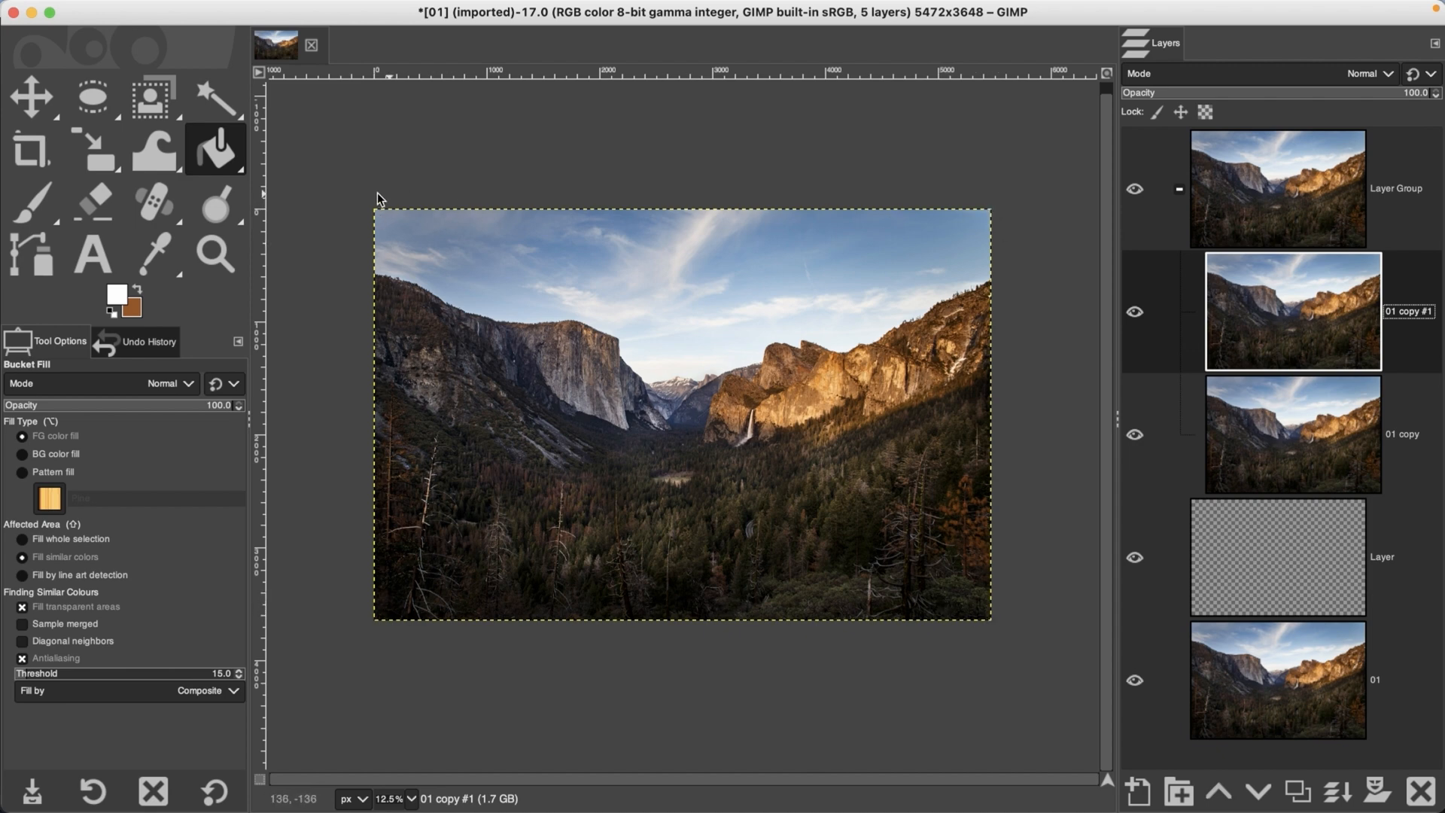
mouse_move(868, 471)
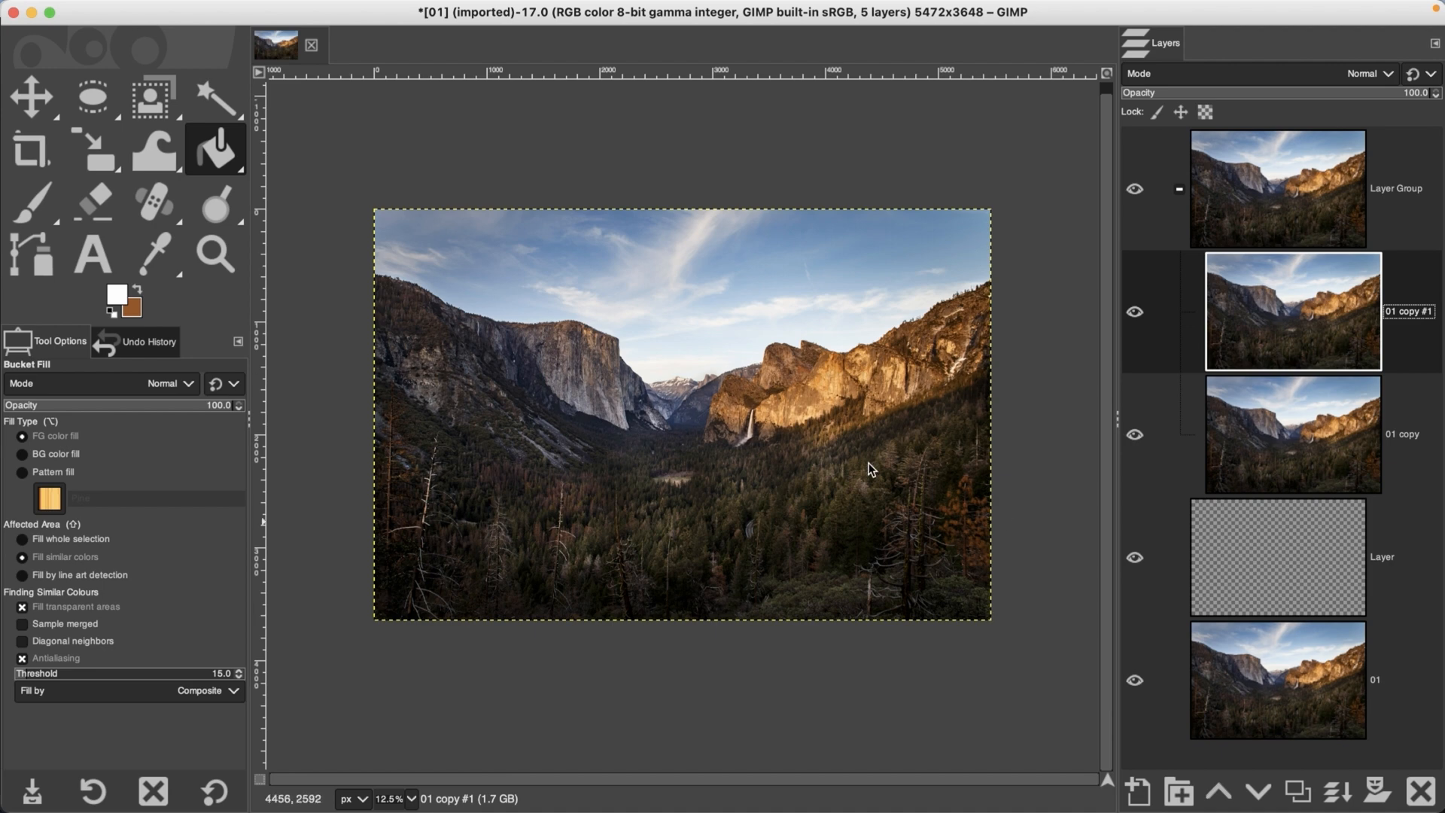
mouse_move(353, 500)
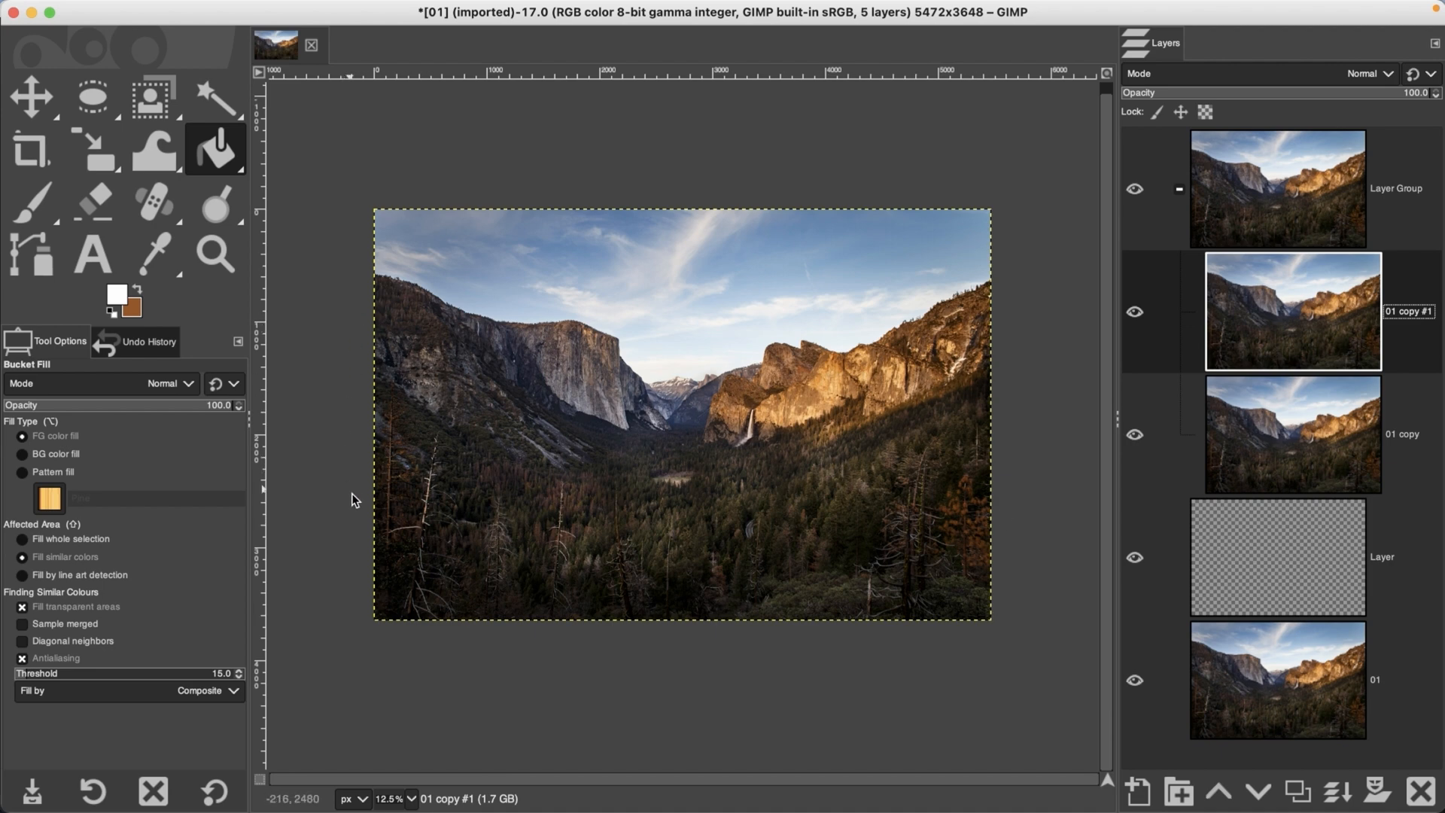
mouse_move(979, 473)
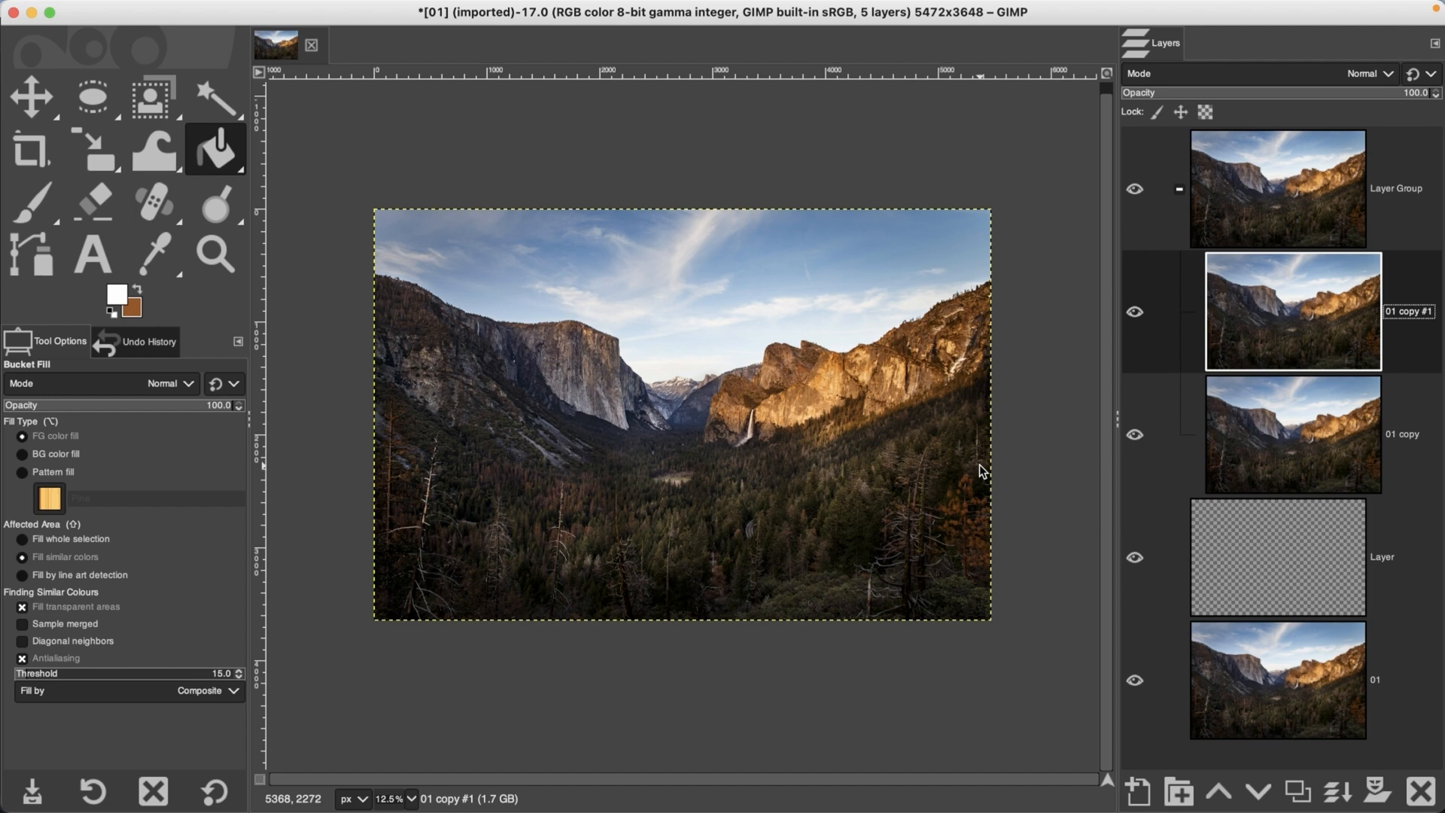
mouse_move(384, 524)
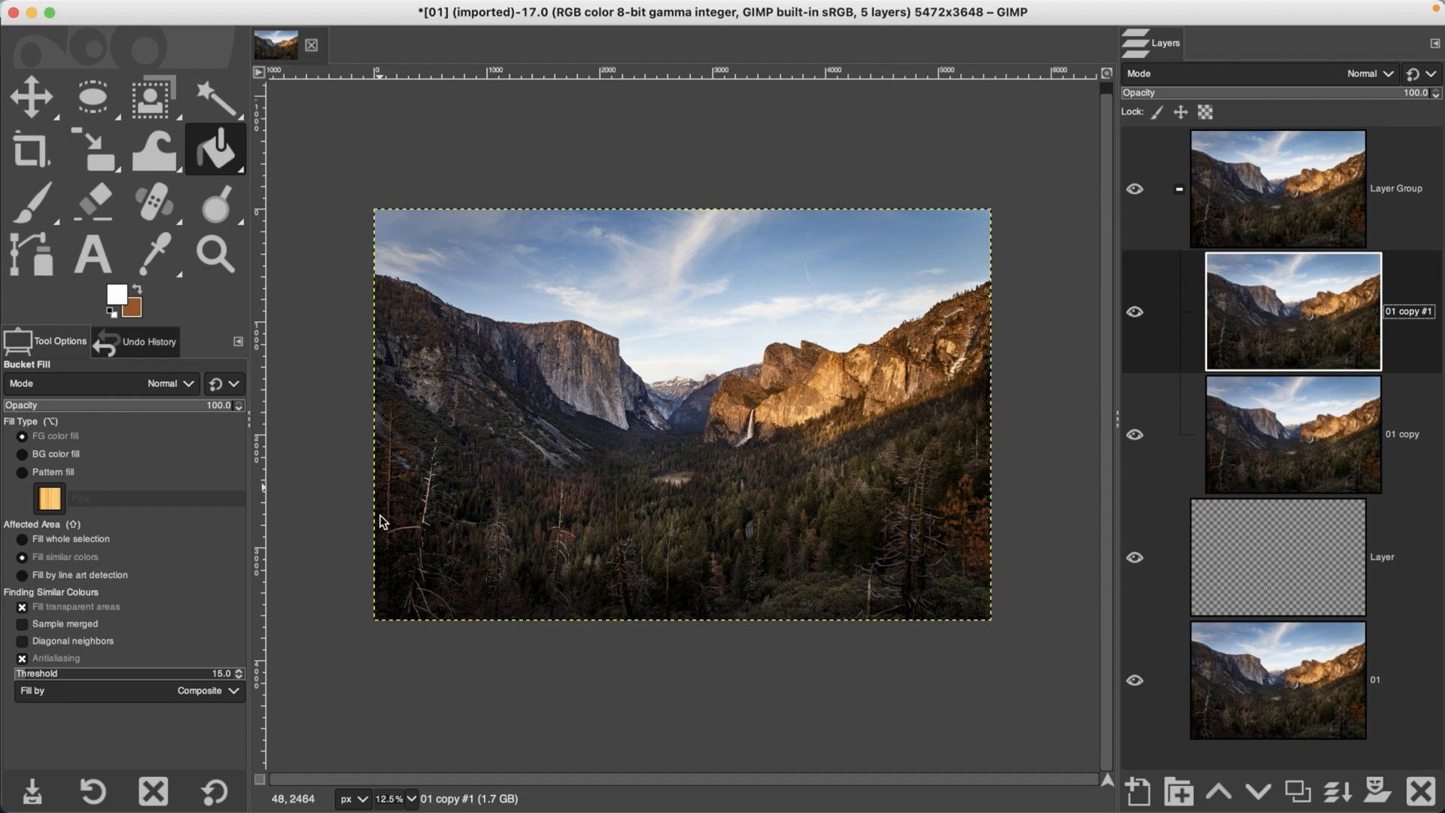
mouse_move(996, 582)
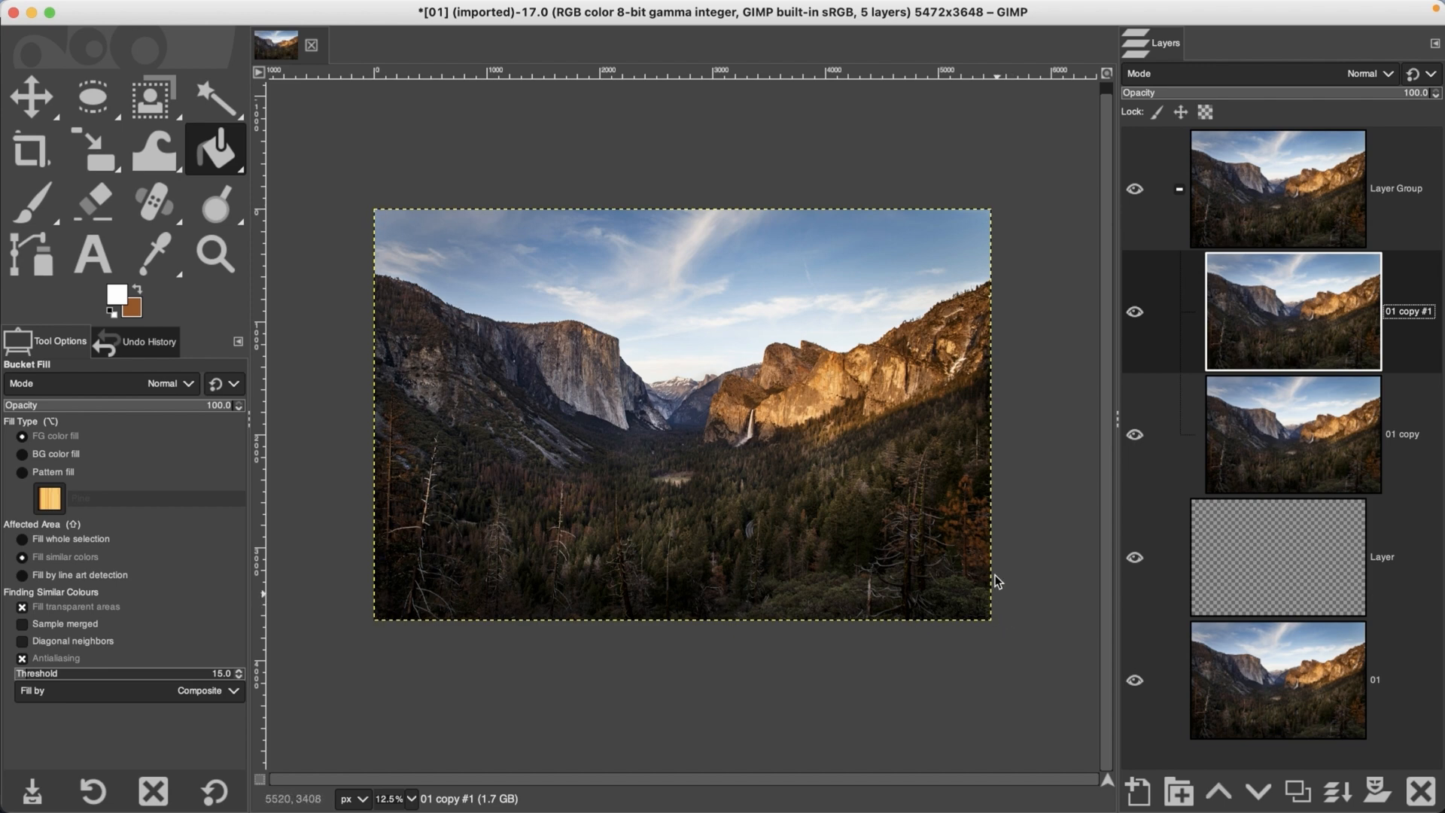
mouse_move(982, 321)
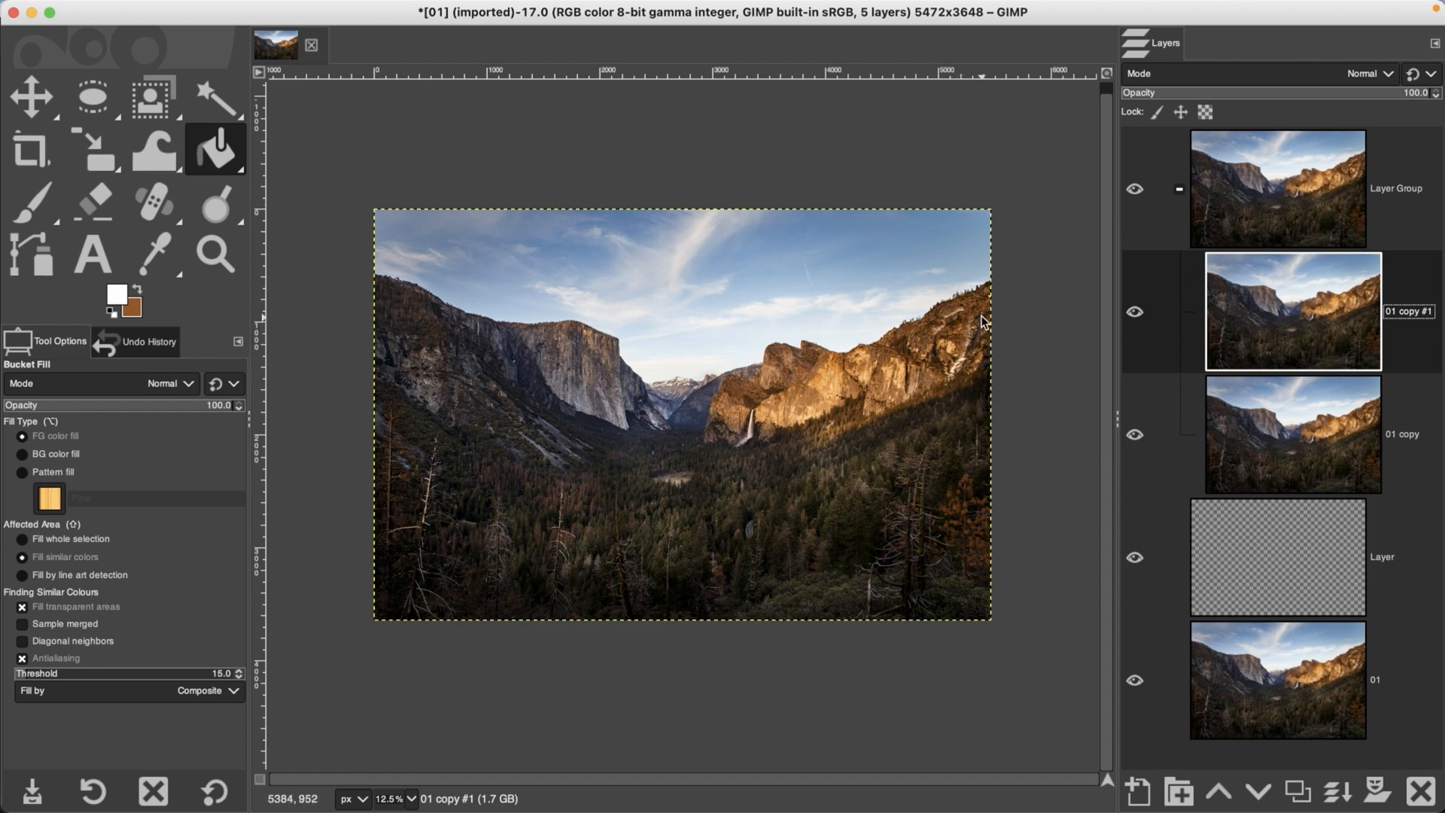
mouse_move(932, 307)
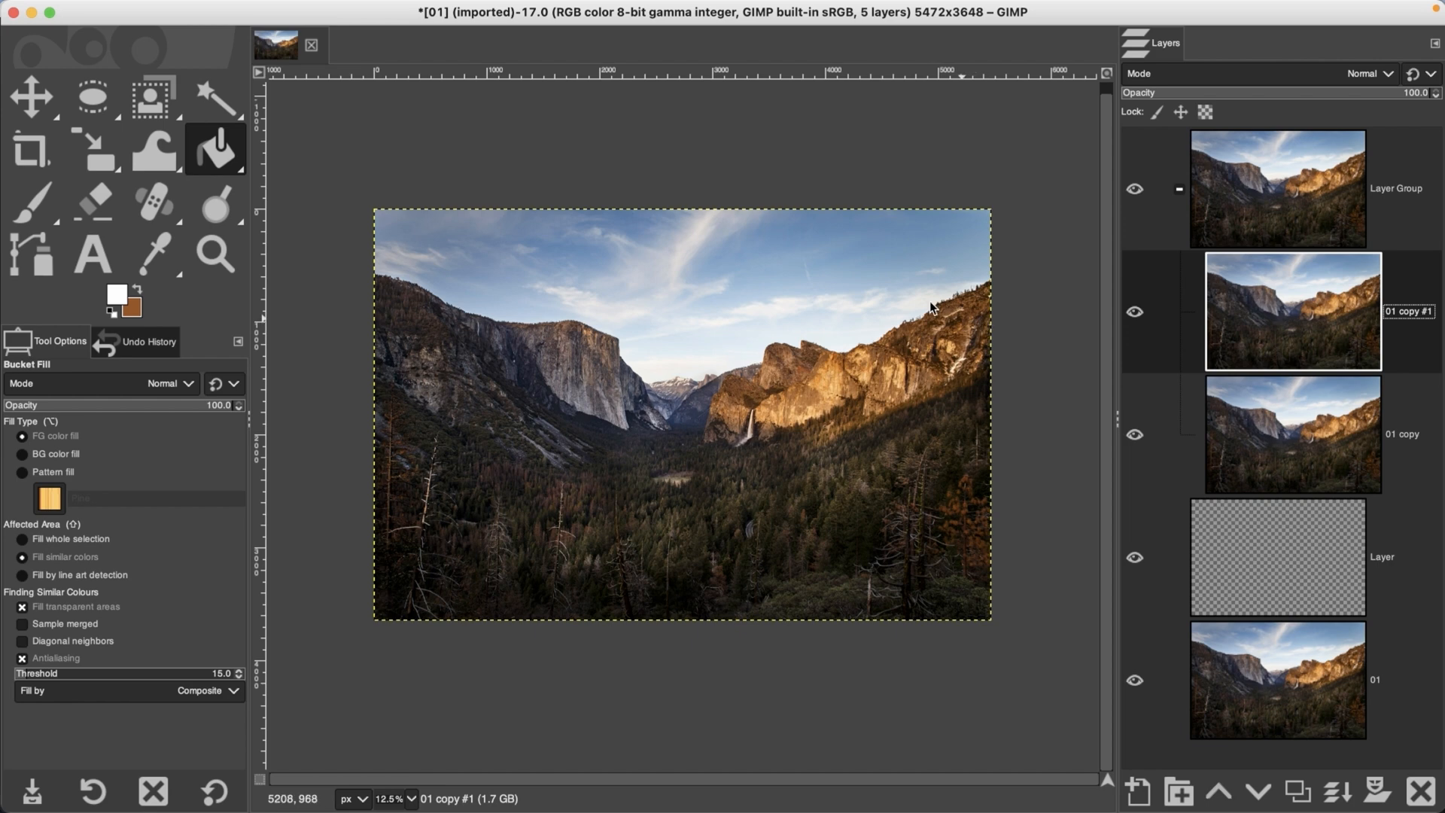
mouse_move(994, 312)
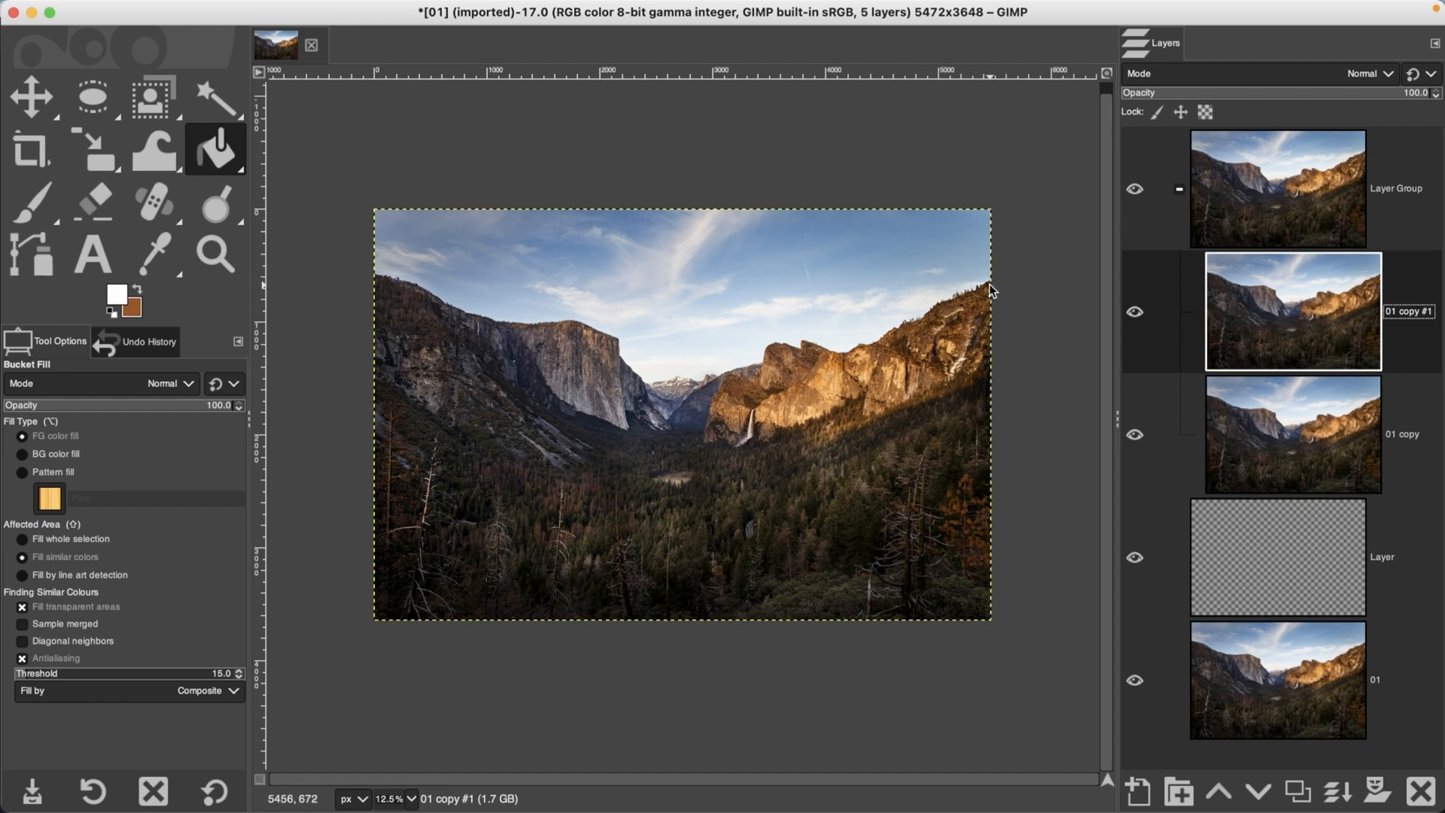
mouse_move(991, 290)
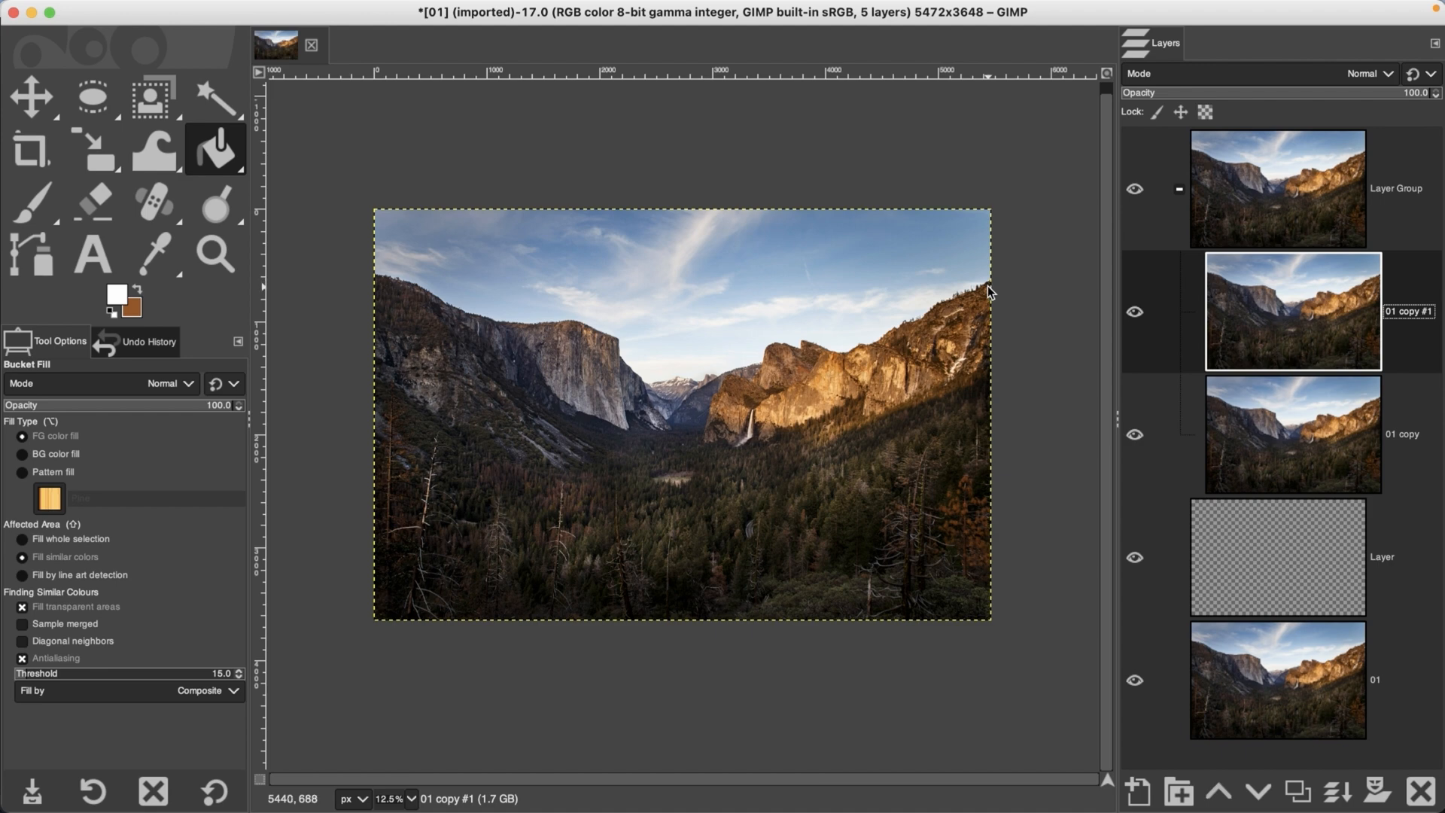
mouse_move(373, 232)
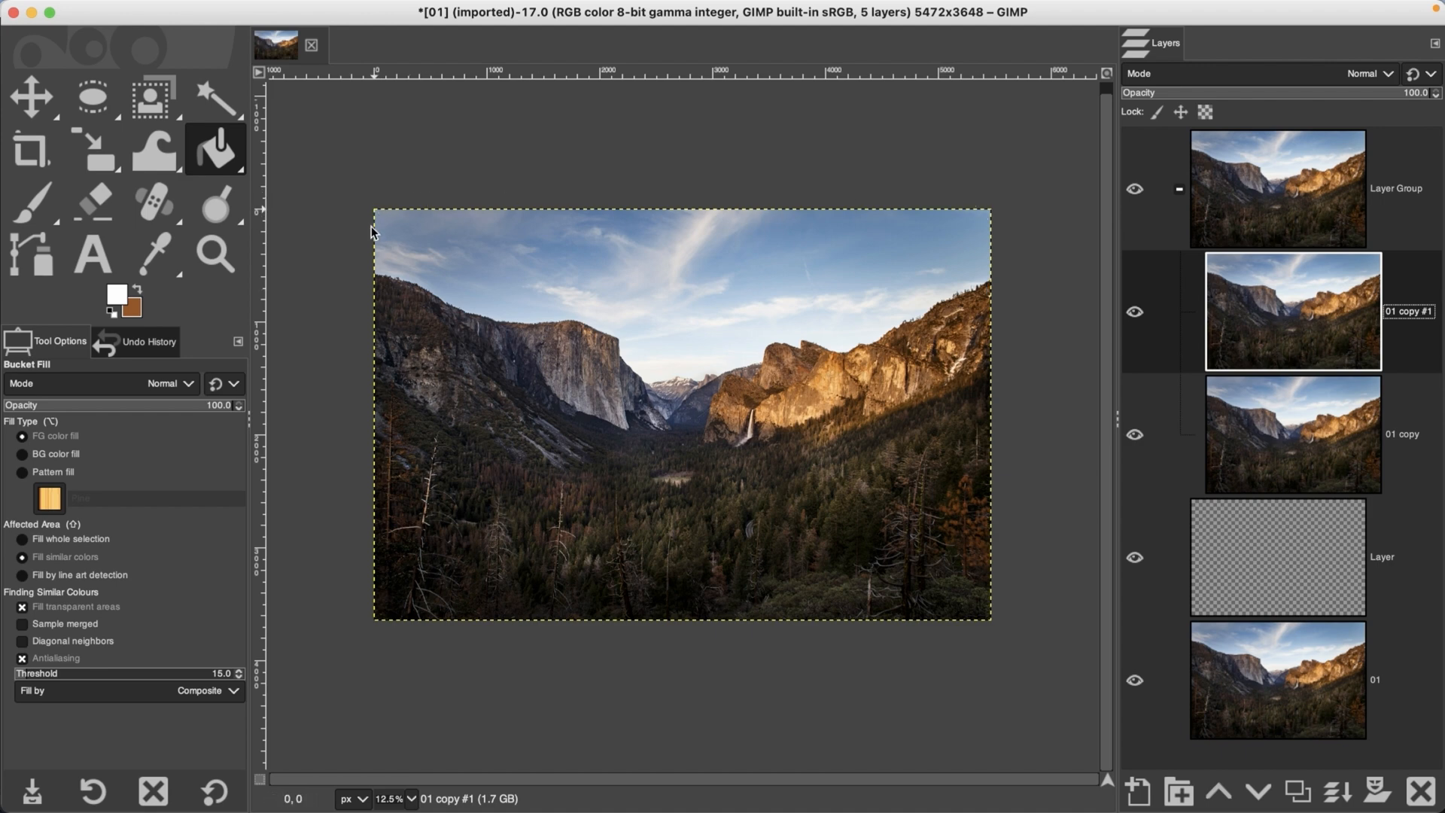
mouse_move(992, 469)
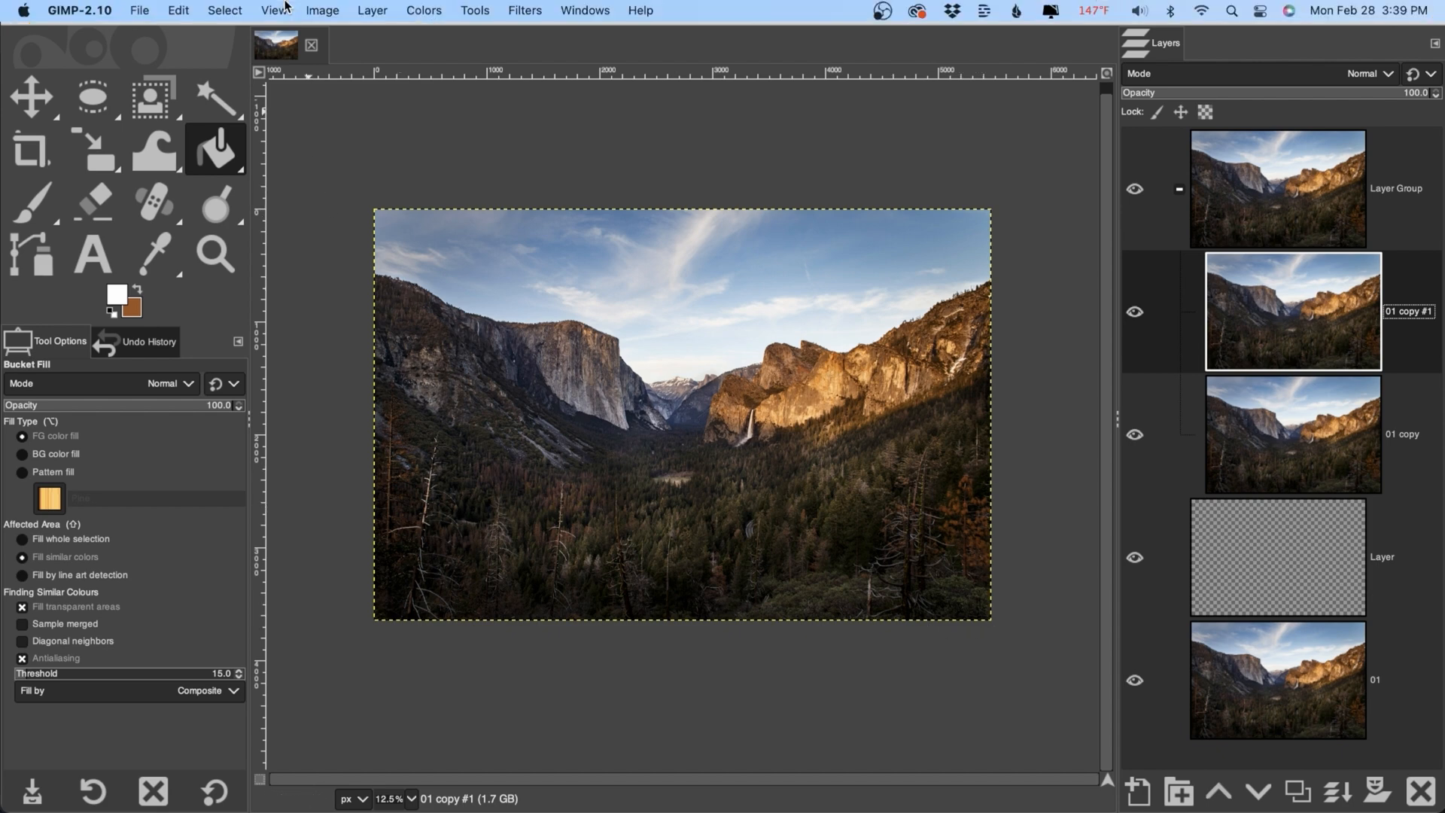
- Turn off View > Show Layer Boundary, then select Layer and 01 copy
left_click(274, 10)
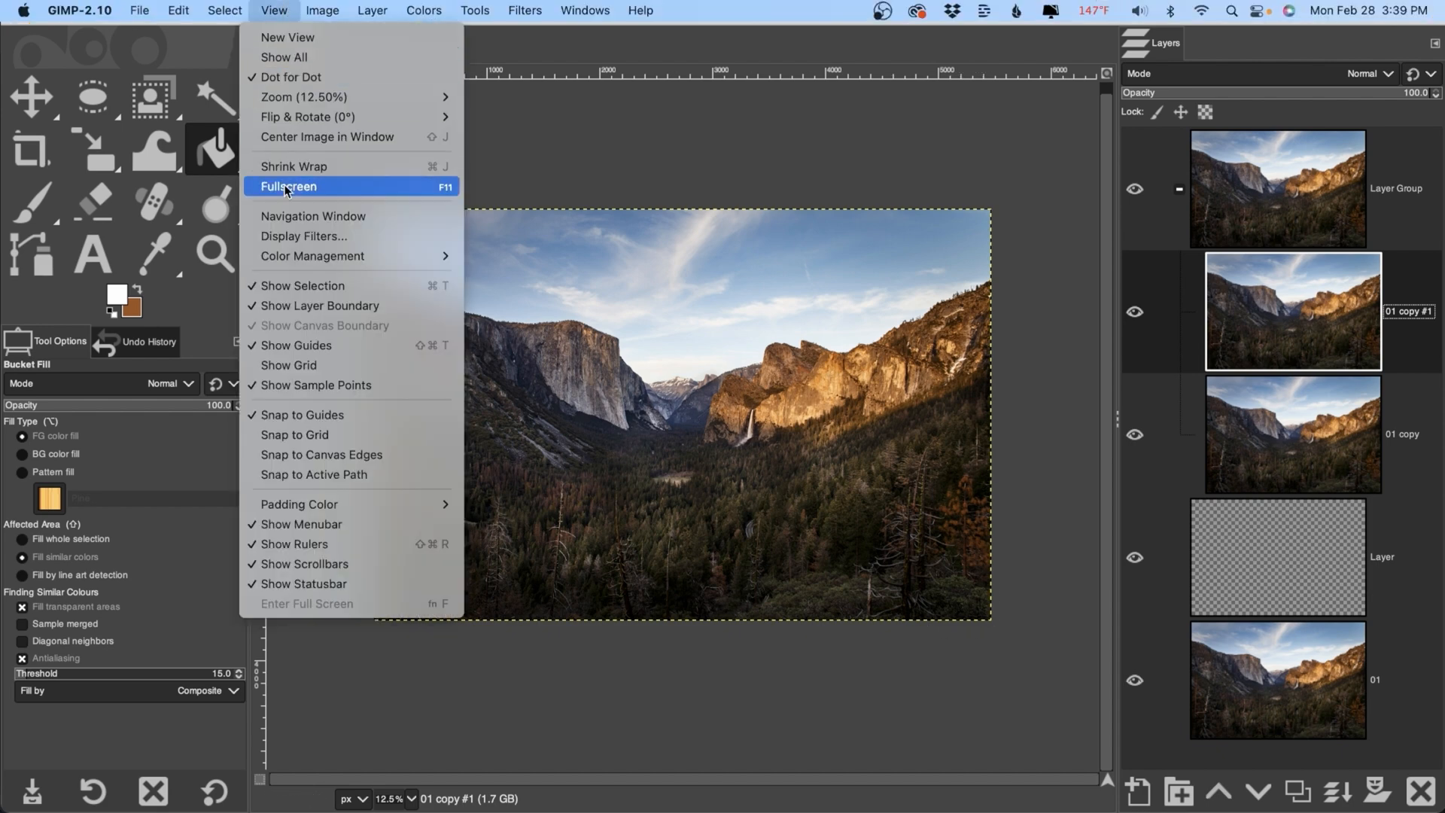
left_click(287, 186)
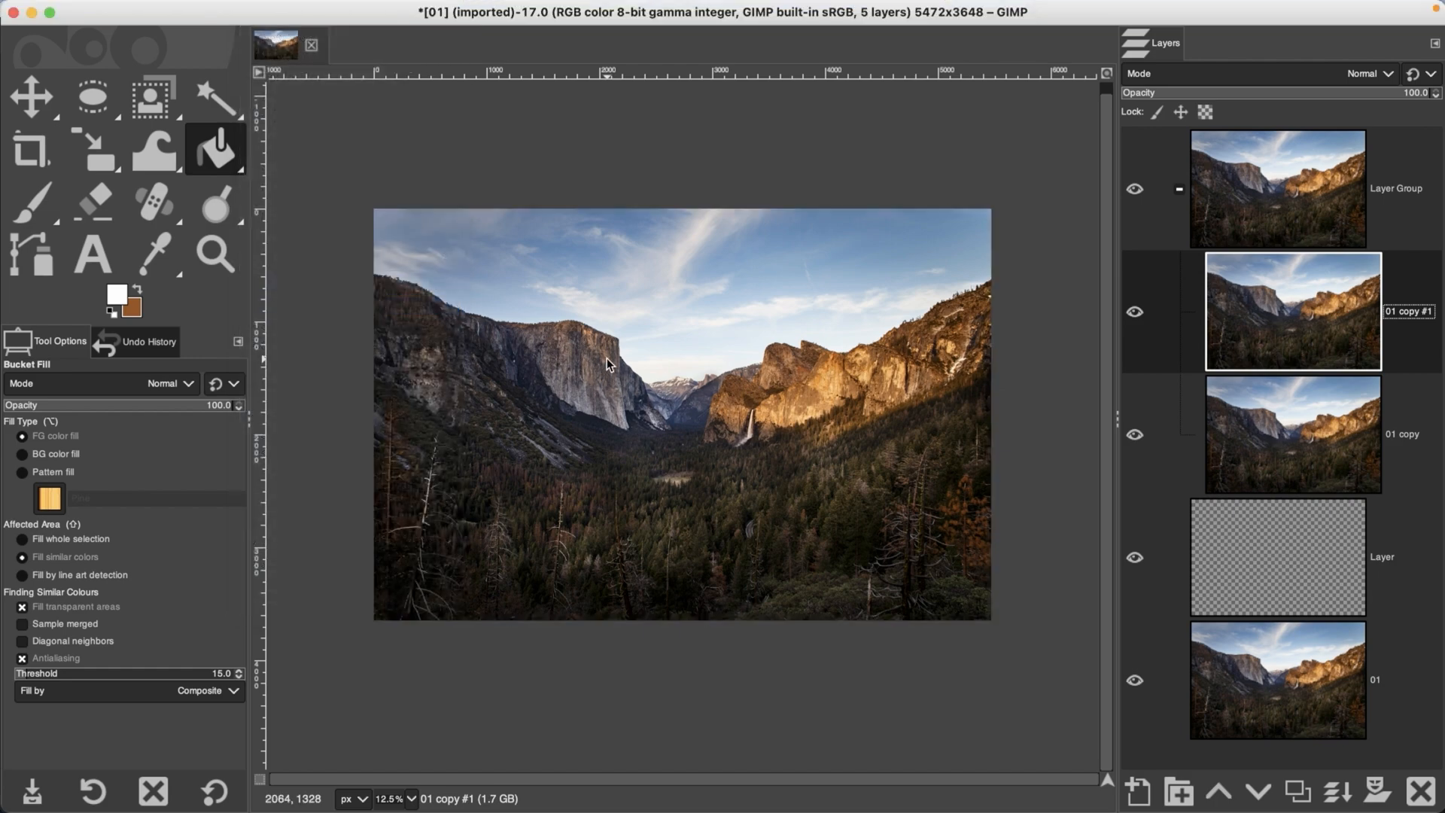
left_click(1275, 559)
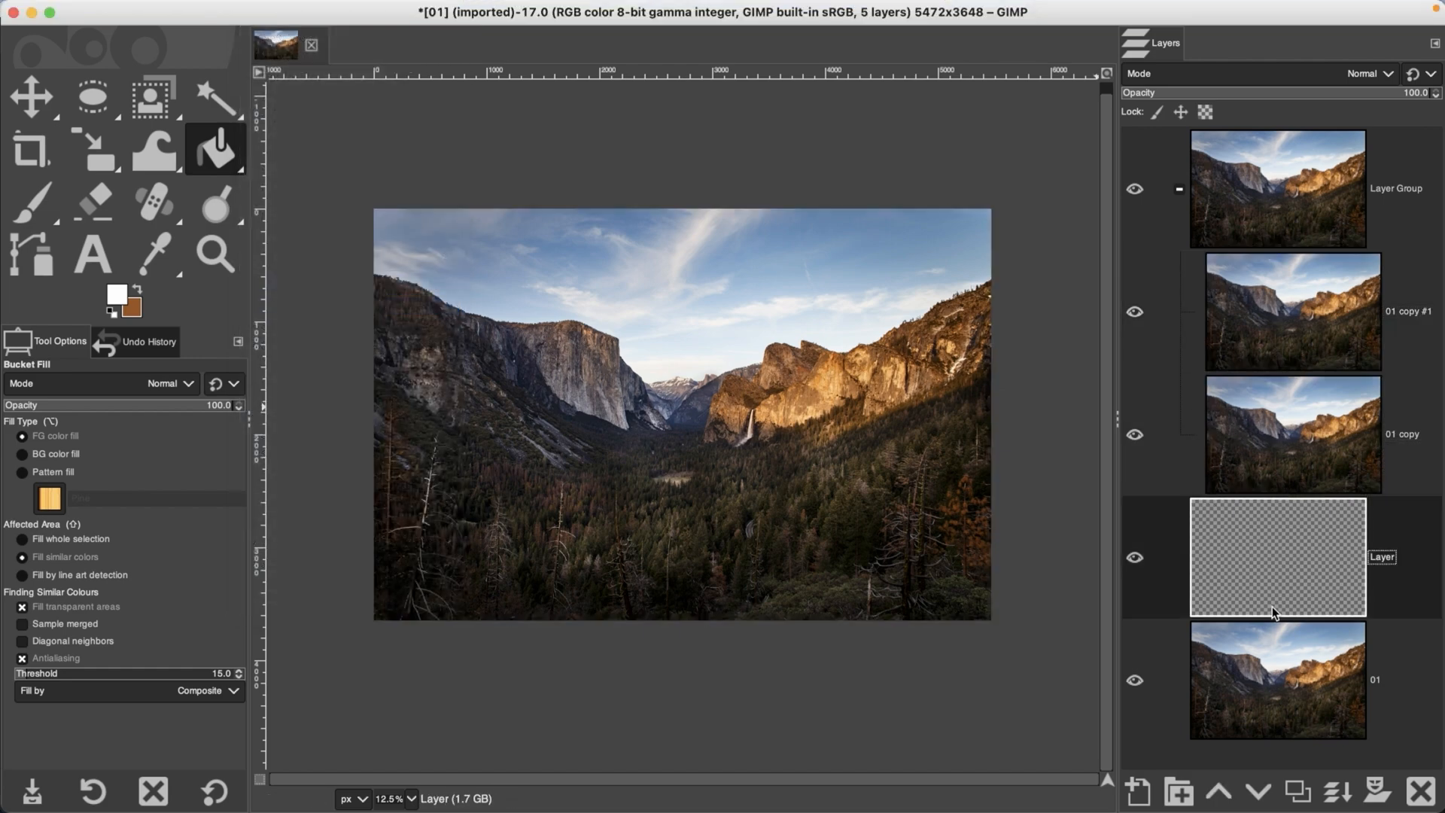
left_click(1290, 434)
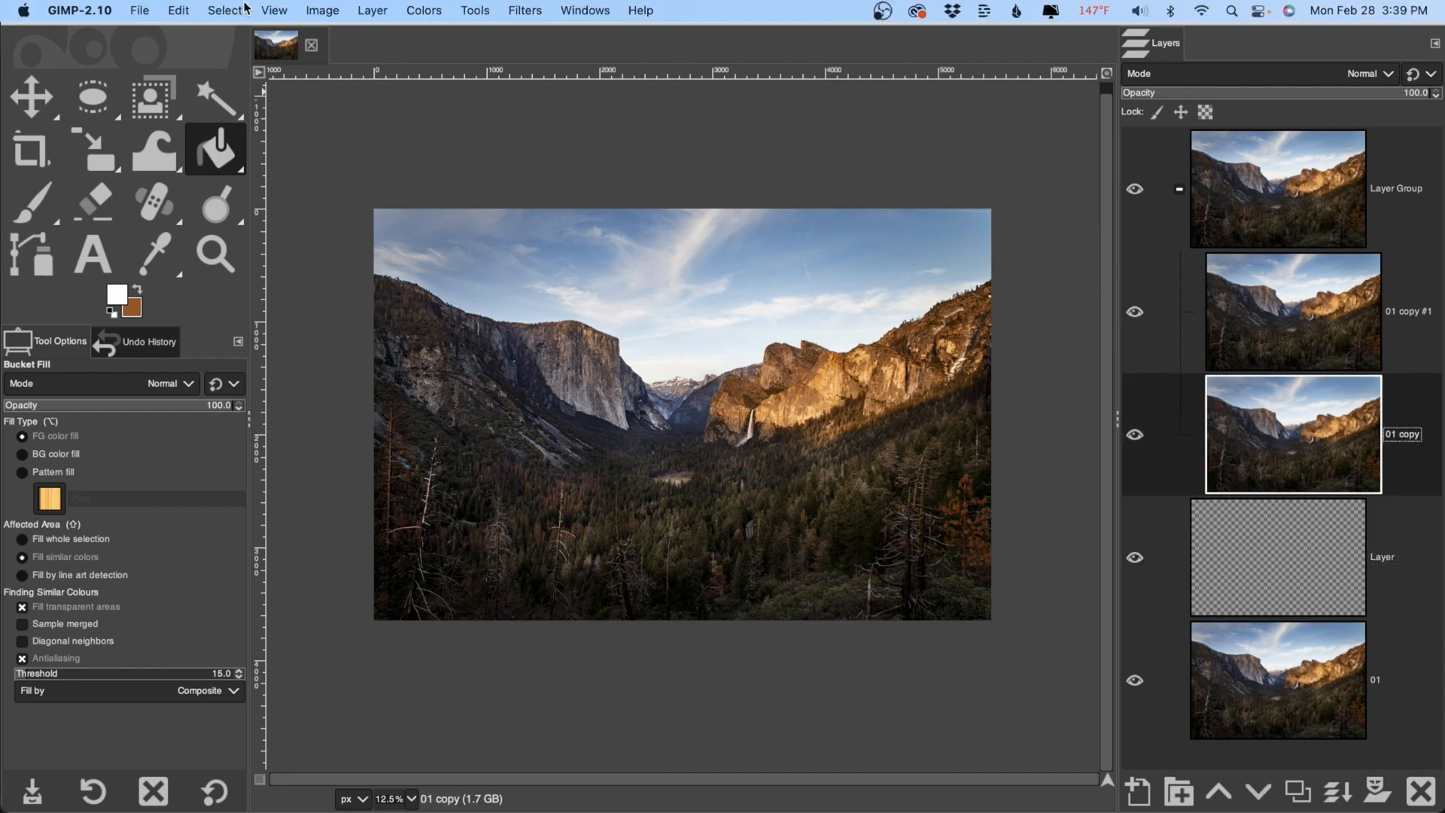
- Re-enable View > Show Layer Boundary
left_click(274, 10)
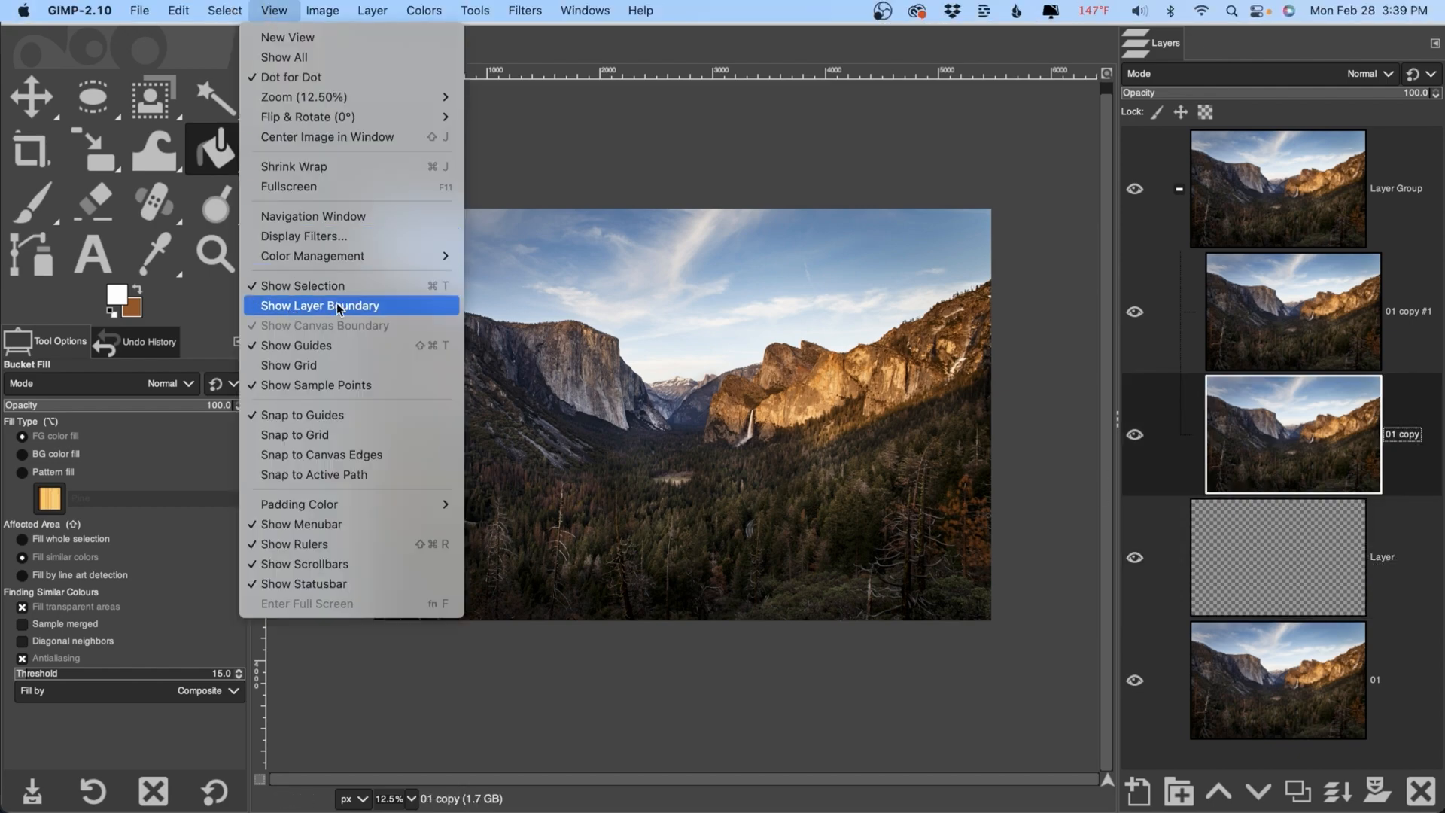
left_click(319, 305)
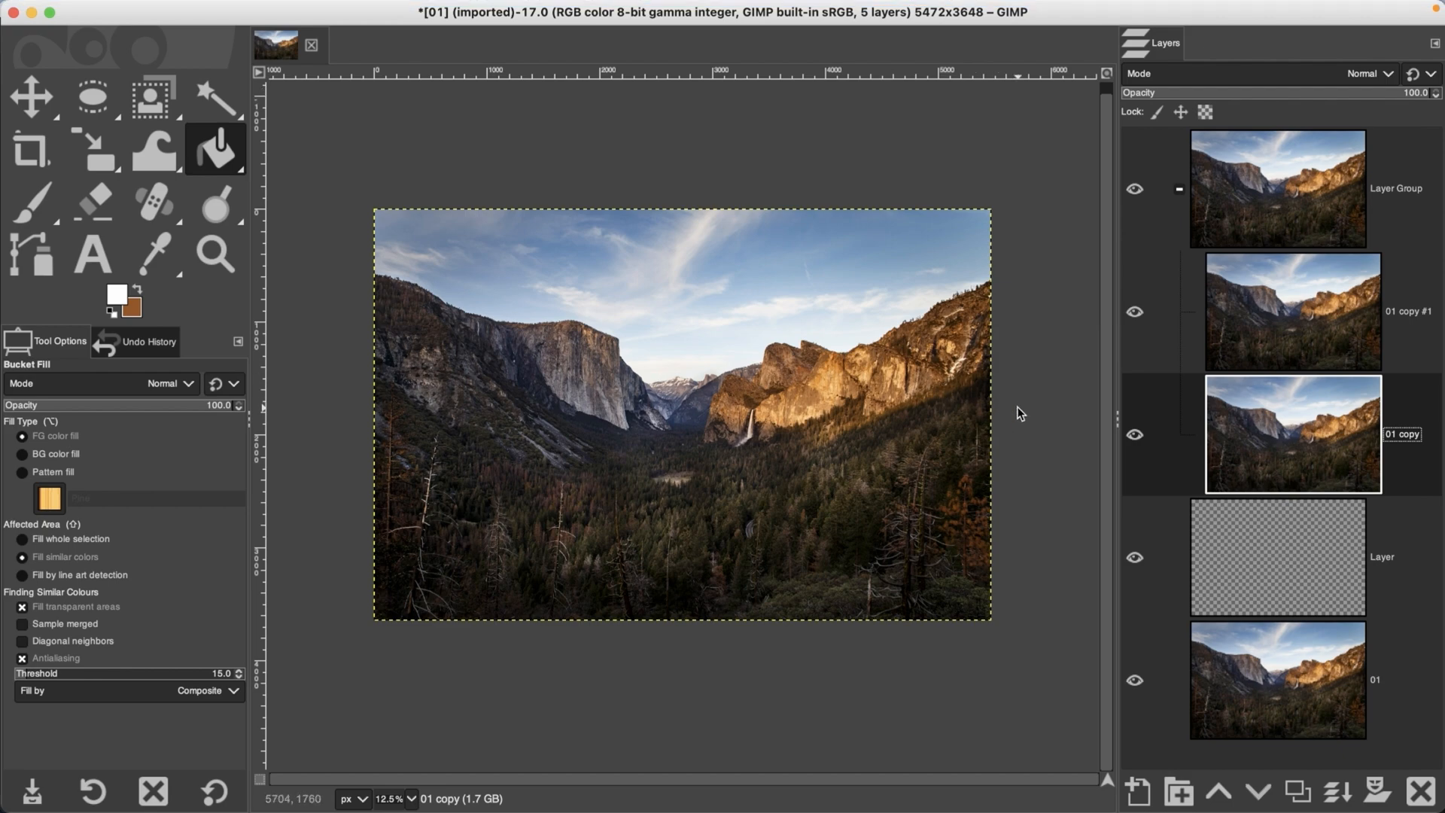